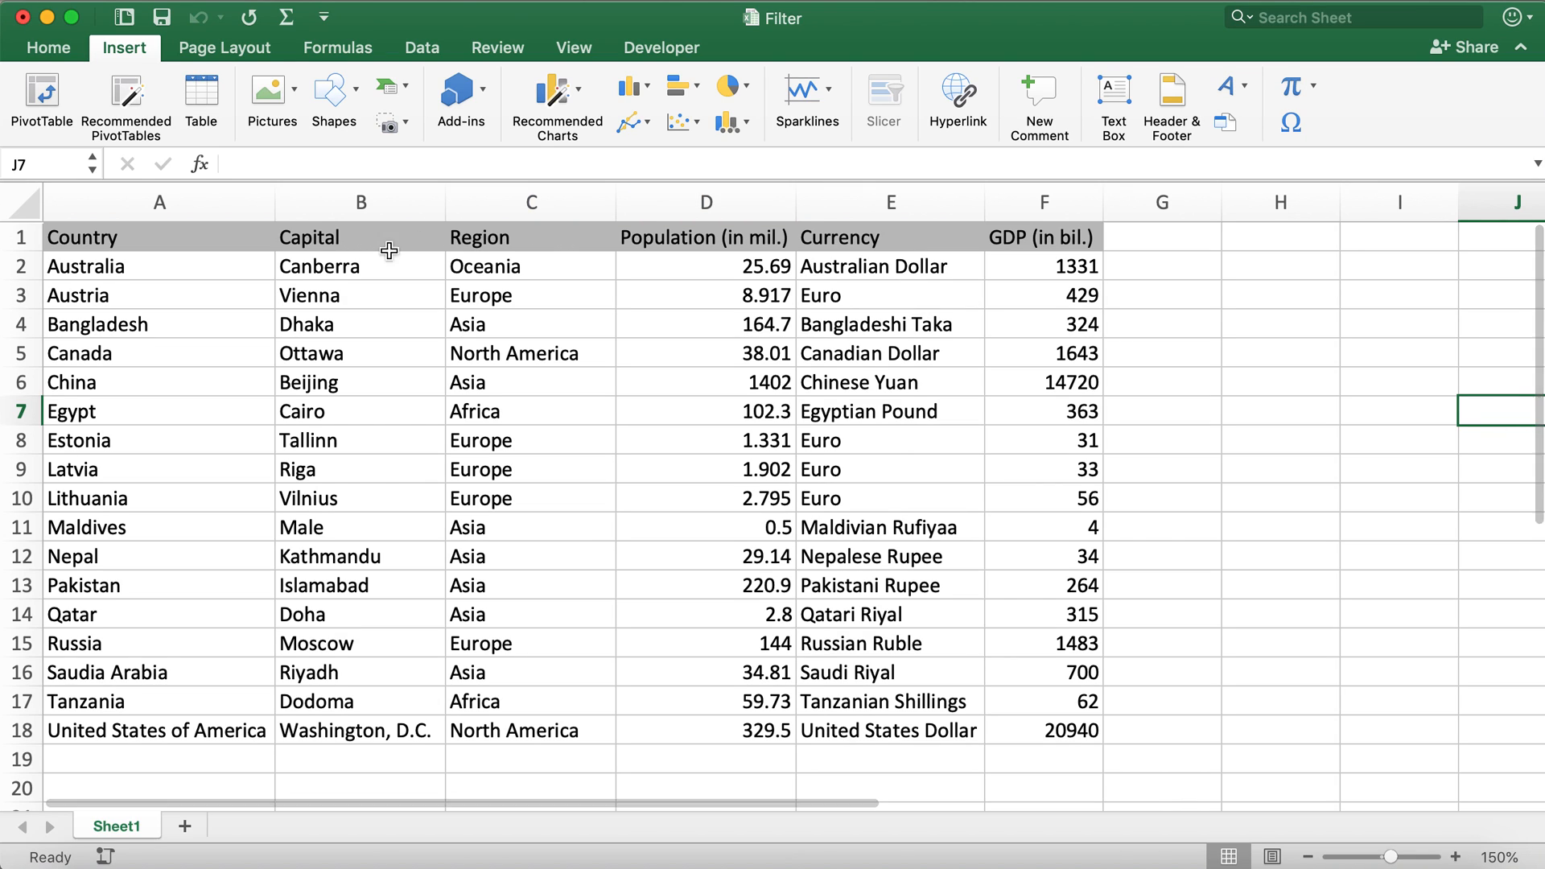
Select the country table A1:F18 and show the Data tools.
left_click(159, 236)
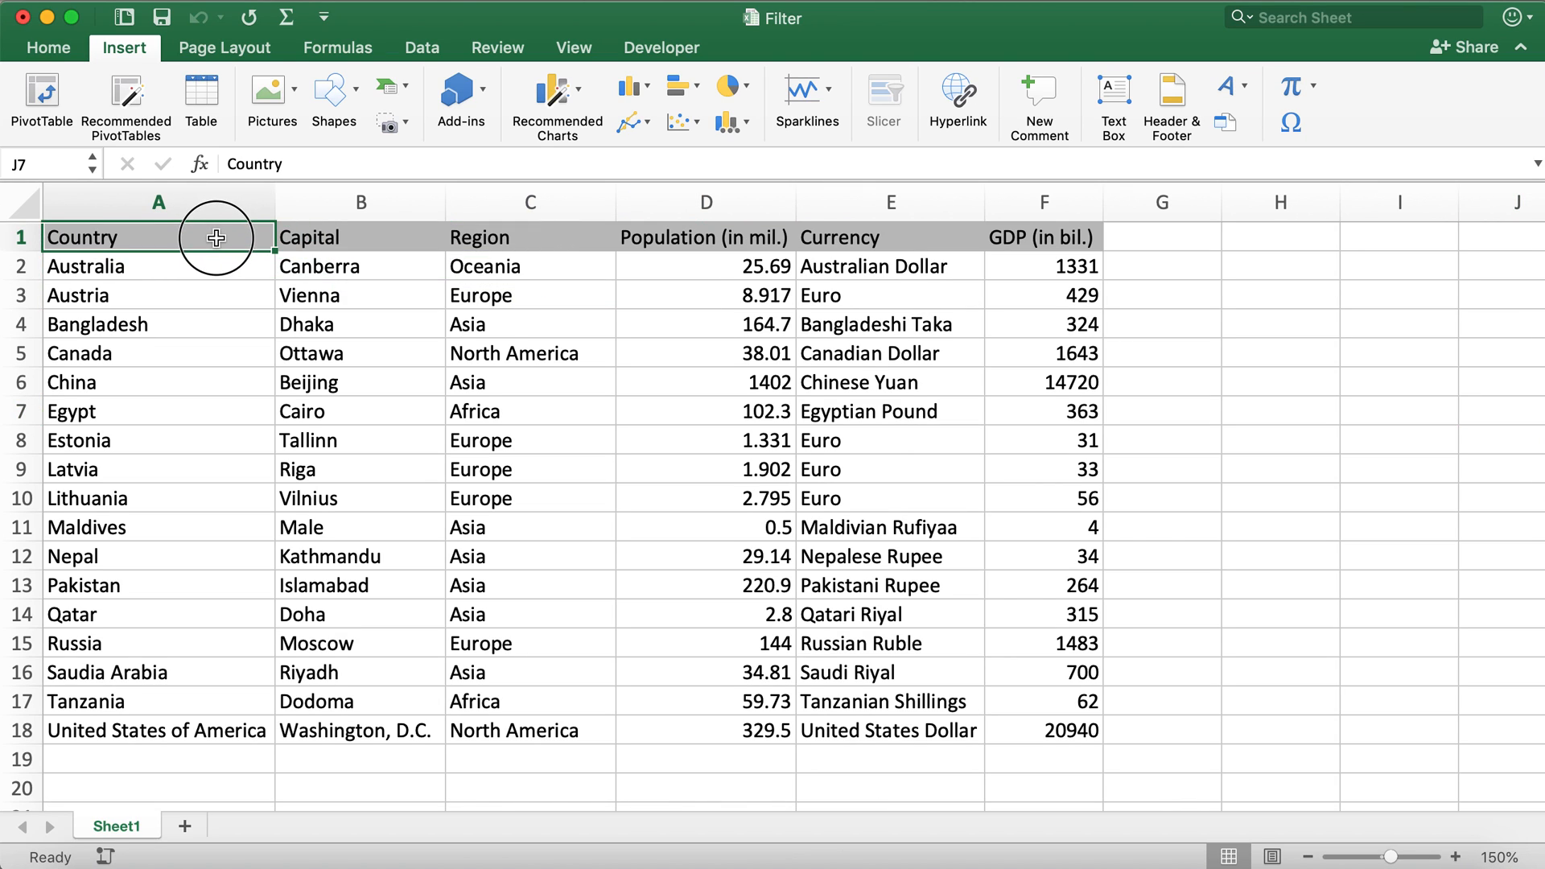
left_click_drag(160, 237, 705, 236)
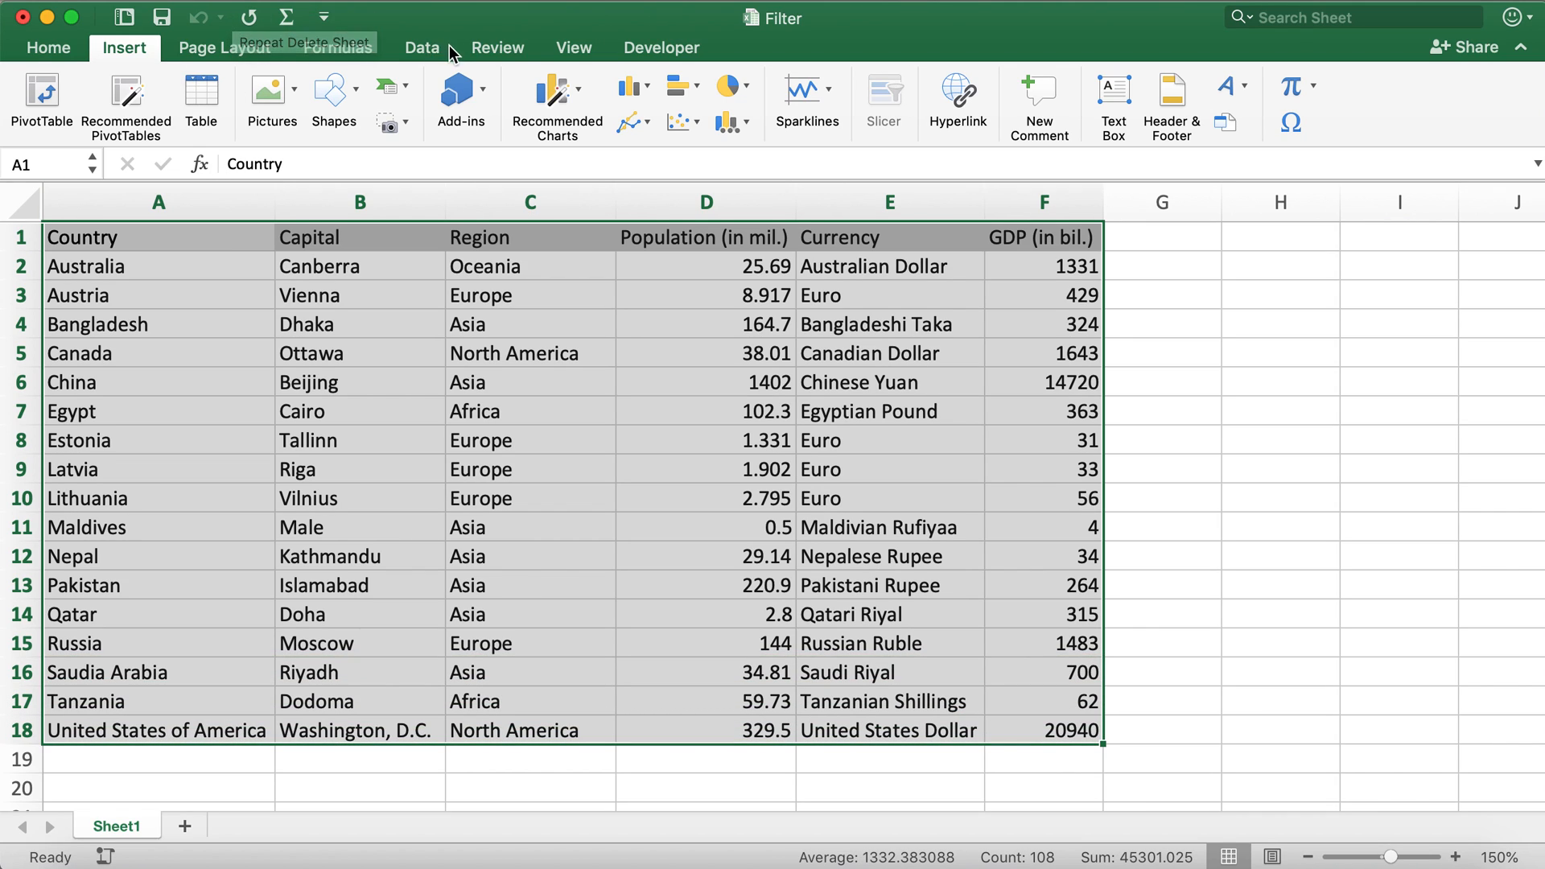
mouse_move(446, 54)
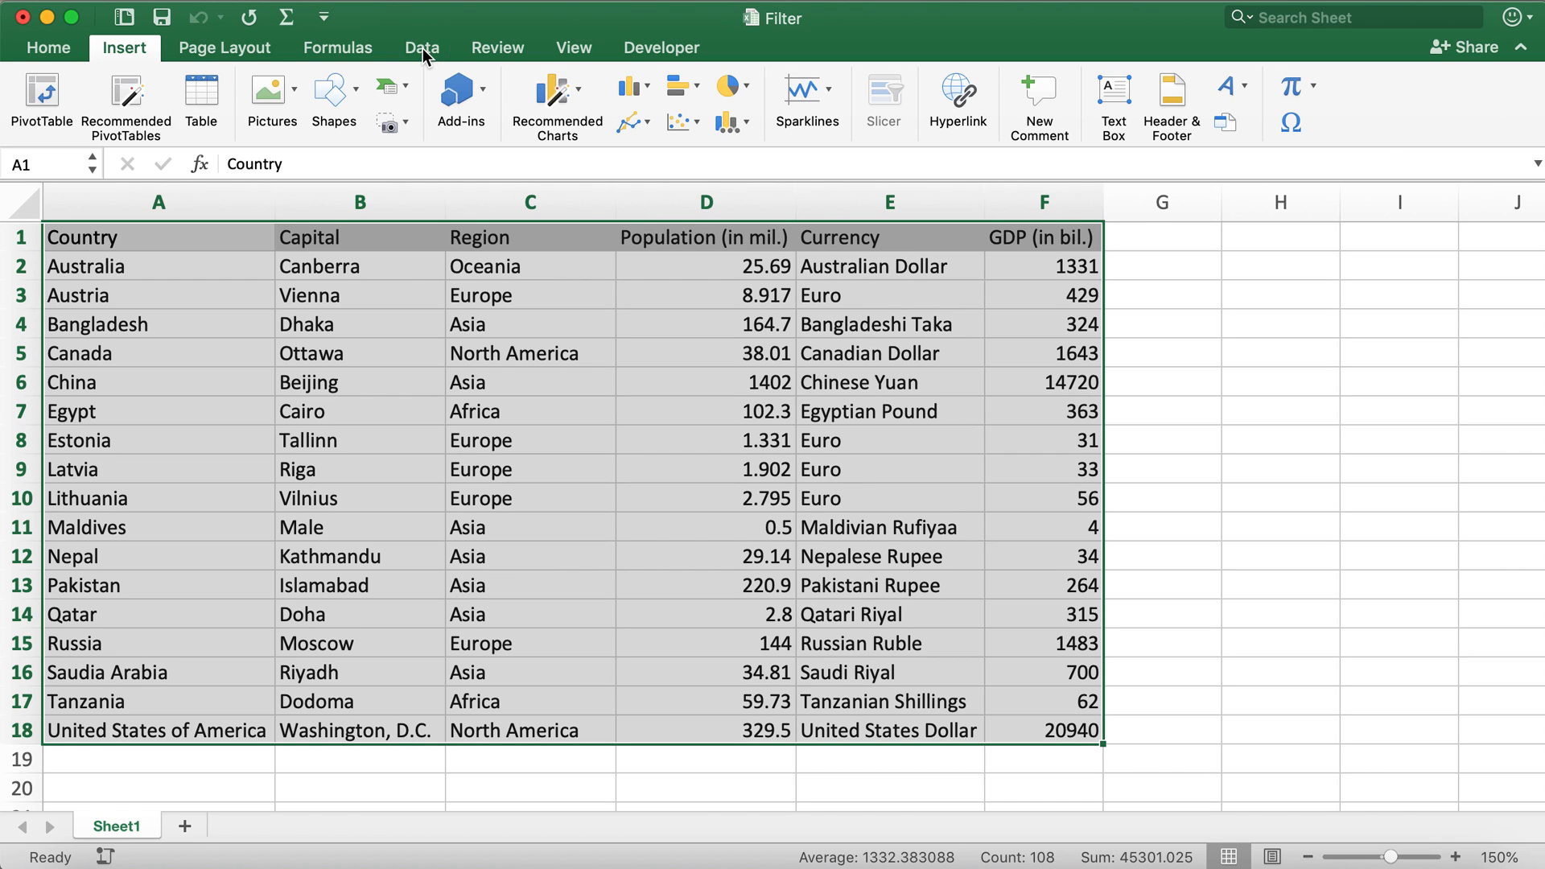
left_click(420, 47)
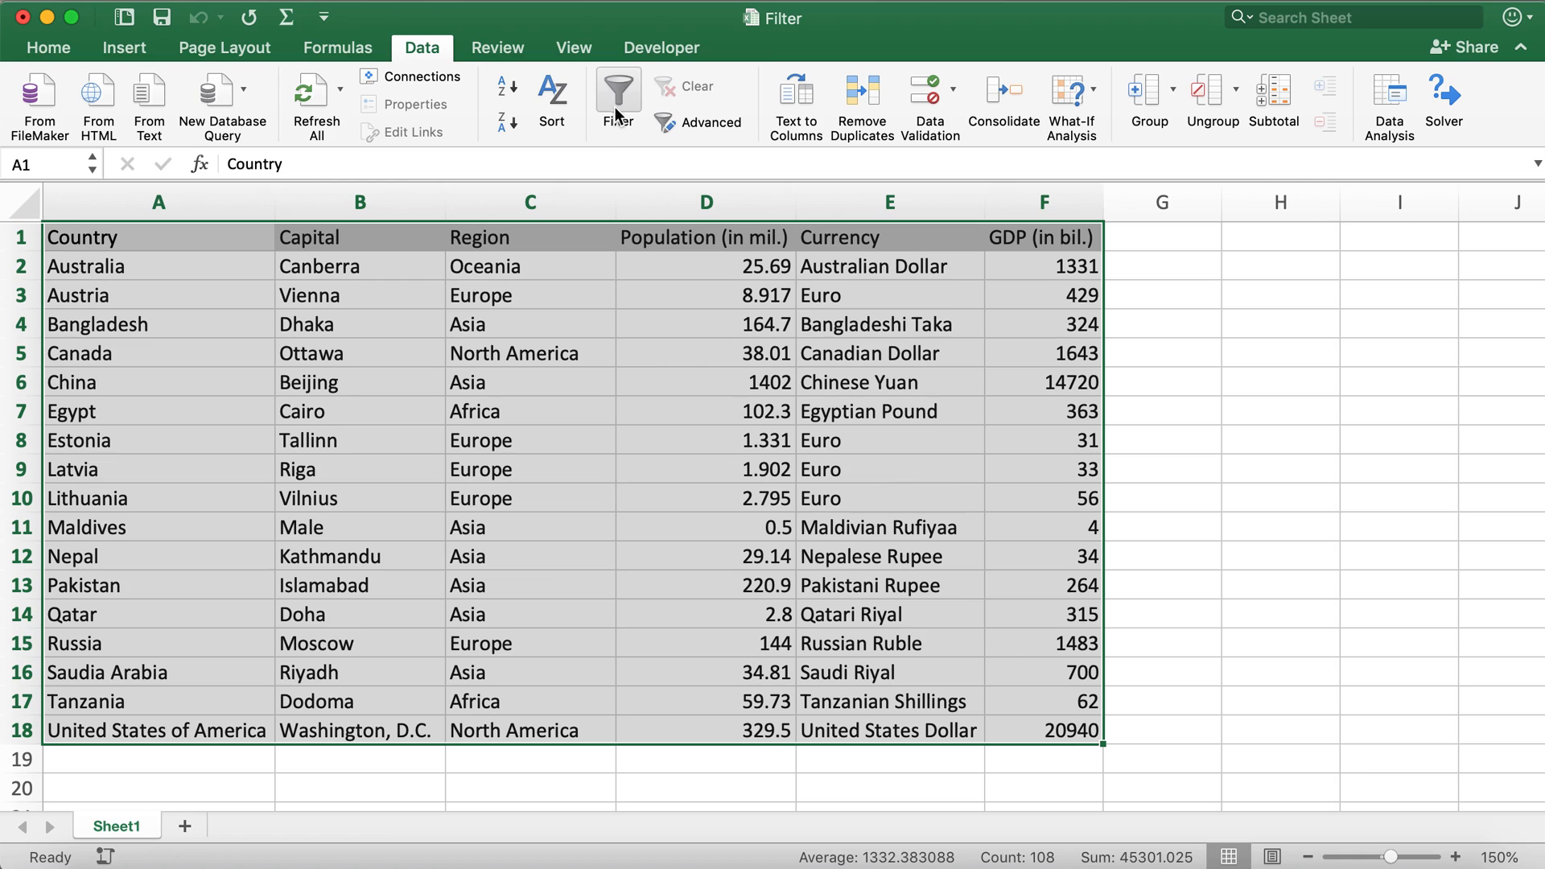
mouse_move(618, 101)
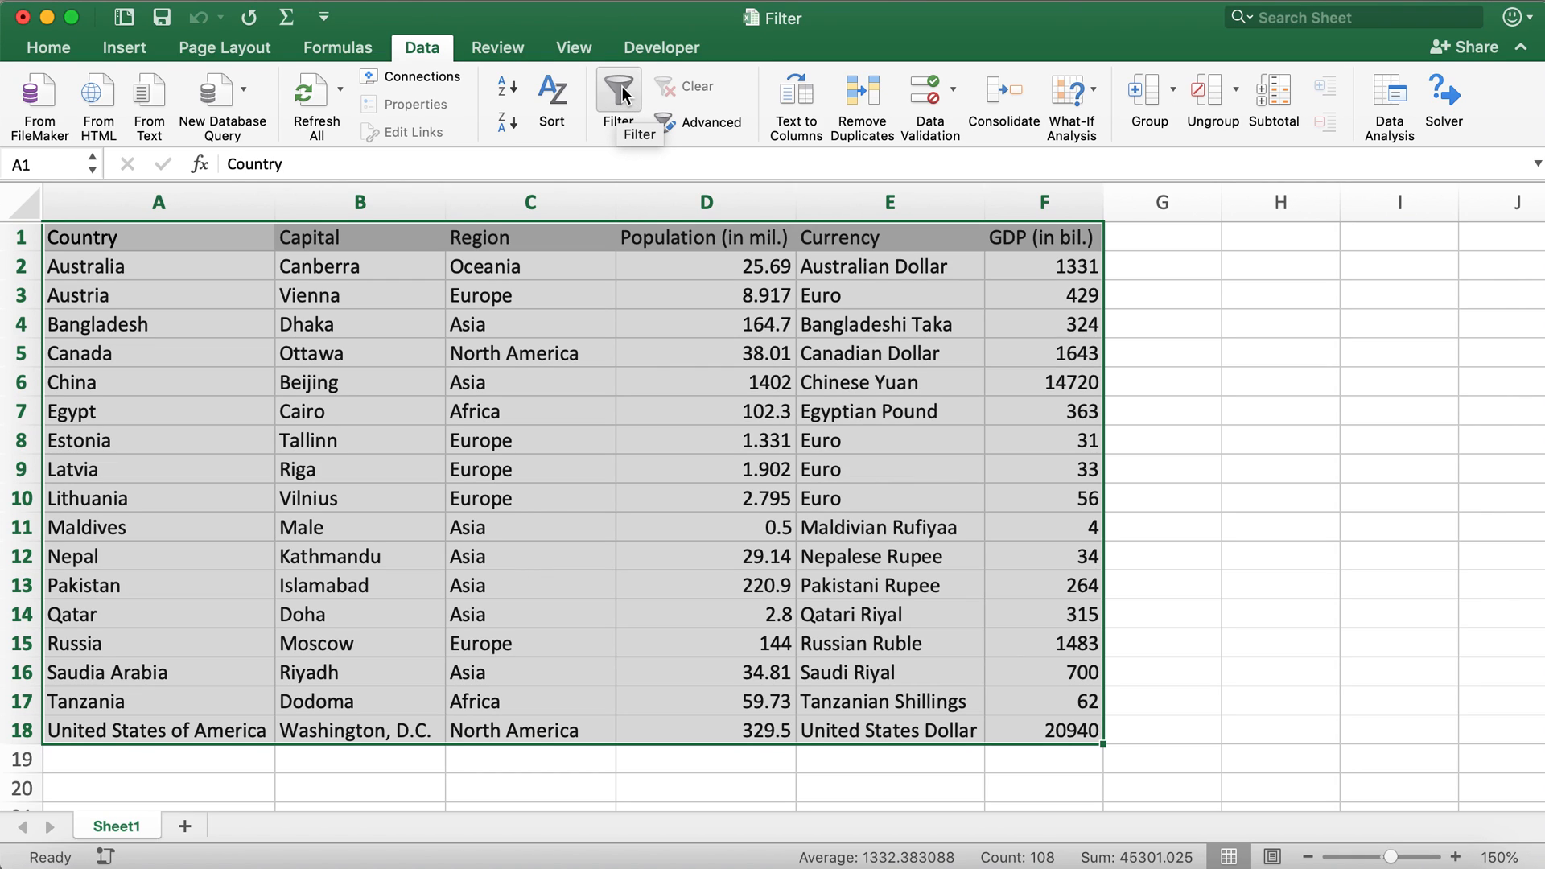
Turn on Filter so every header of the country table gets a dropdown.
left_click(618, 89)
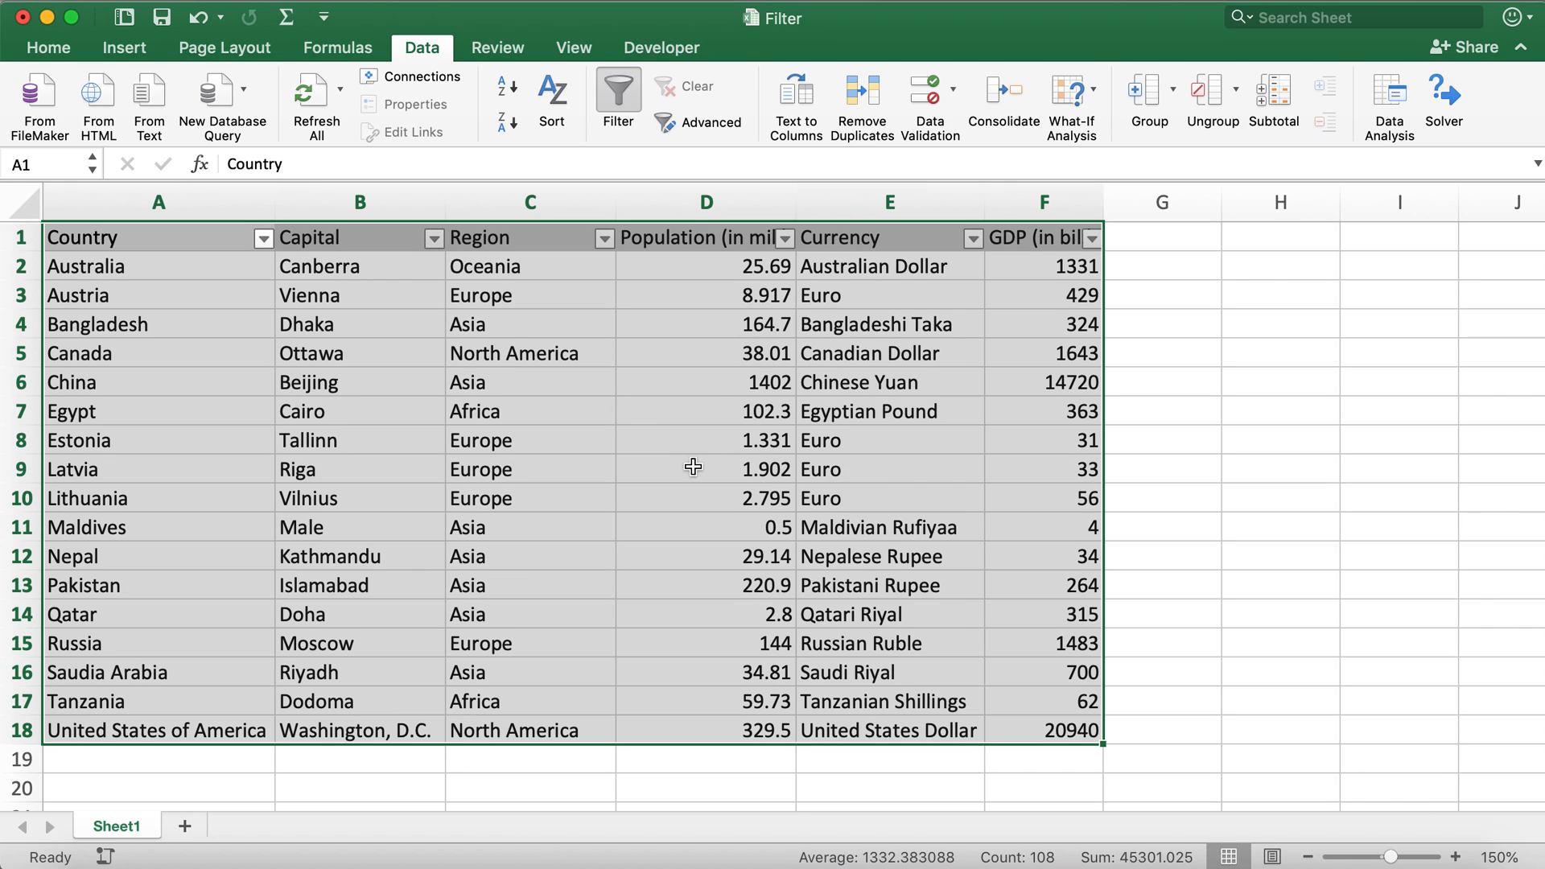
mouse_move(269, 254)
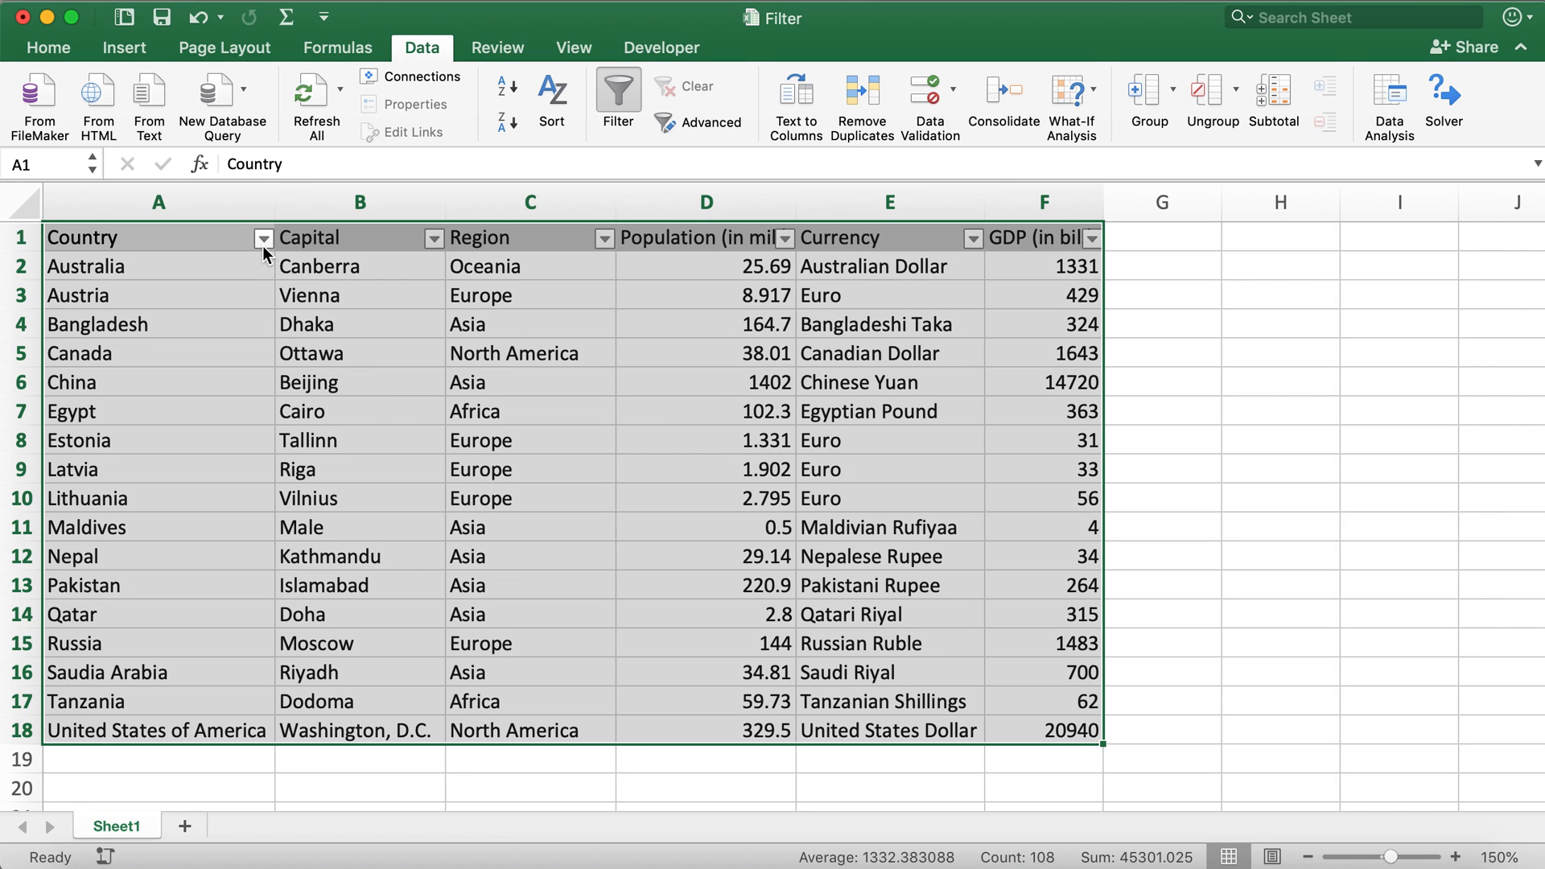
mouse_move(600, 254)
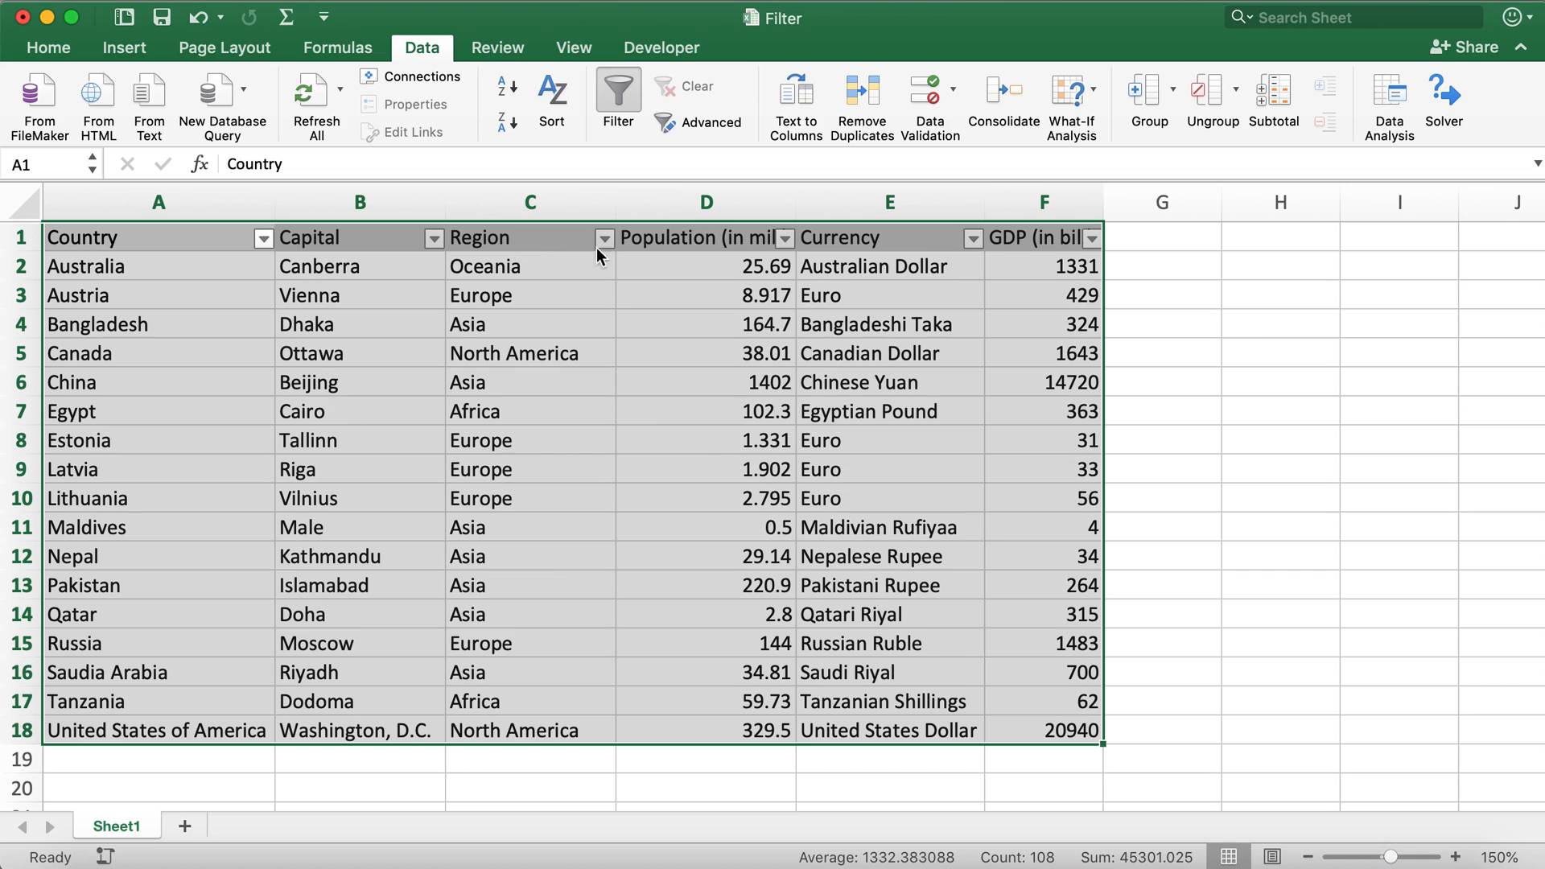
mouse_move(794, 250)
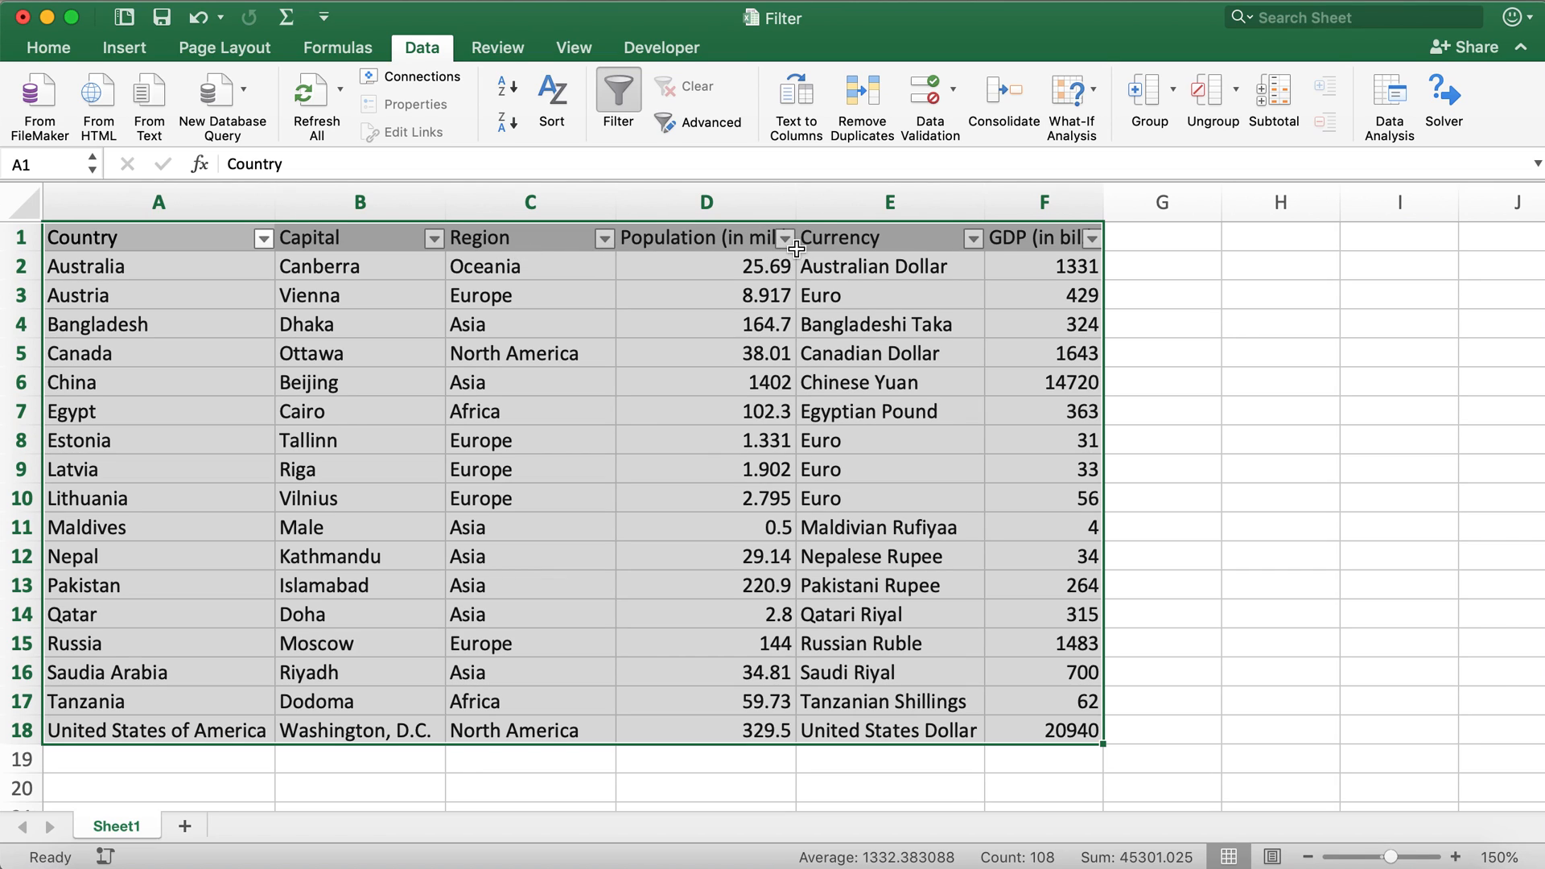
mouse_move(1097, 255)
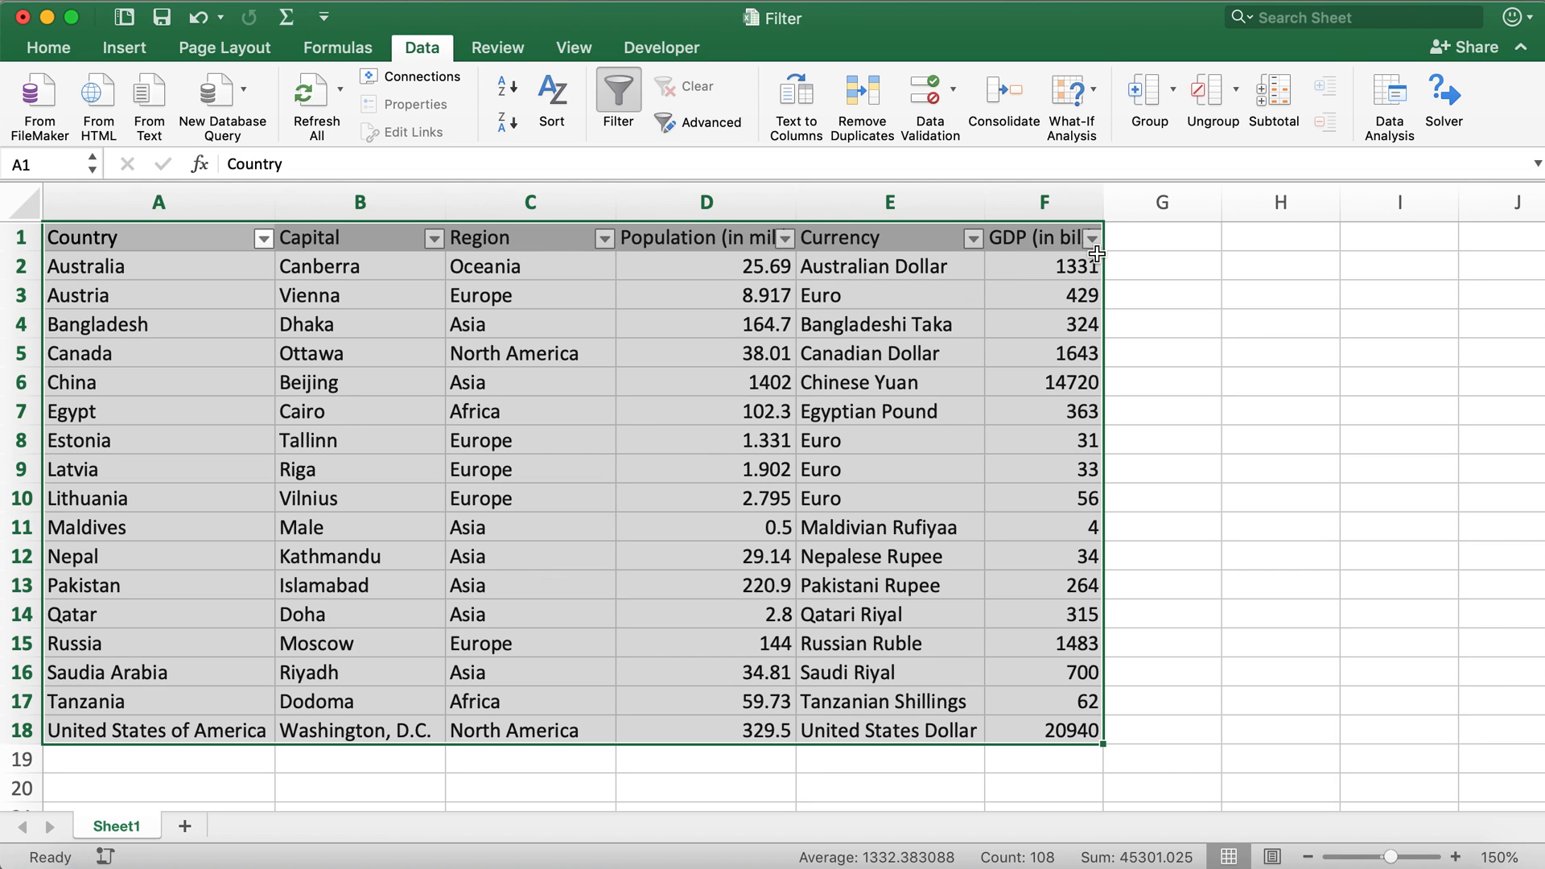
mouse_move(744, 245)
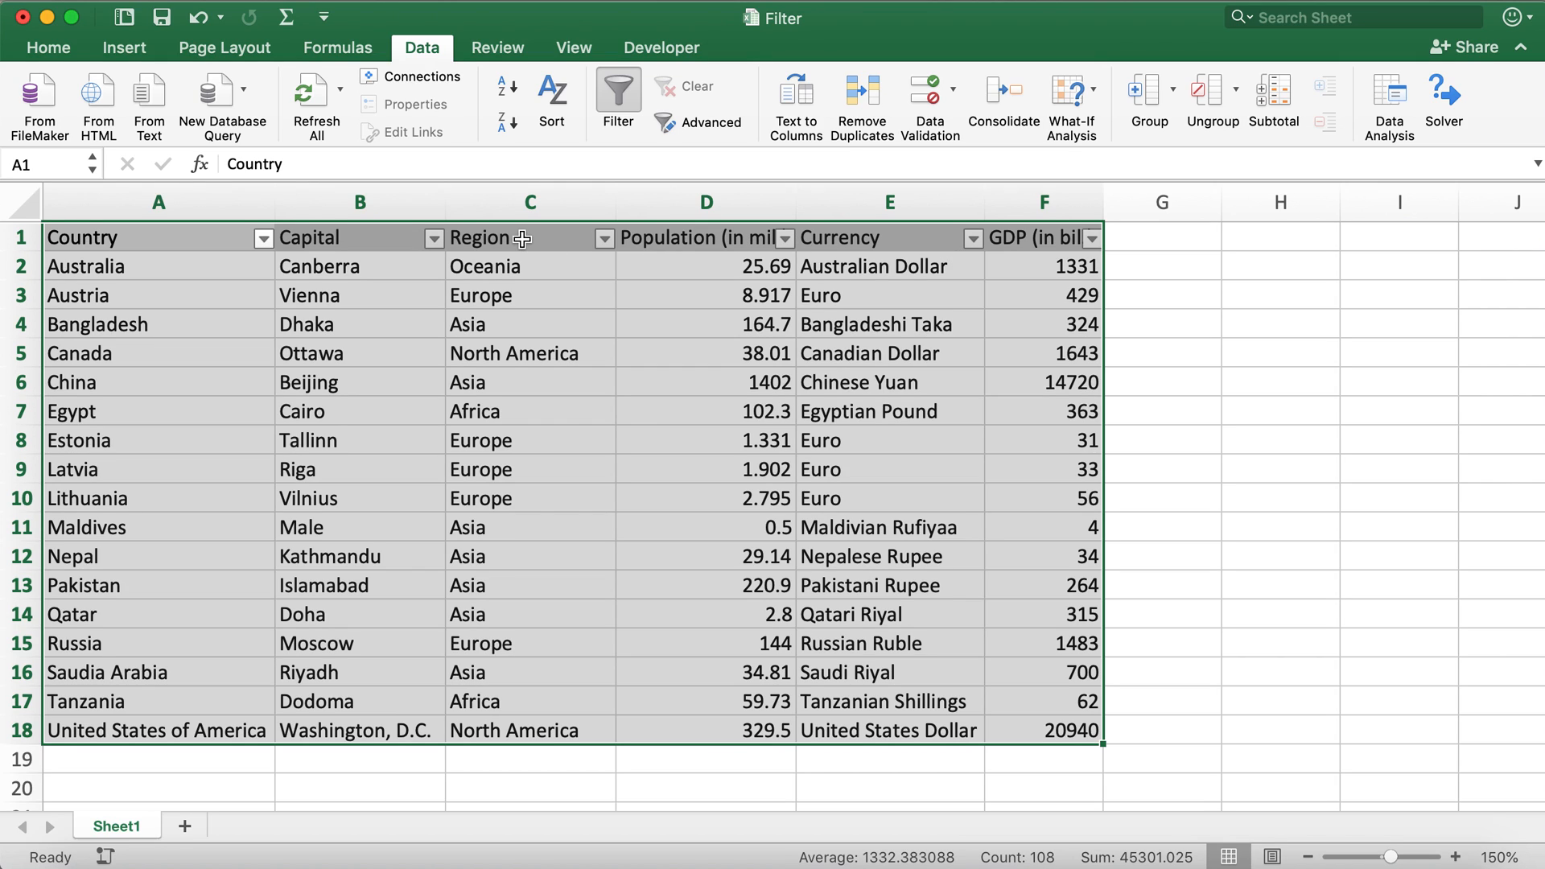
mouse_move(538, 240)
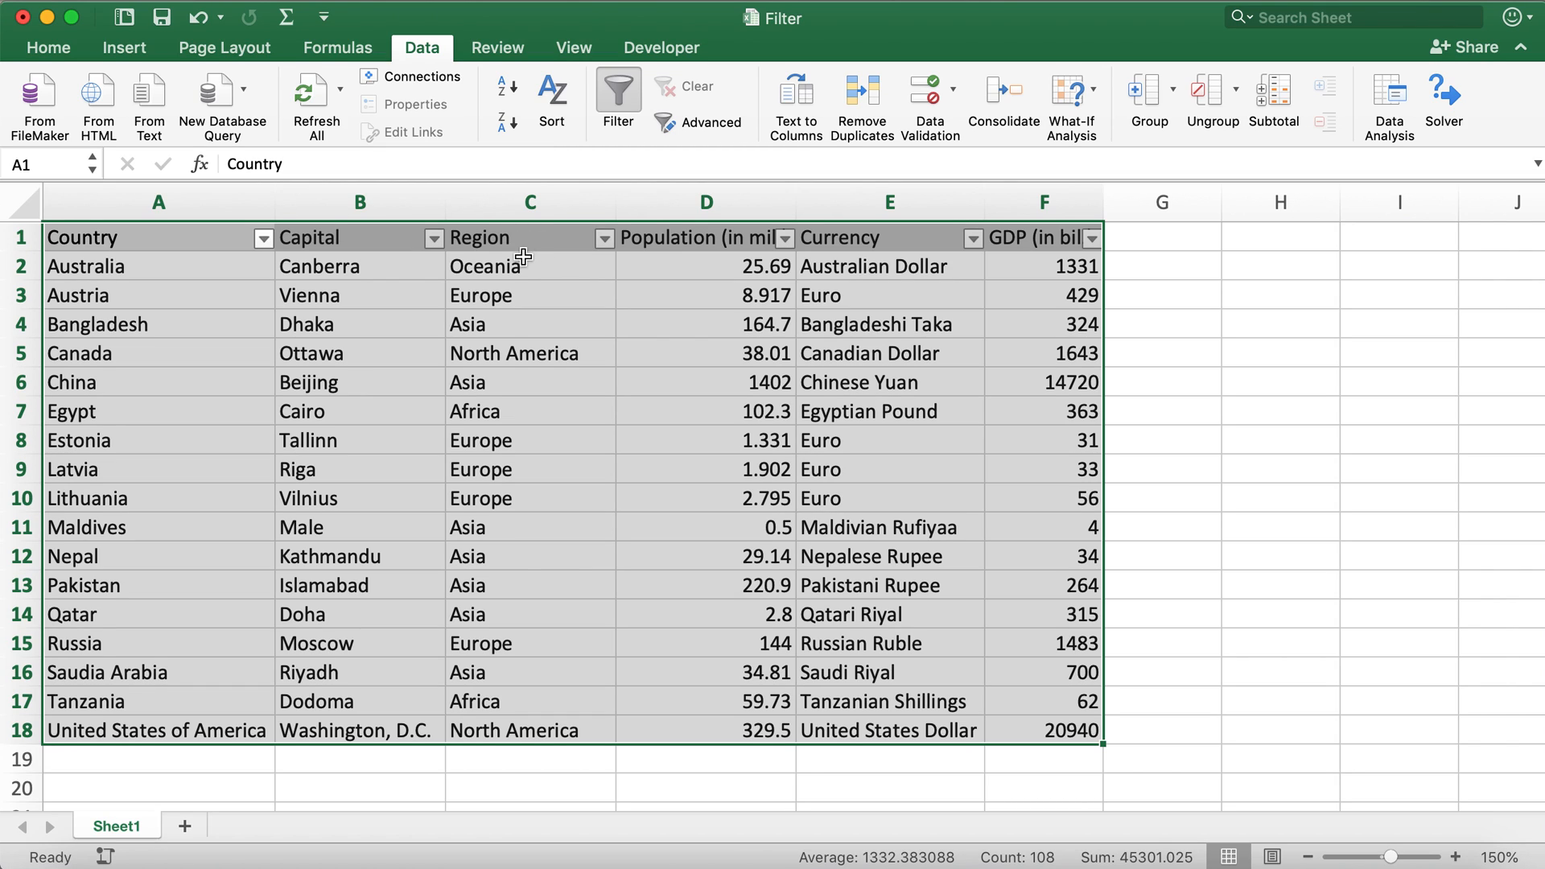
In the Region filter, deselect all regions so only Asia can be kept.
left_click(606, 238)
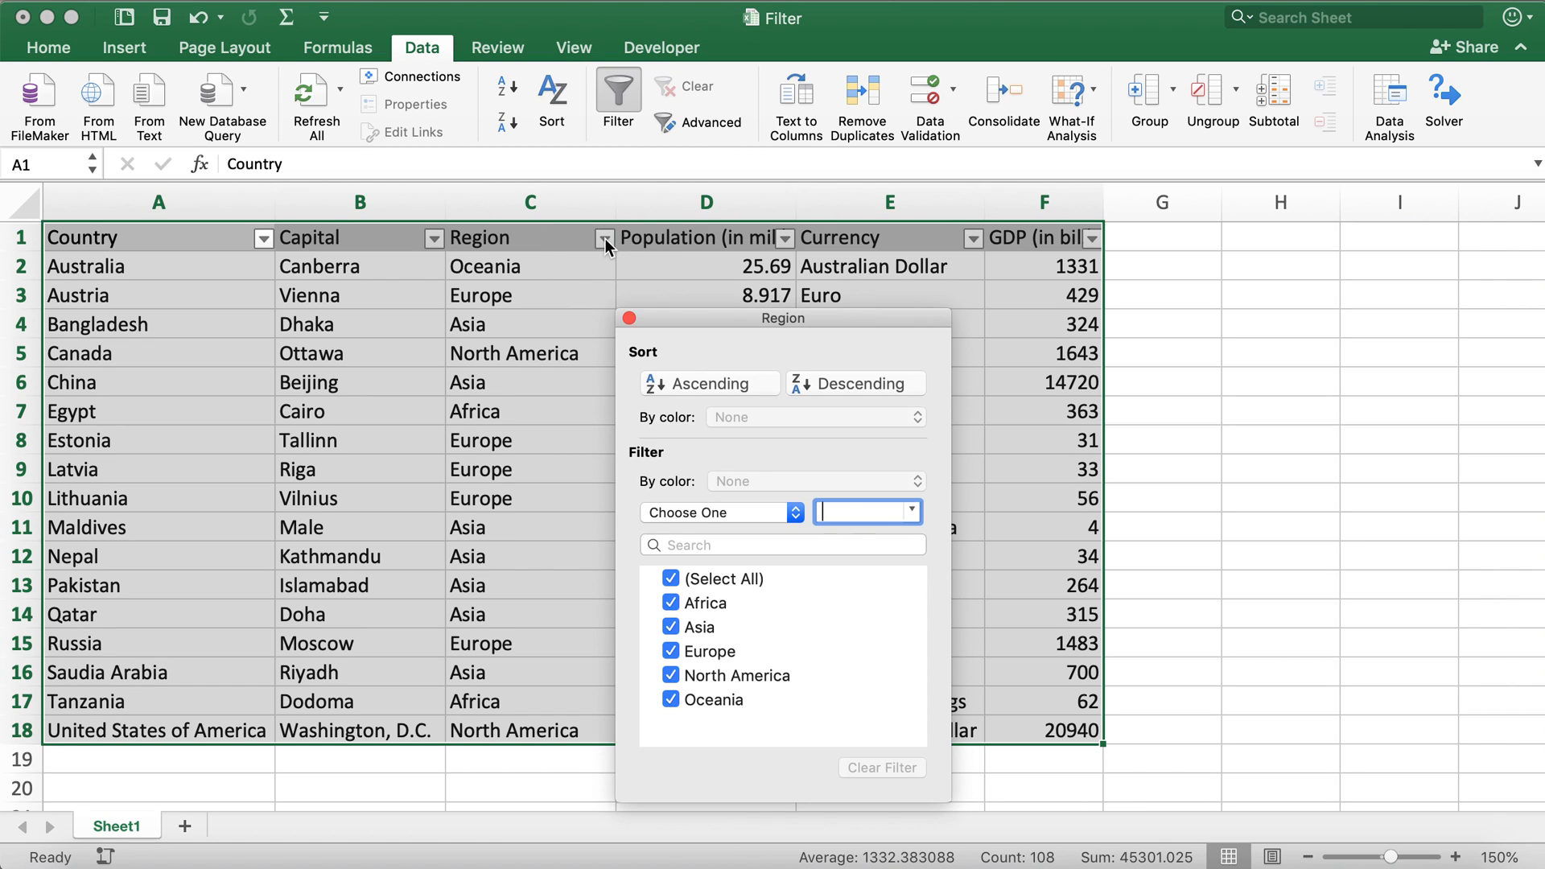
left_click(671, 578)
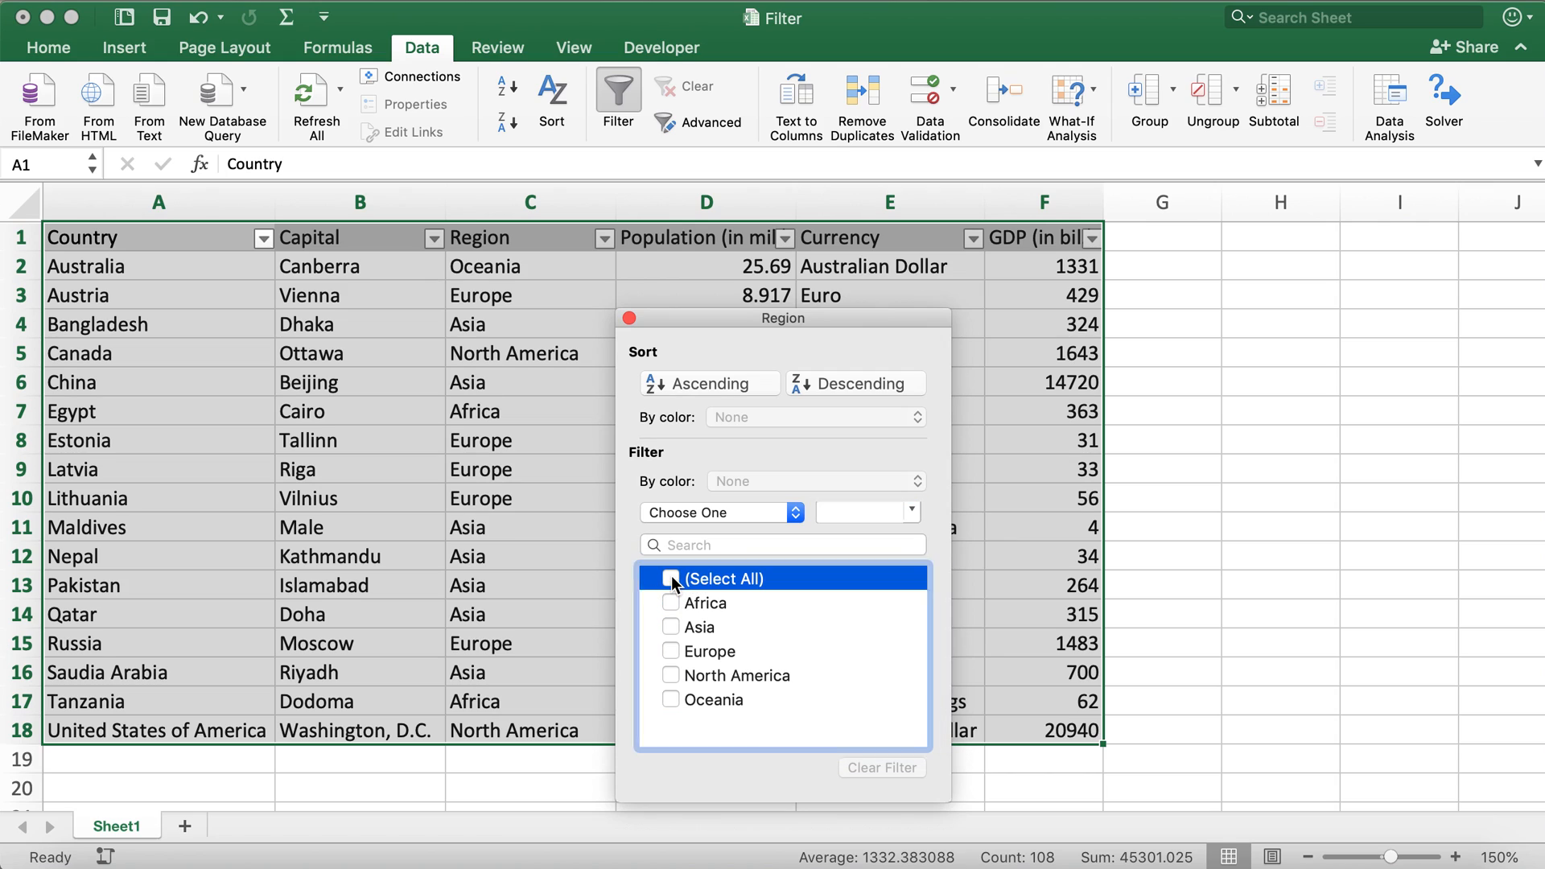
left_click(671, 578)
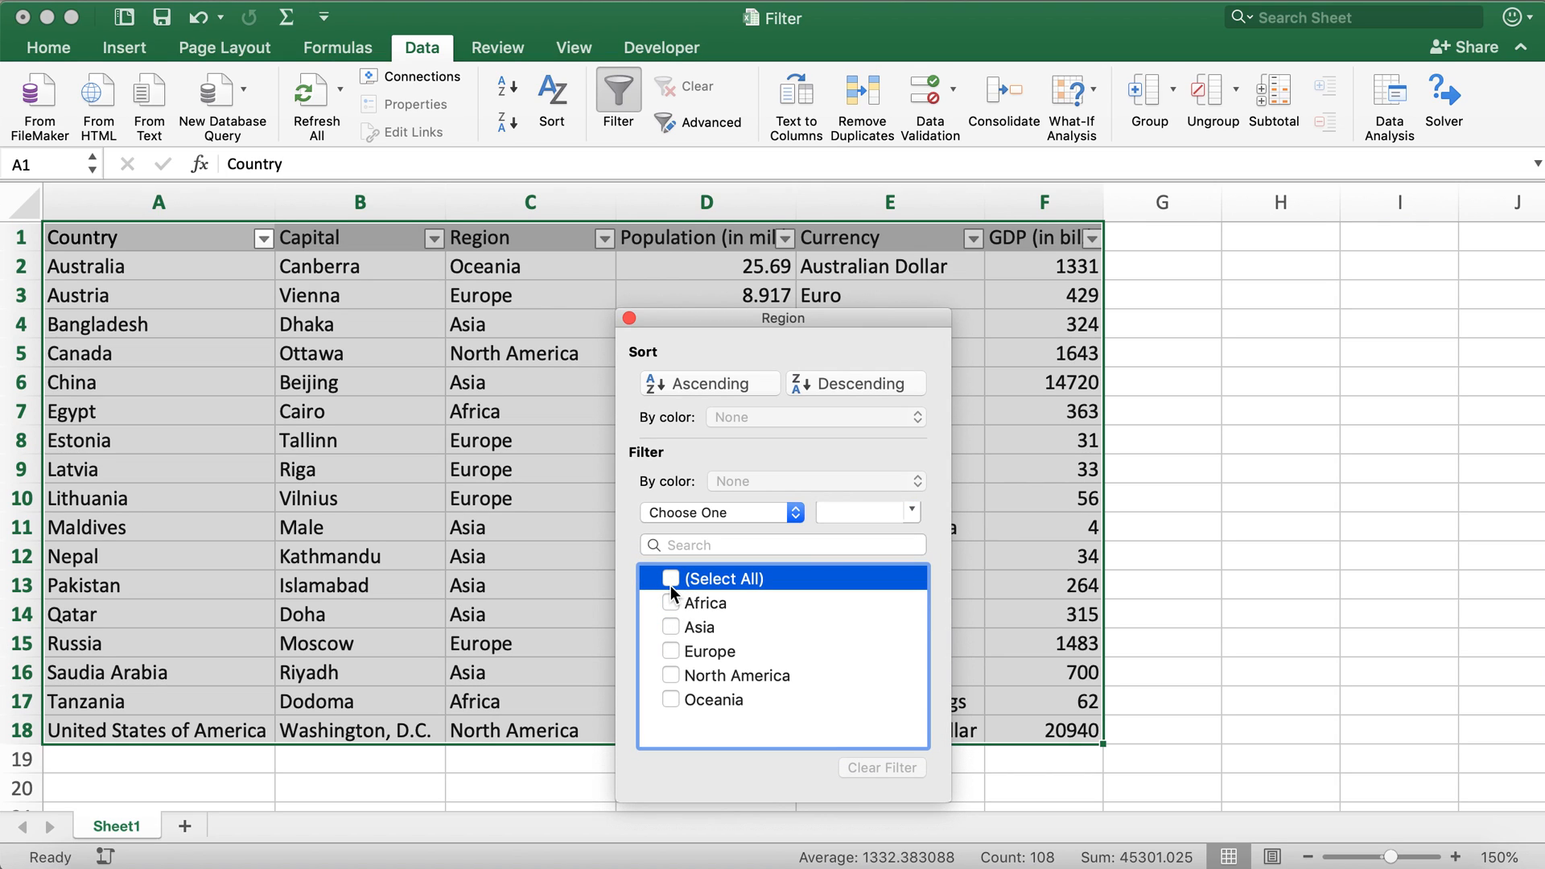
left_click(671, 577)
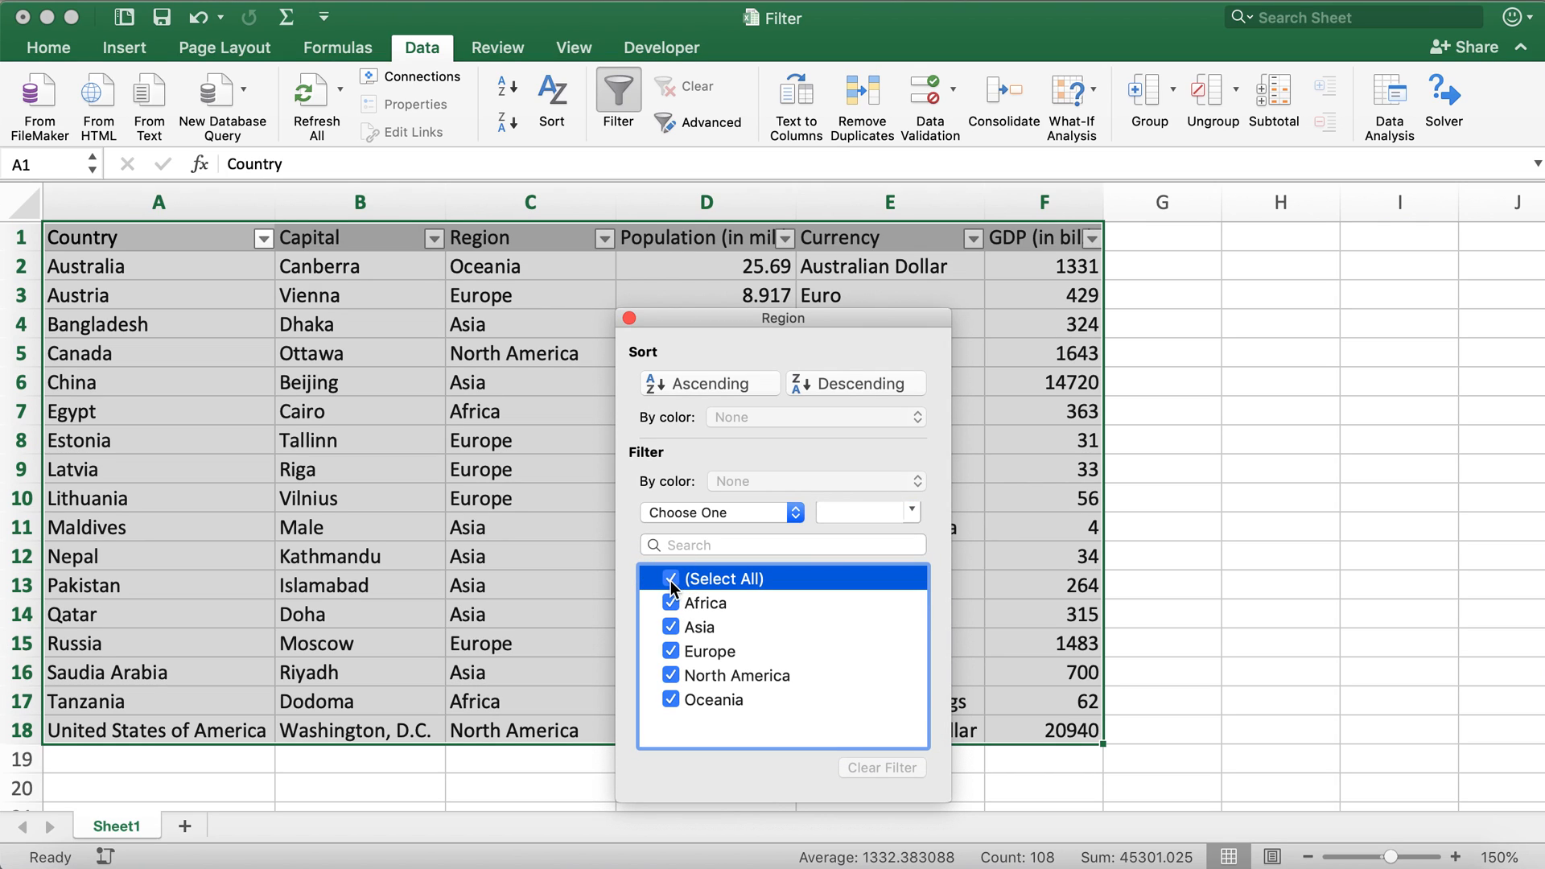
left_click(670, 578)
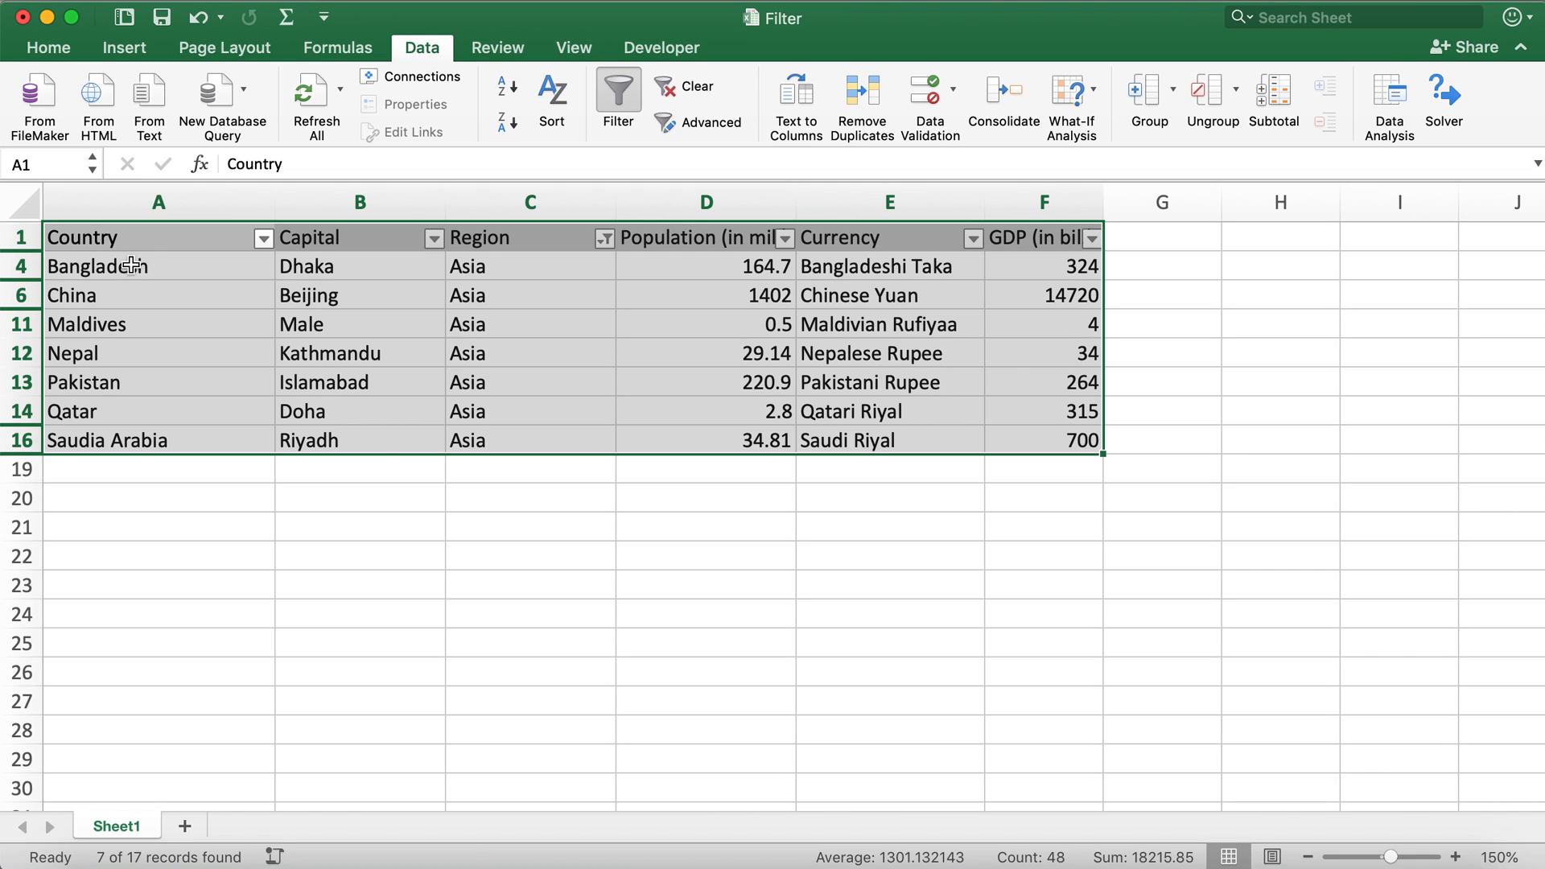
mouse_move(220, 291)
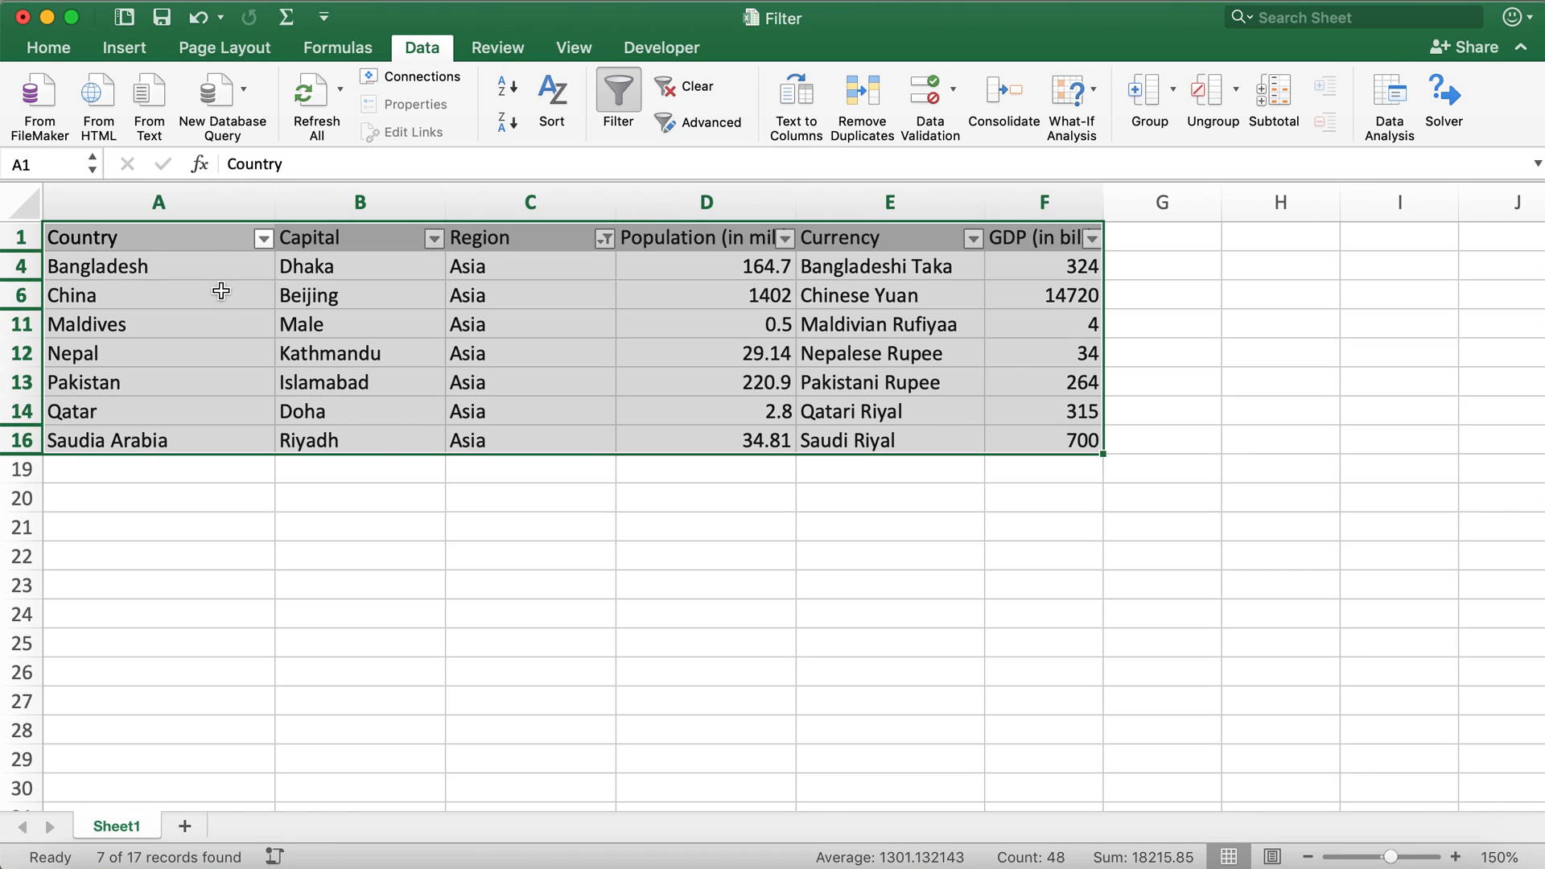
mouse_move(565, 264)
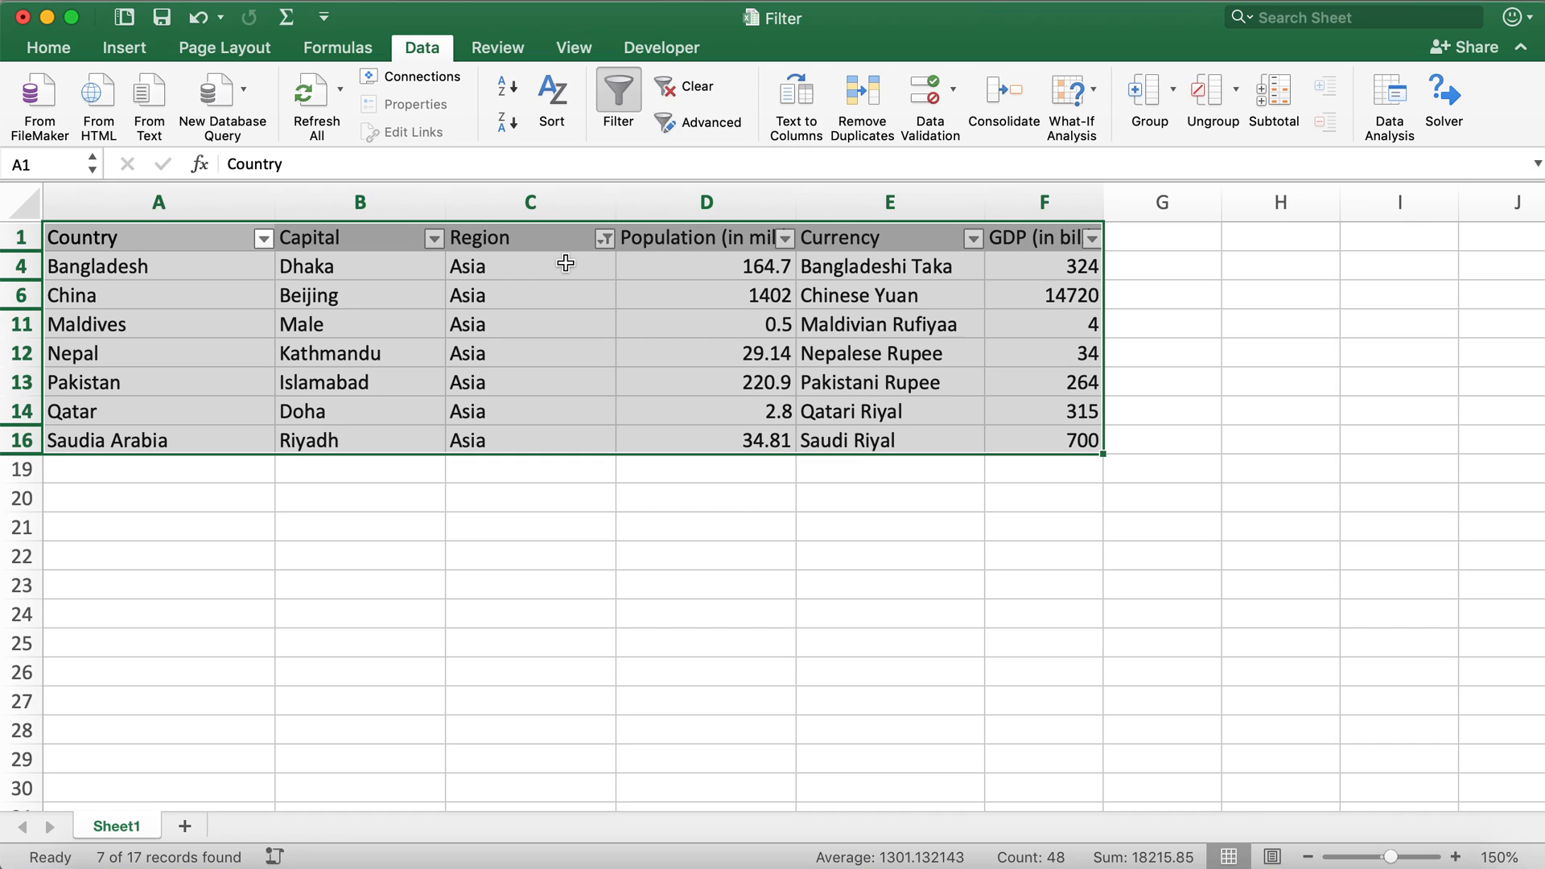
mouse_move(576, 268)
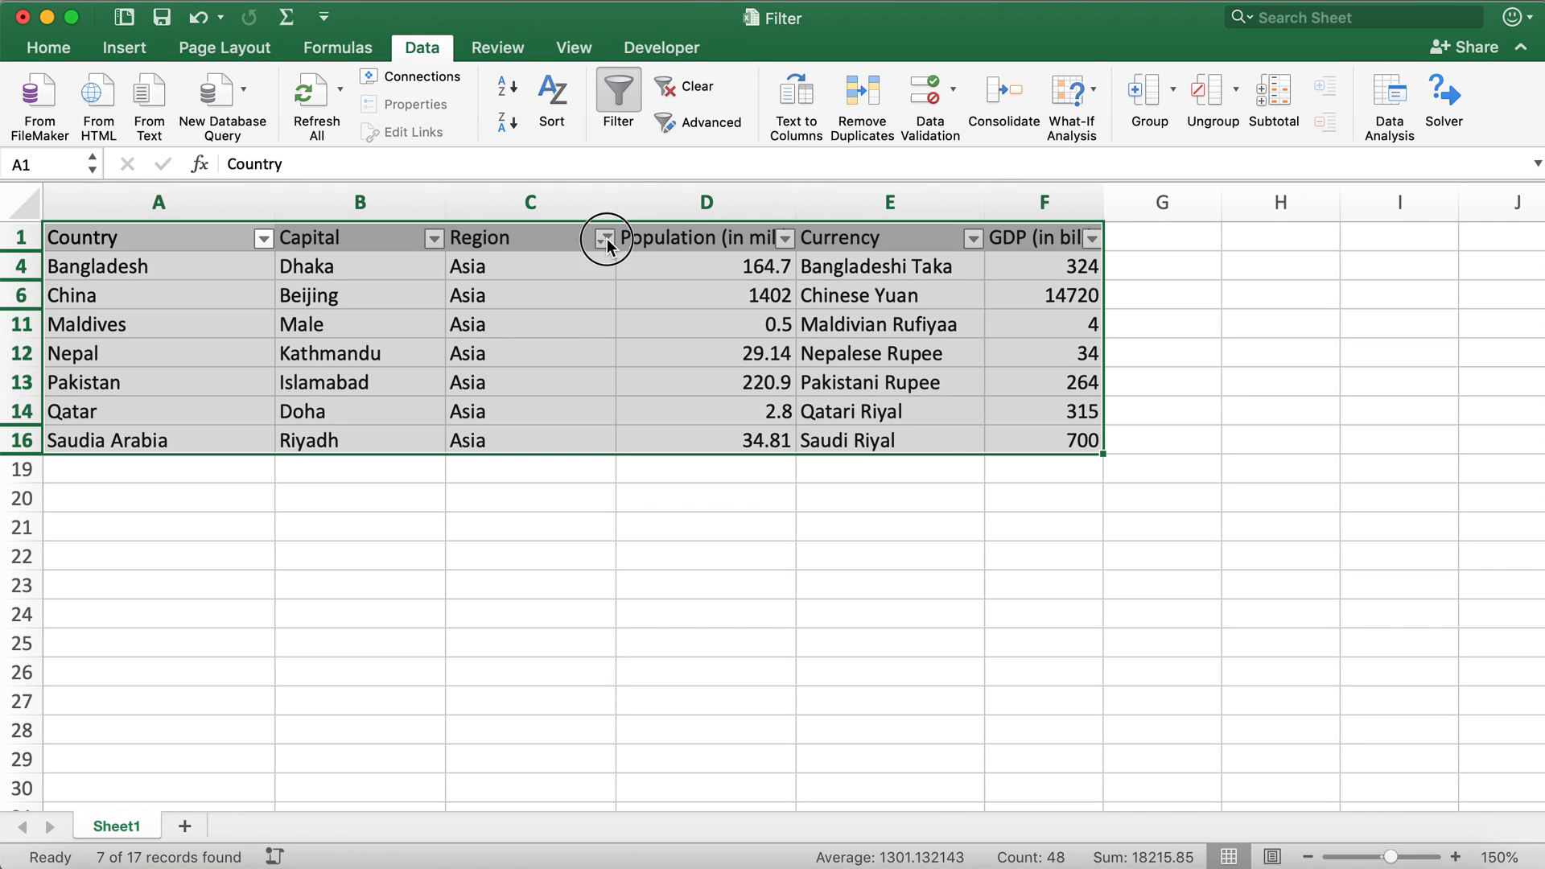
Clear the Region filter to list all 17 countries again, then deselect the table at H4.
left_click(606, 238)
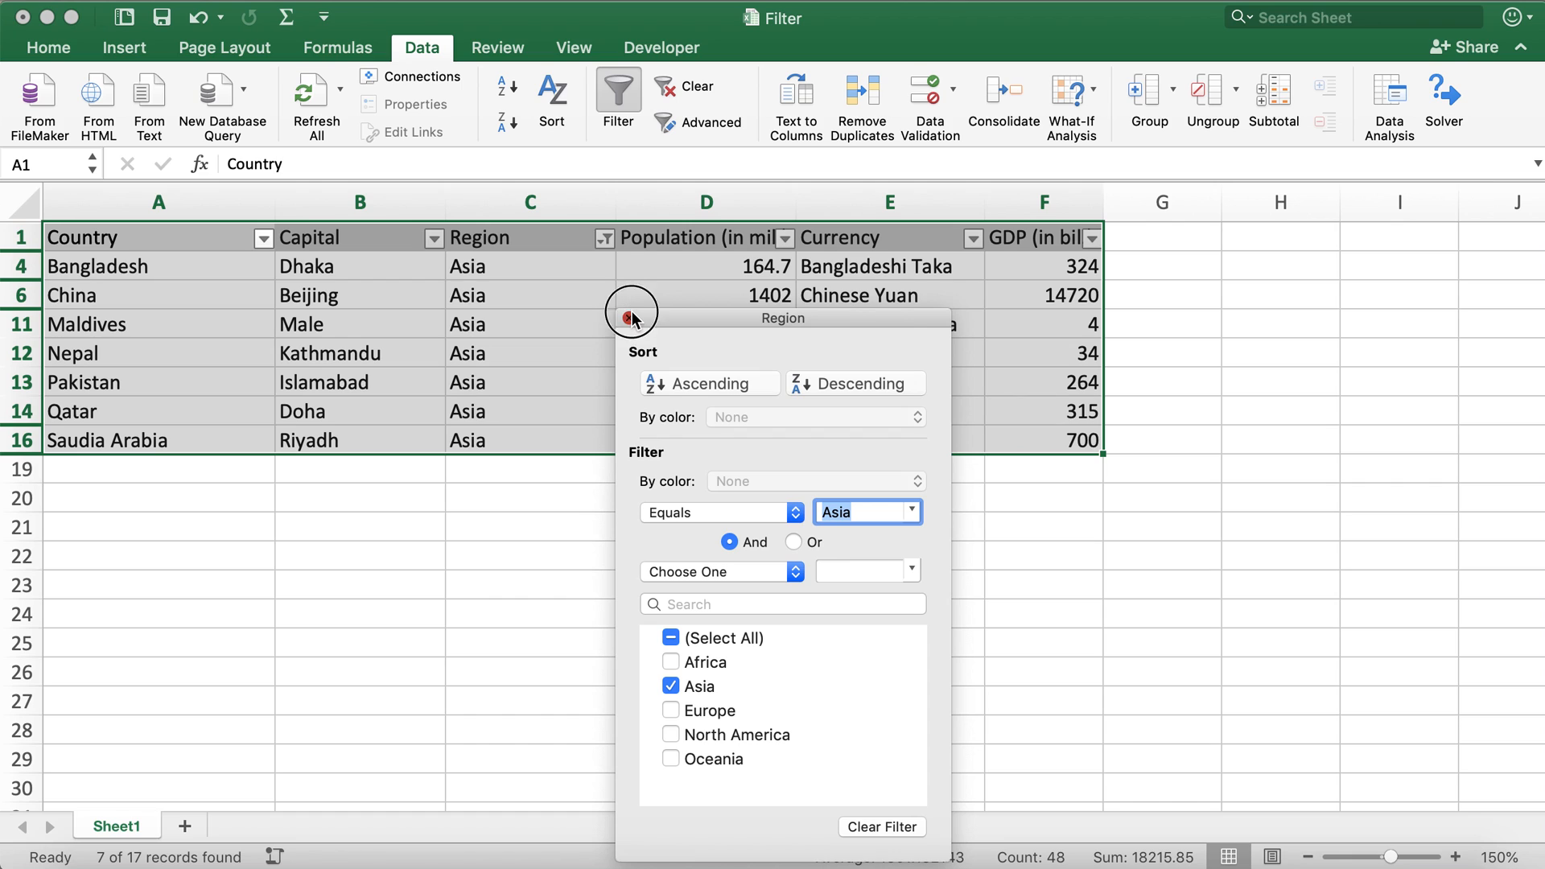
left_click(697, 85)
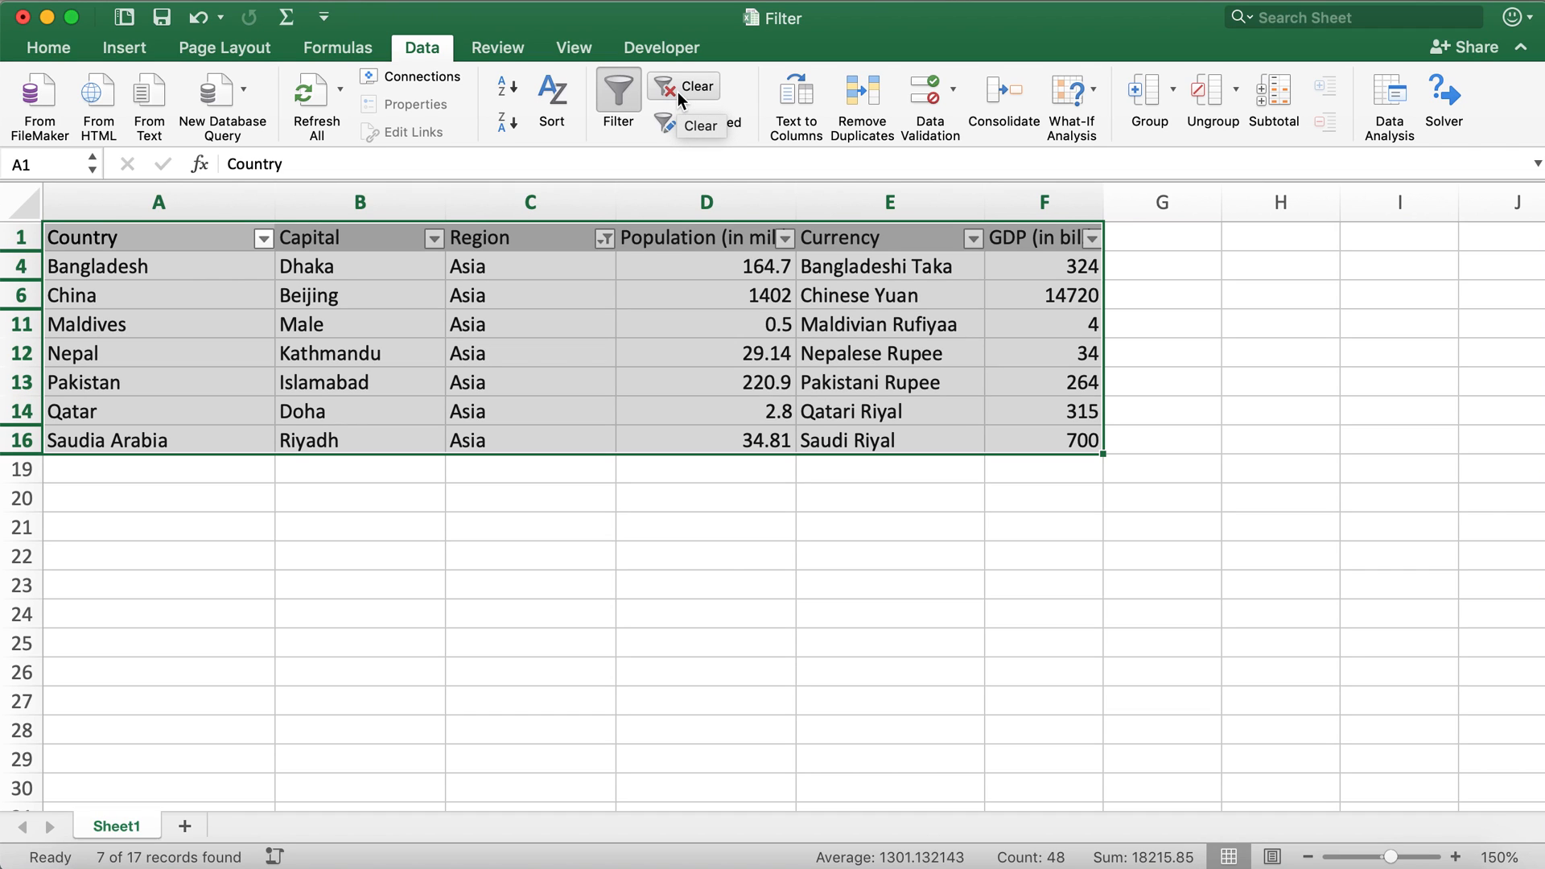
mouse_move(688, 93)
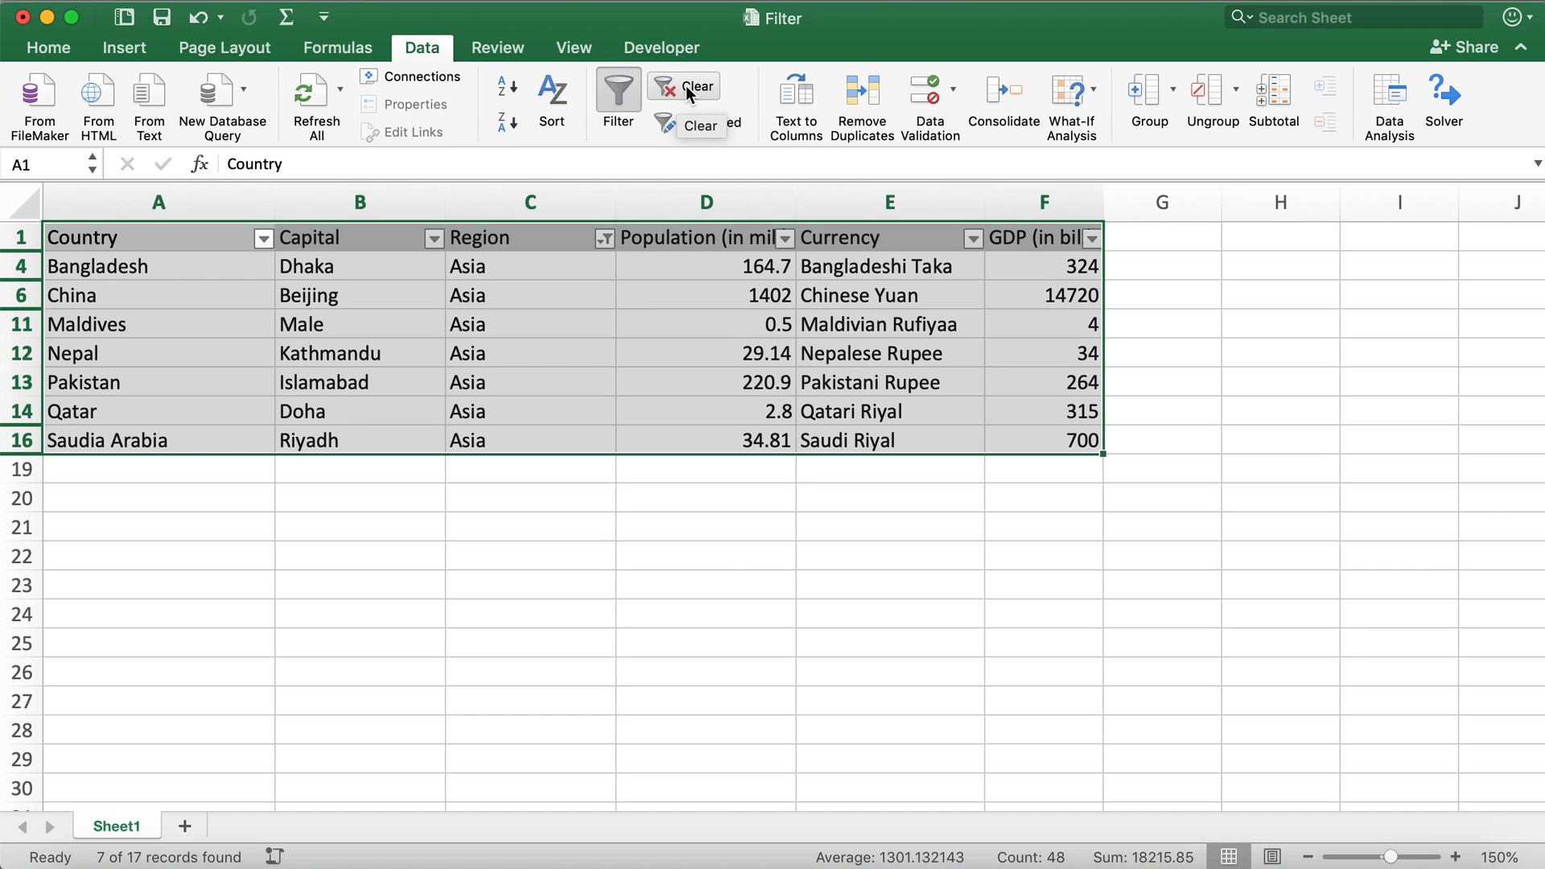
left_click(697, 85)
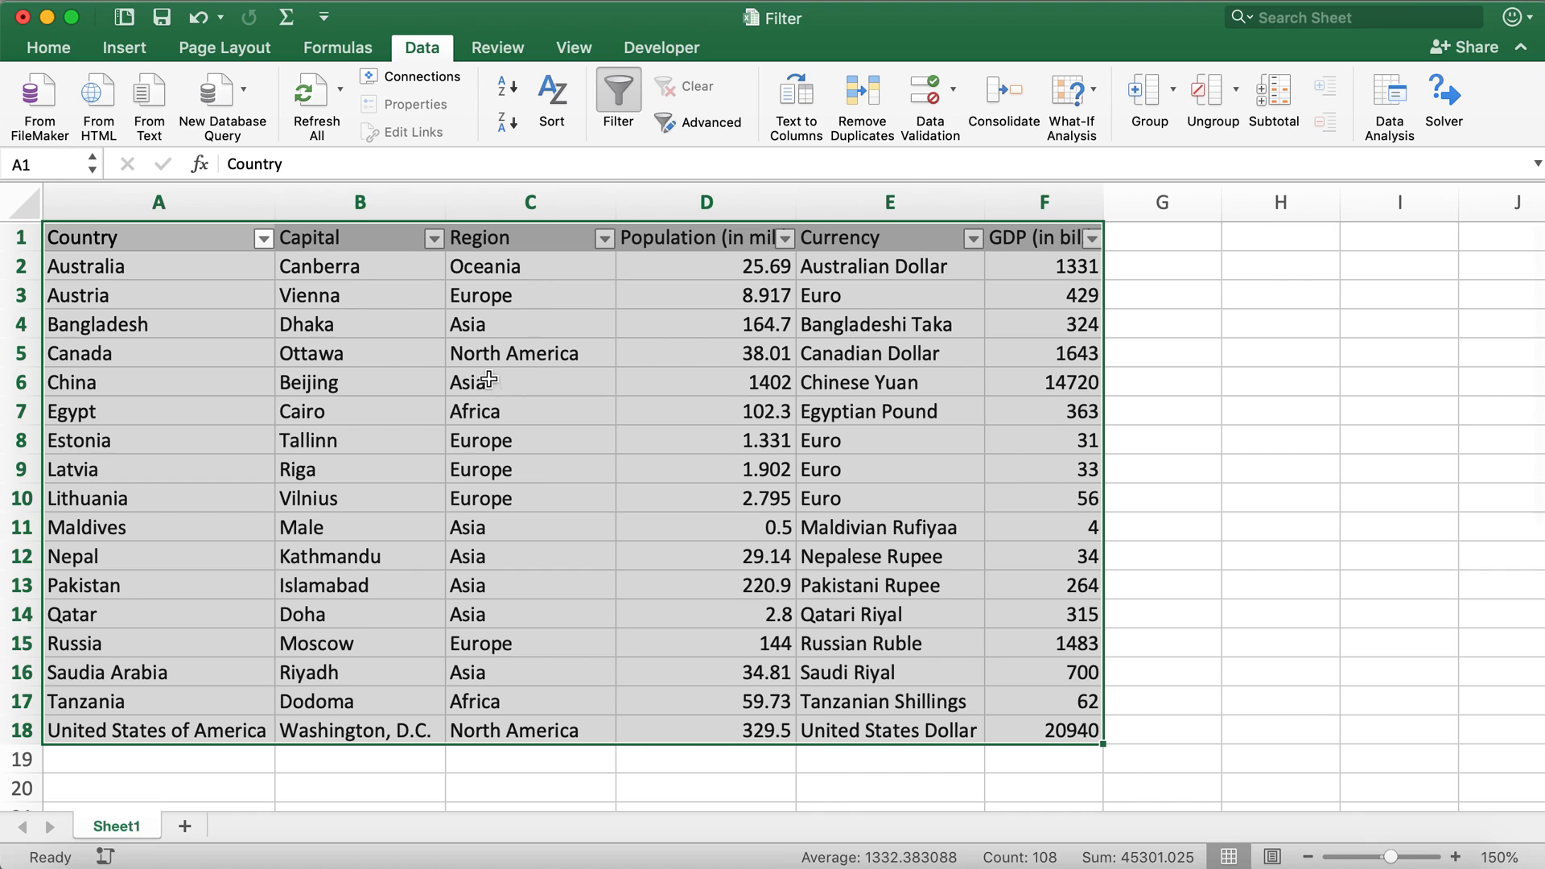
left_click(1279, 323)
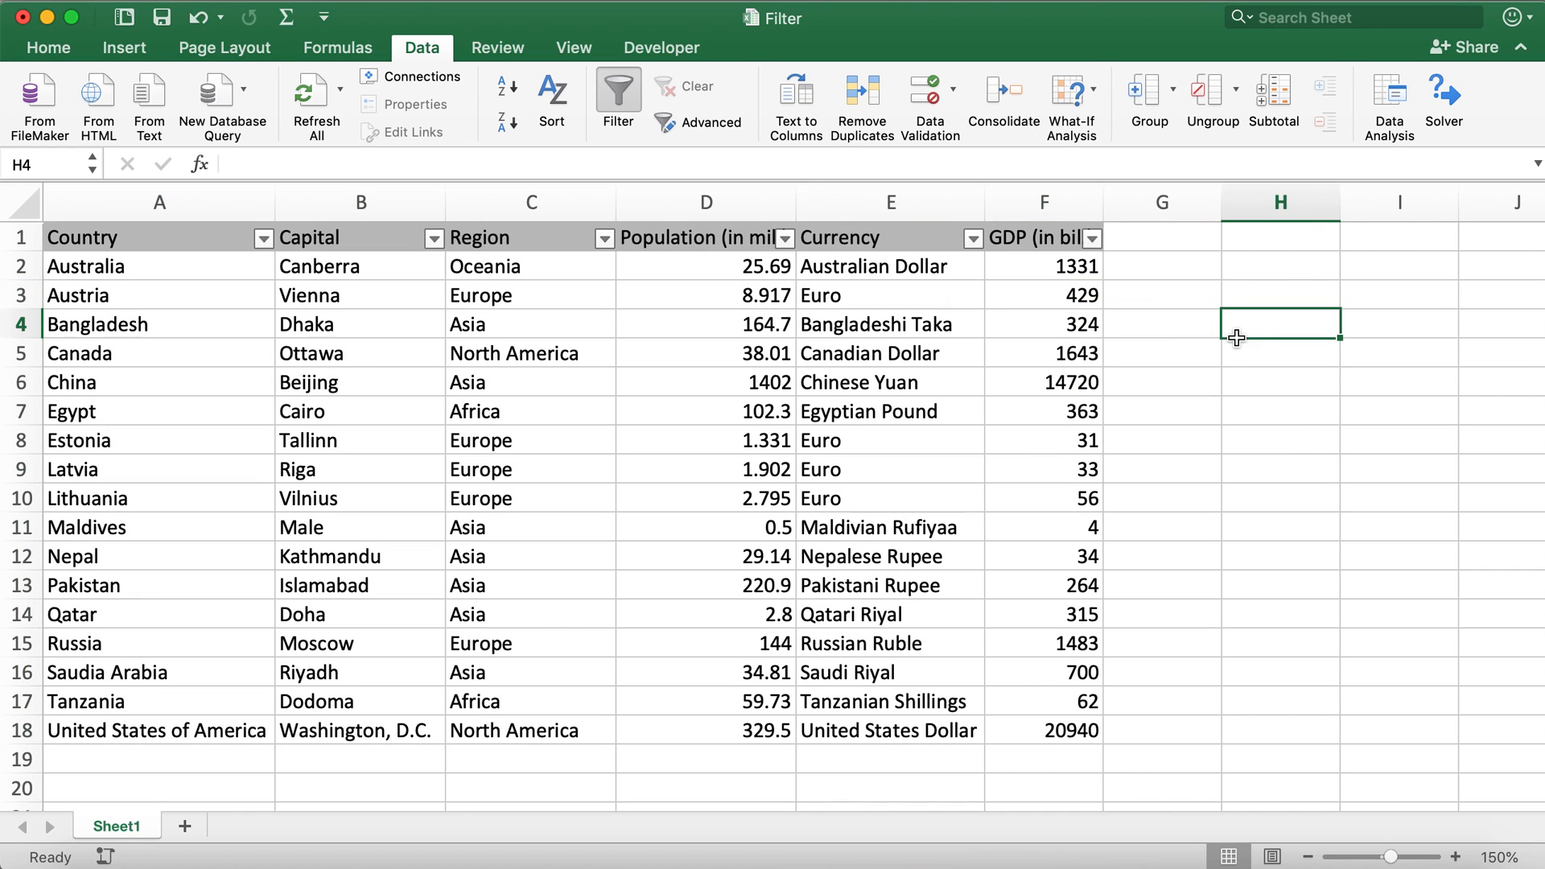
mouse_move(815, 240)
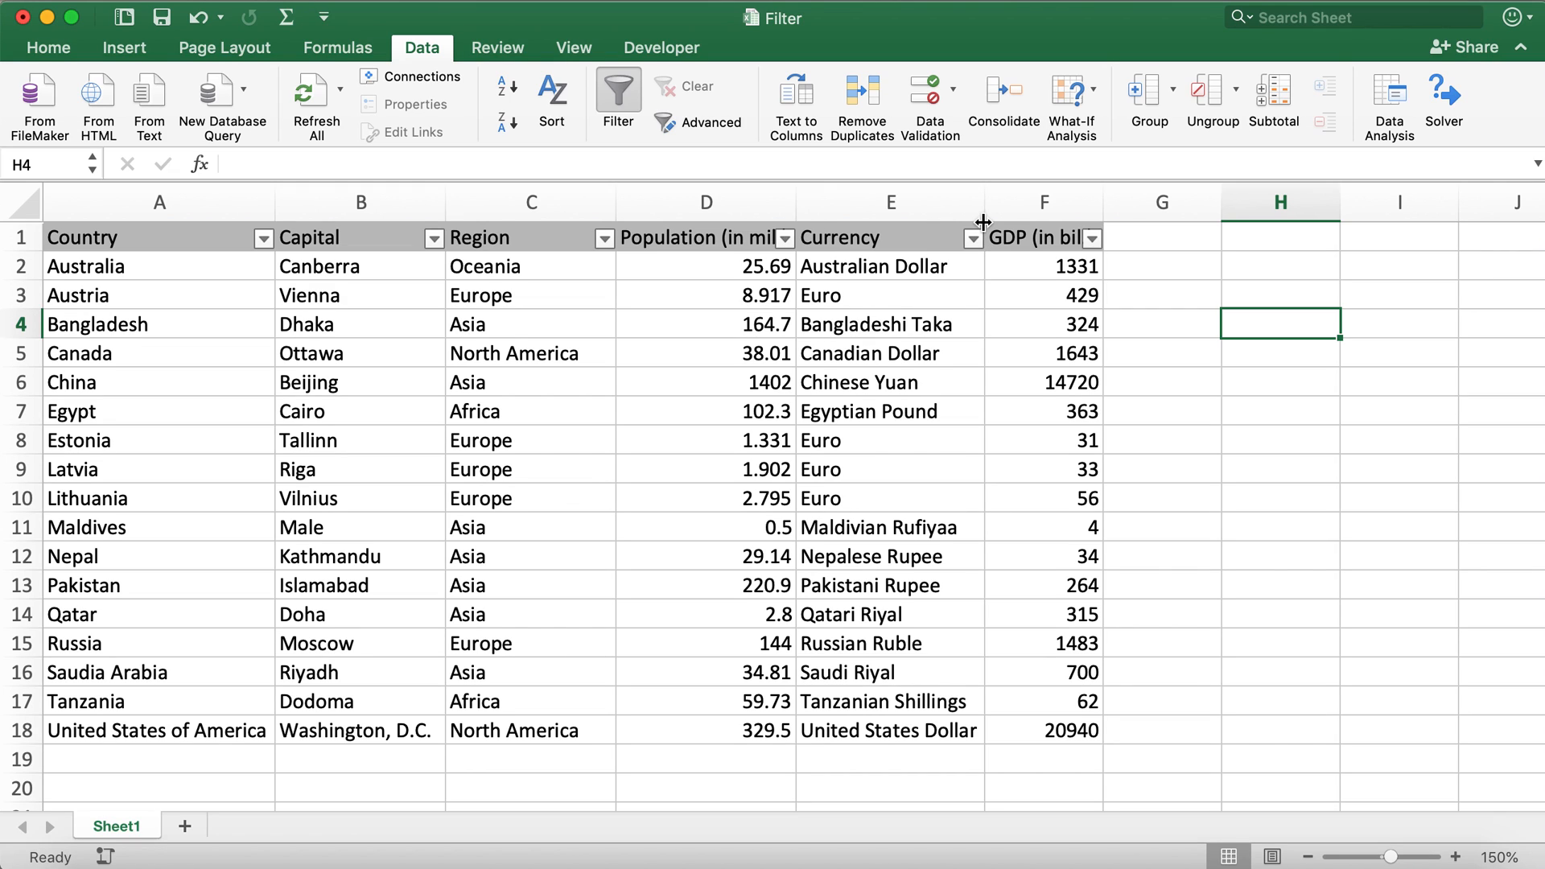
mouse_move(1090, 283)
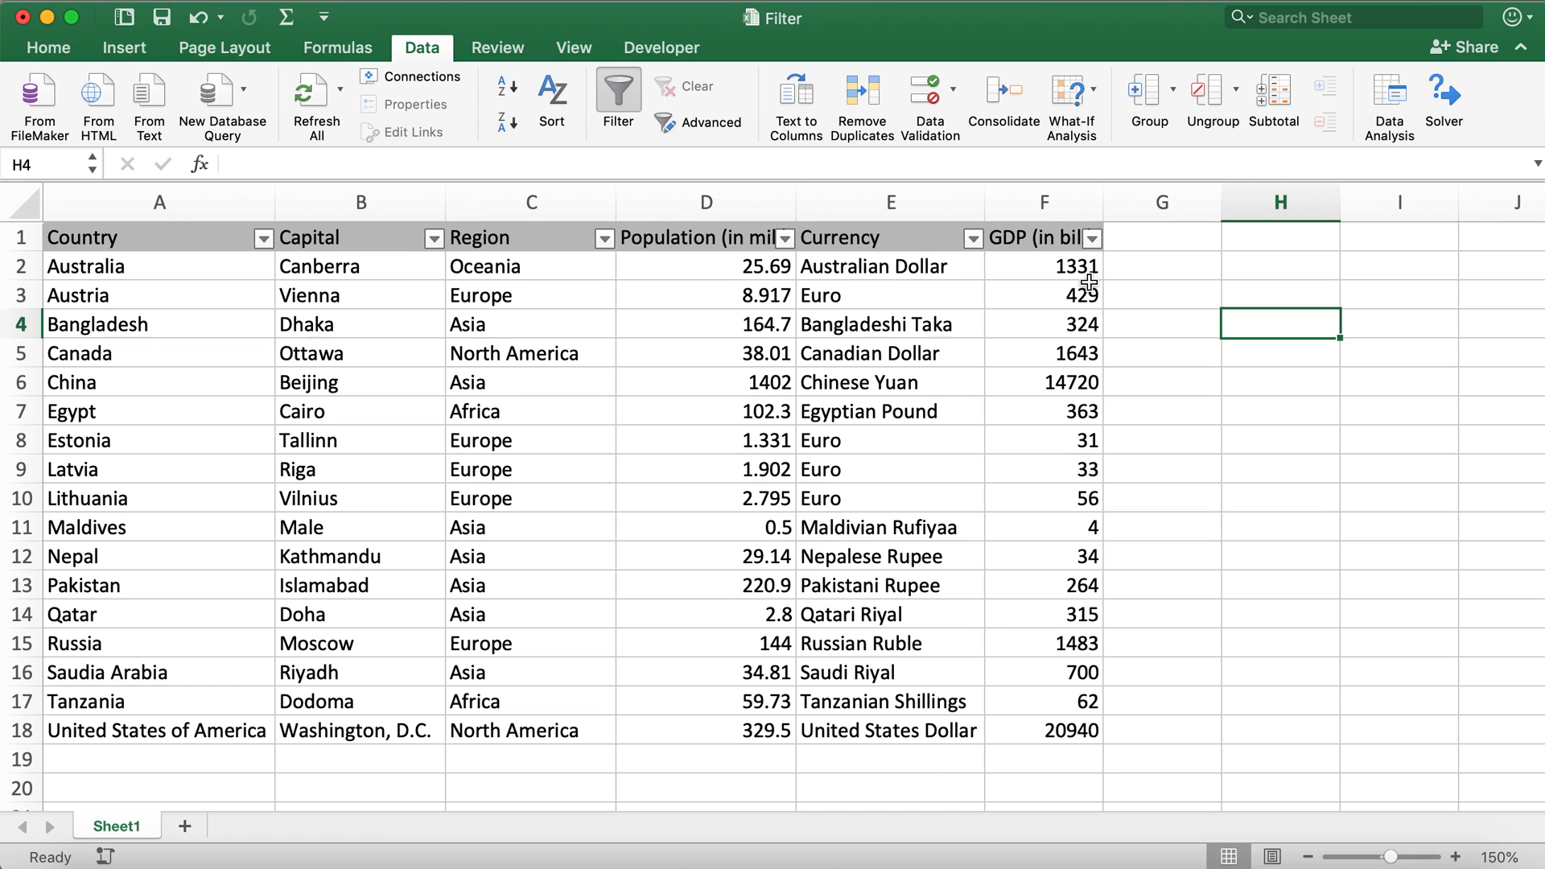
mouse_move(1100, 254)
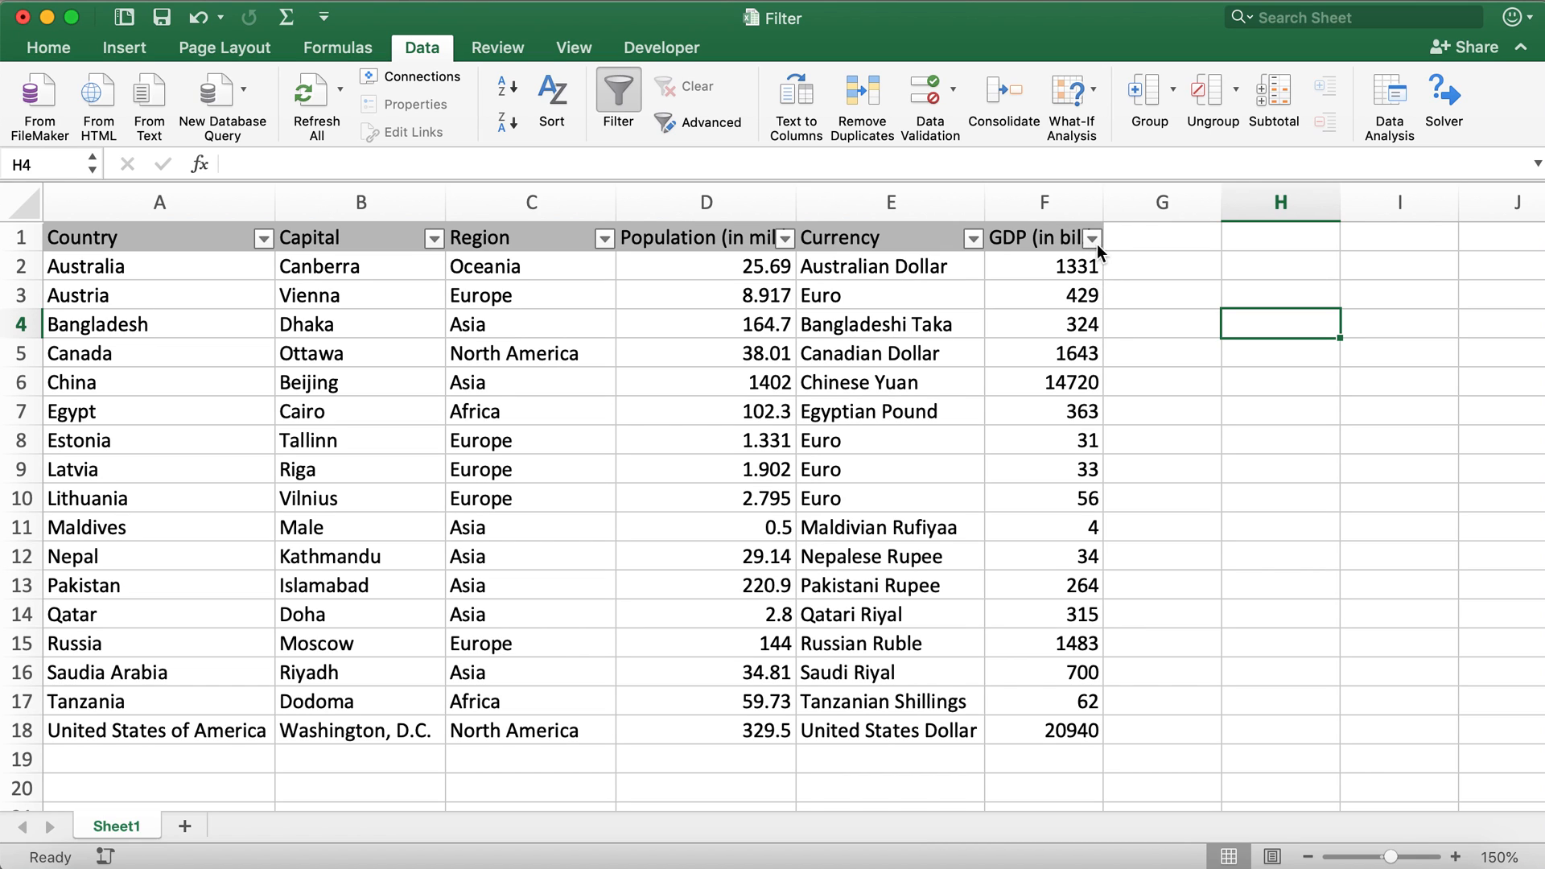
Set the GDP column filter to Greater Than 10.
left_click(1090, 237)
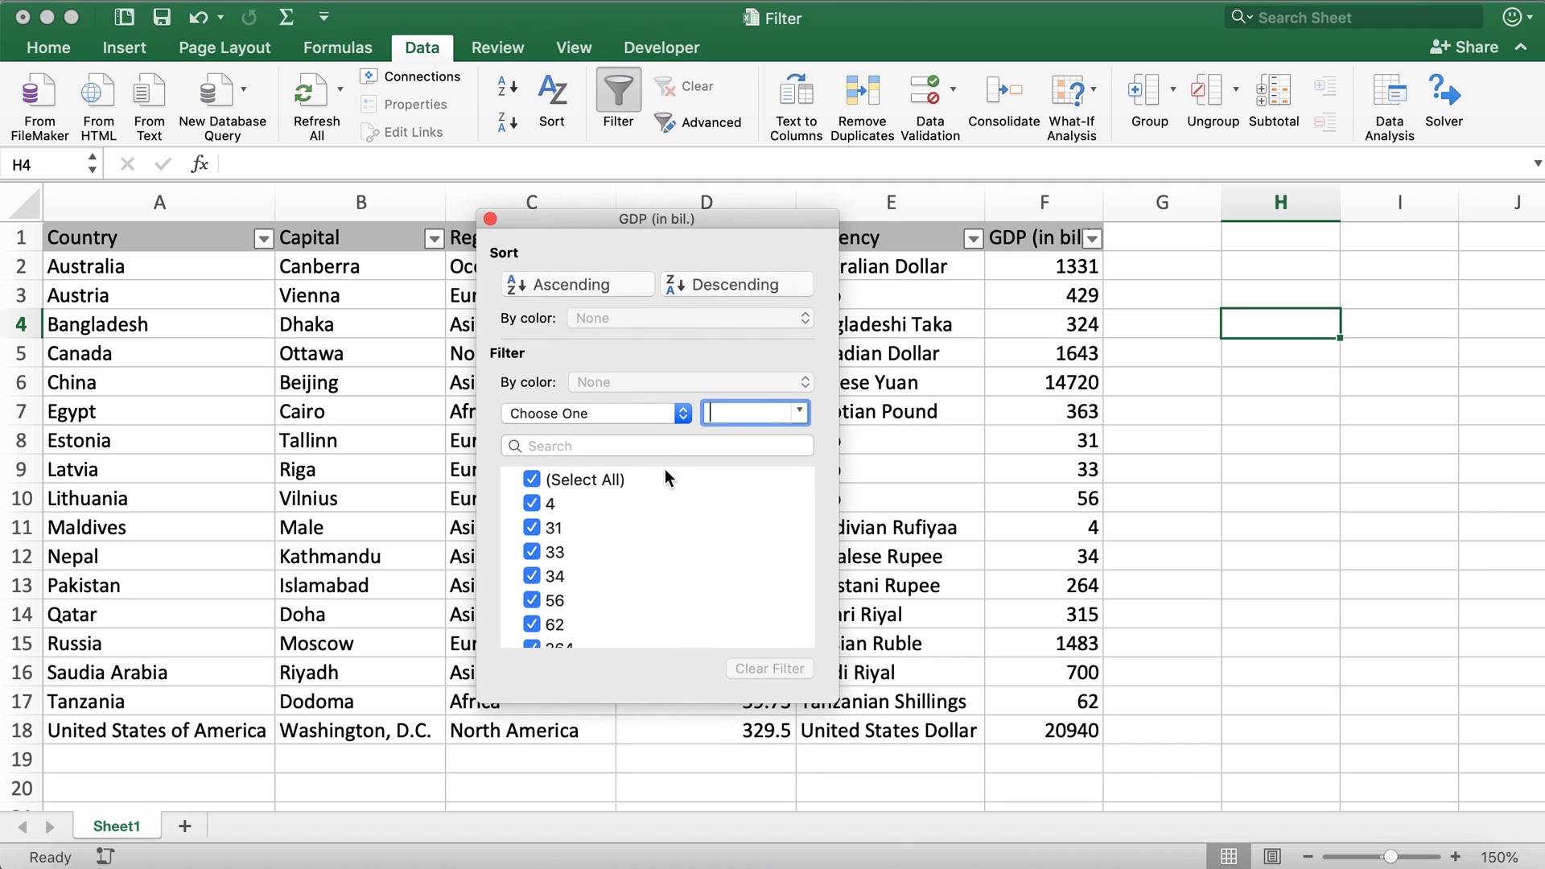
mouse_move(957, 424)
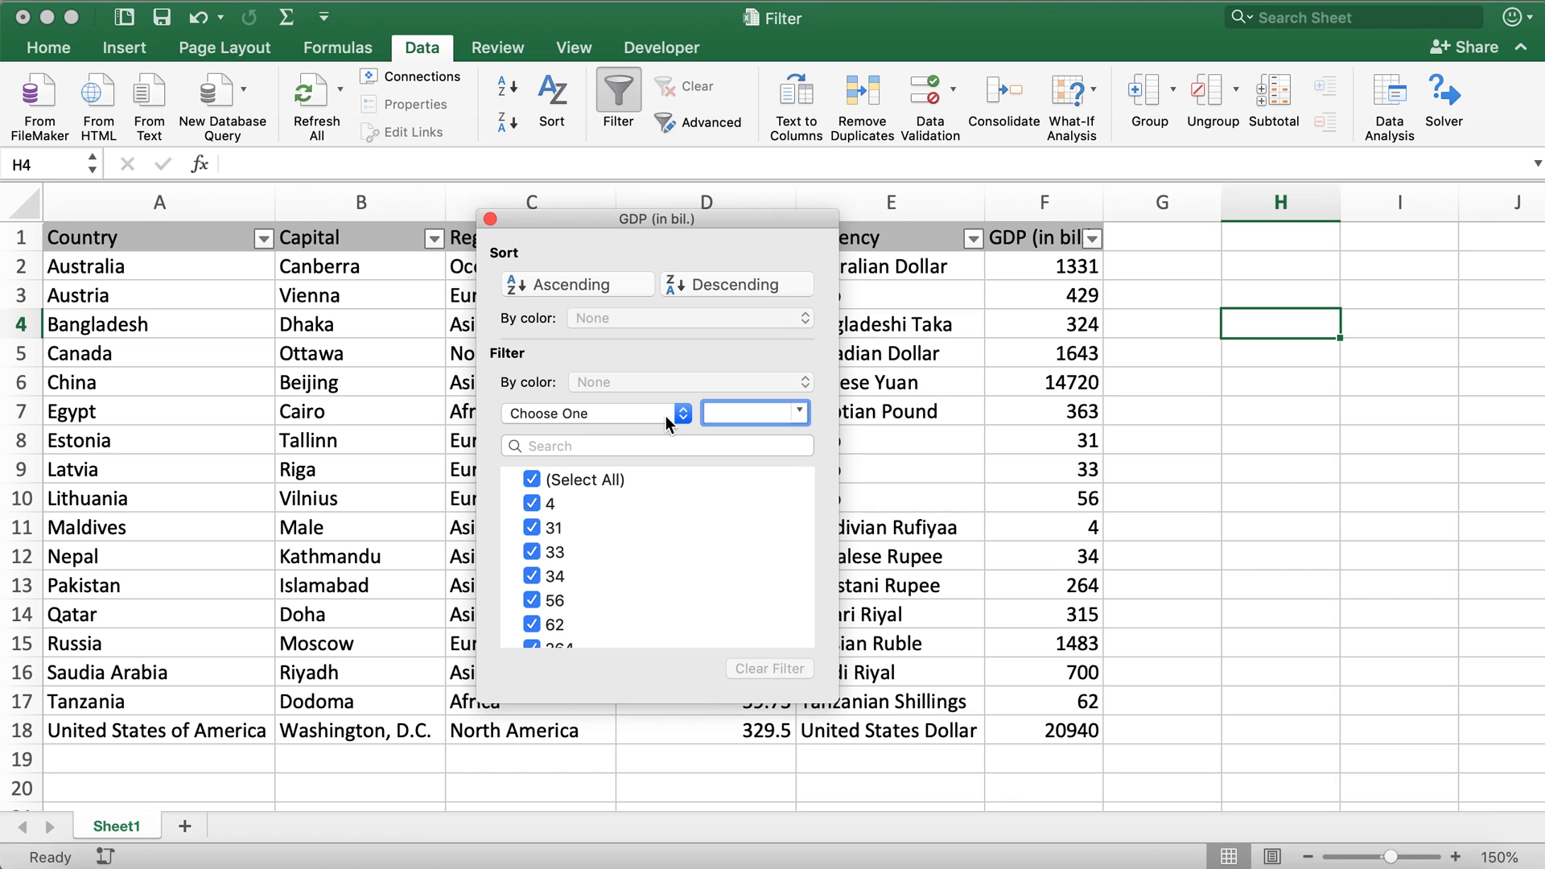
left_click(586, 414)
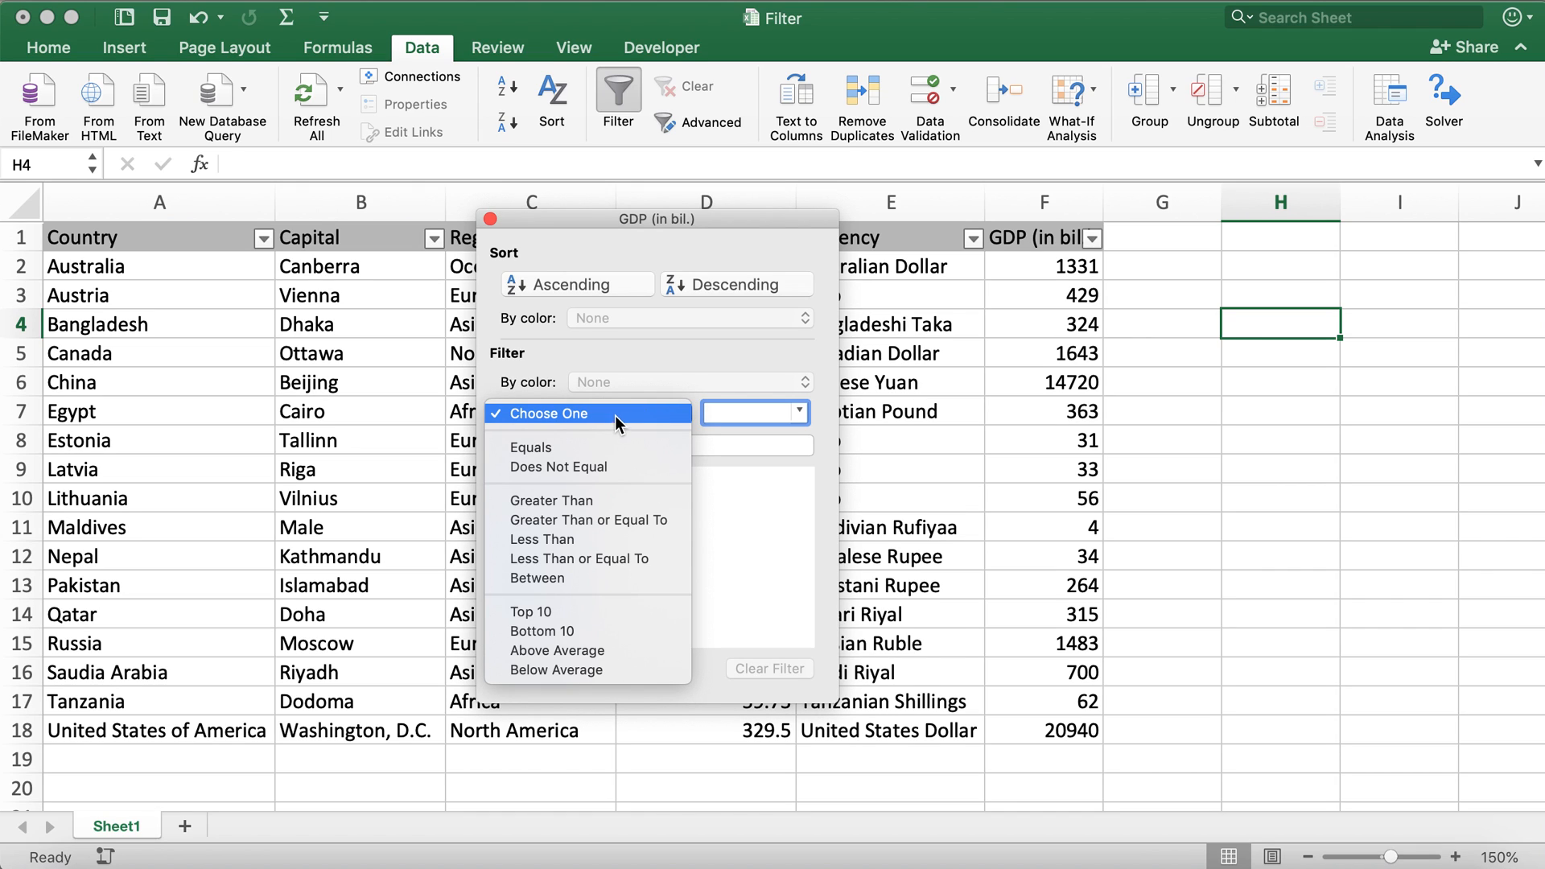
left_click(586, 414)
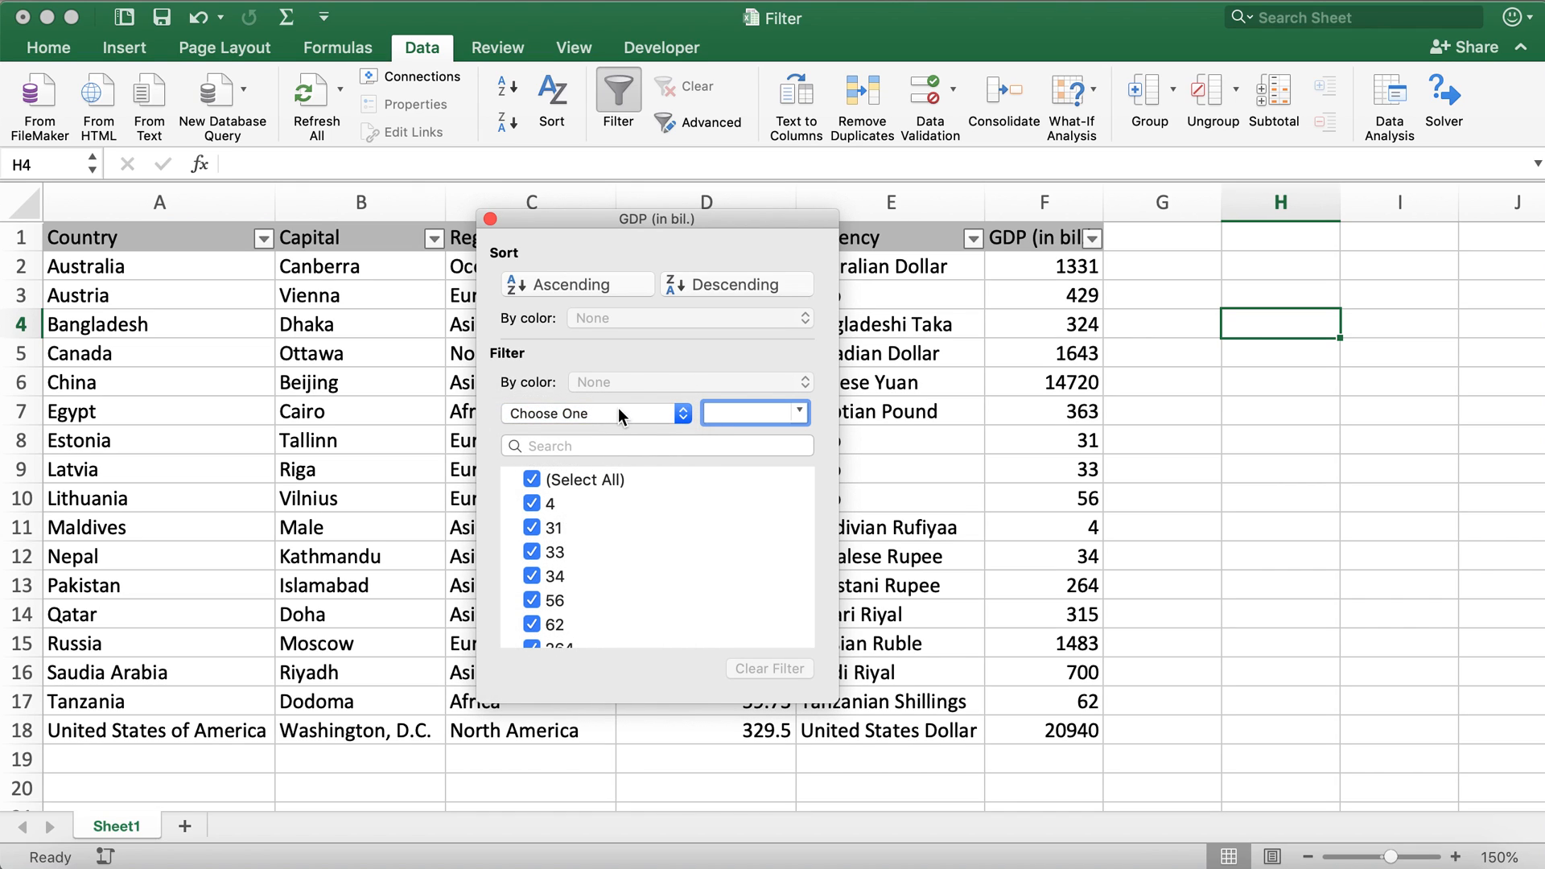
left_click(589, 413)
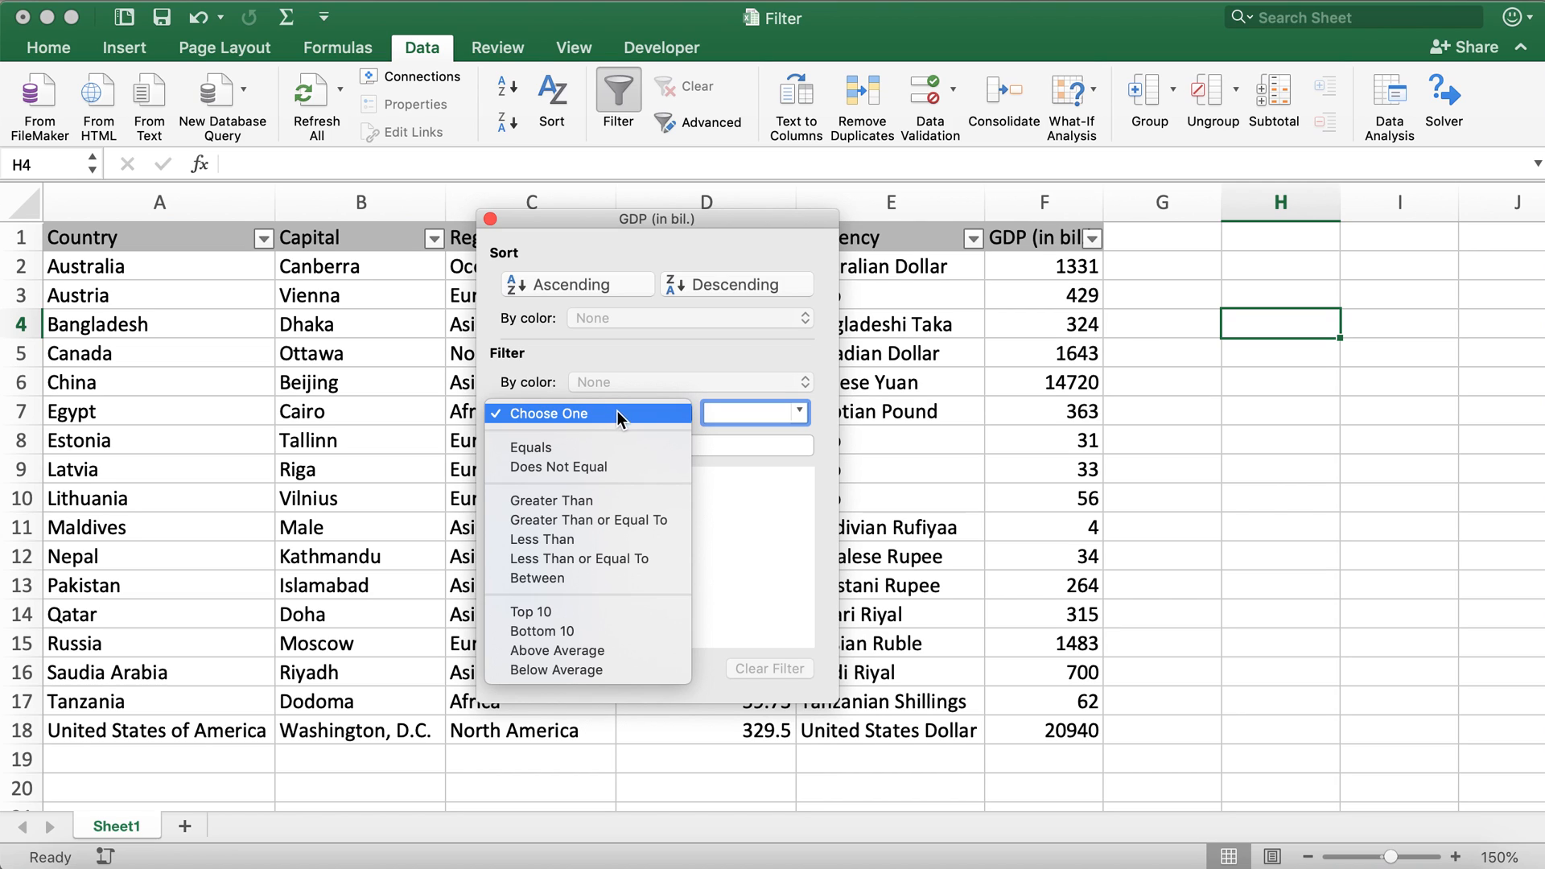
left_click(551, 499)
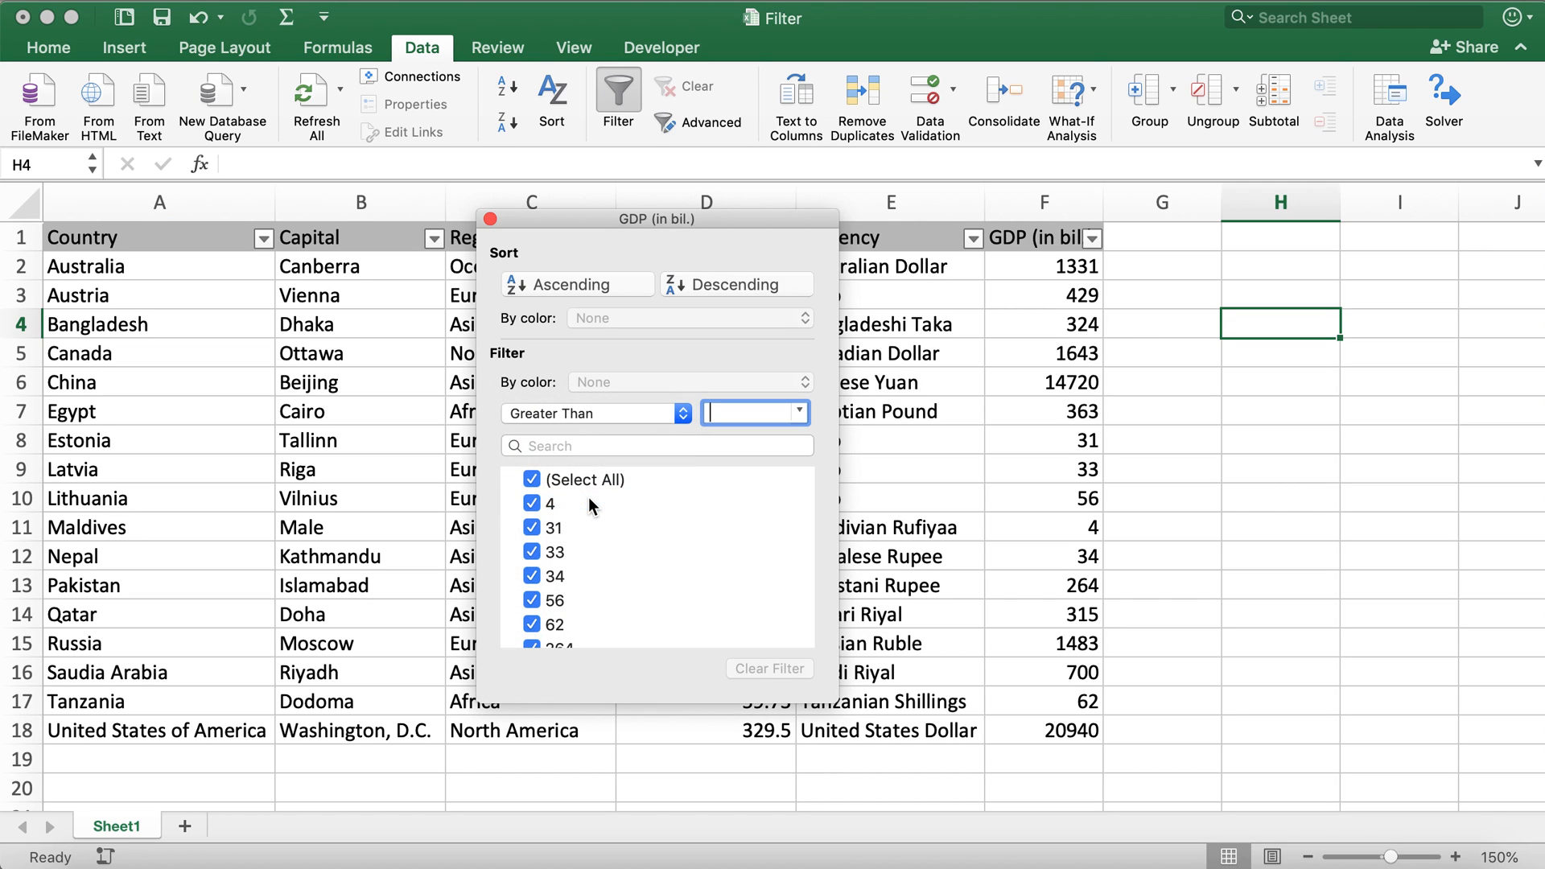
type("1")
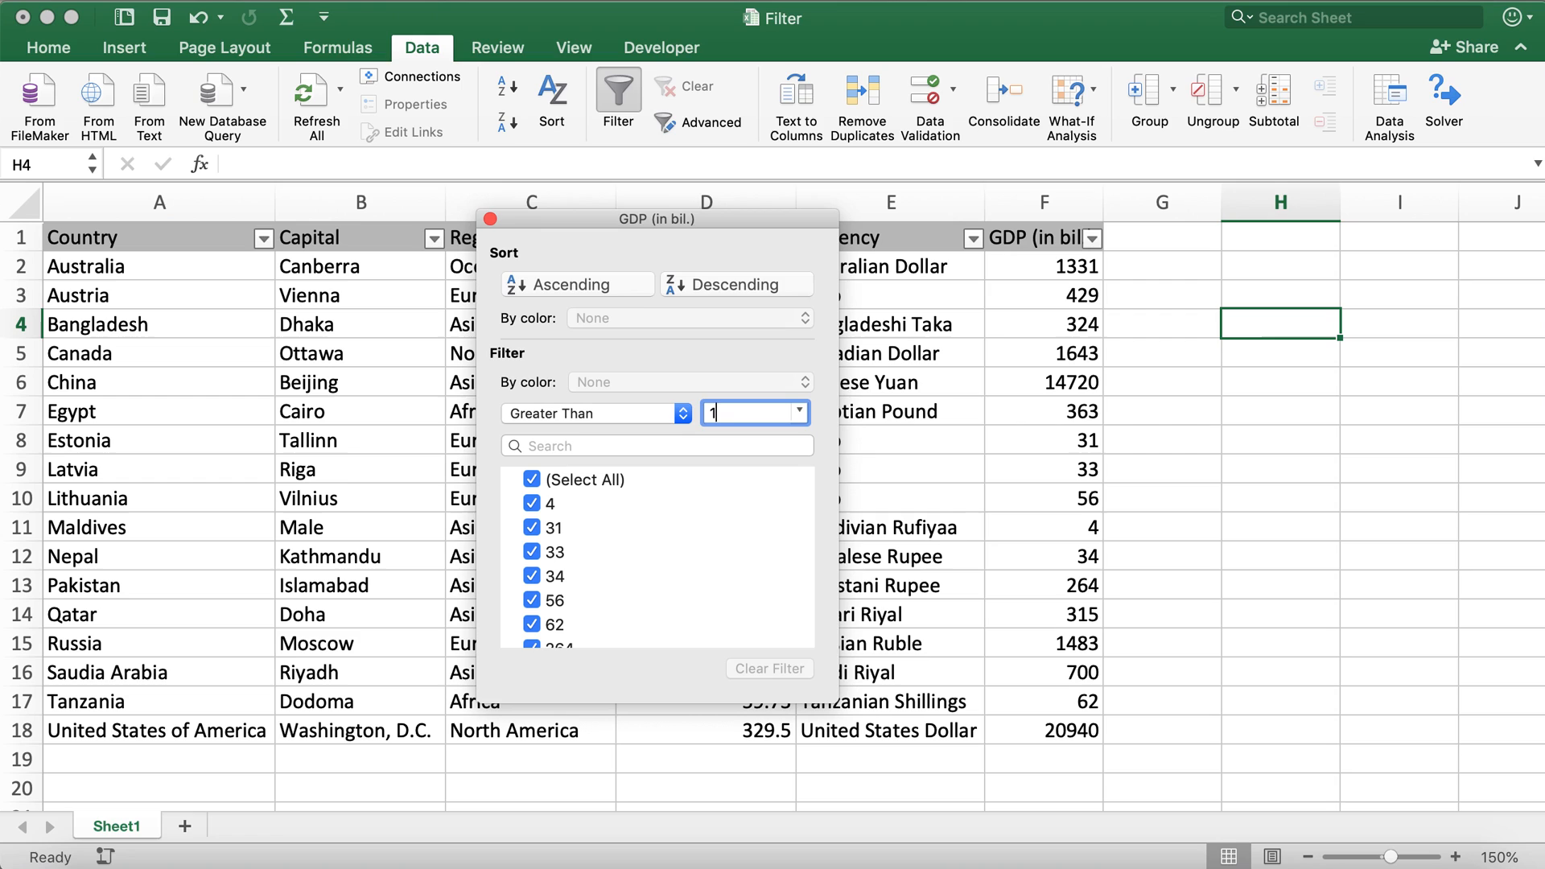
type("0")
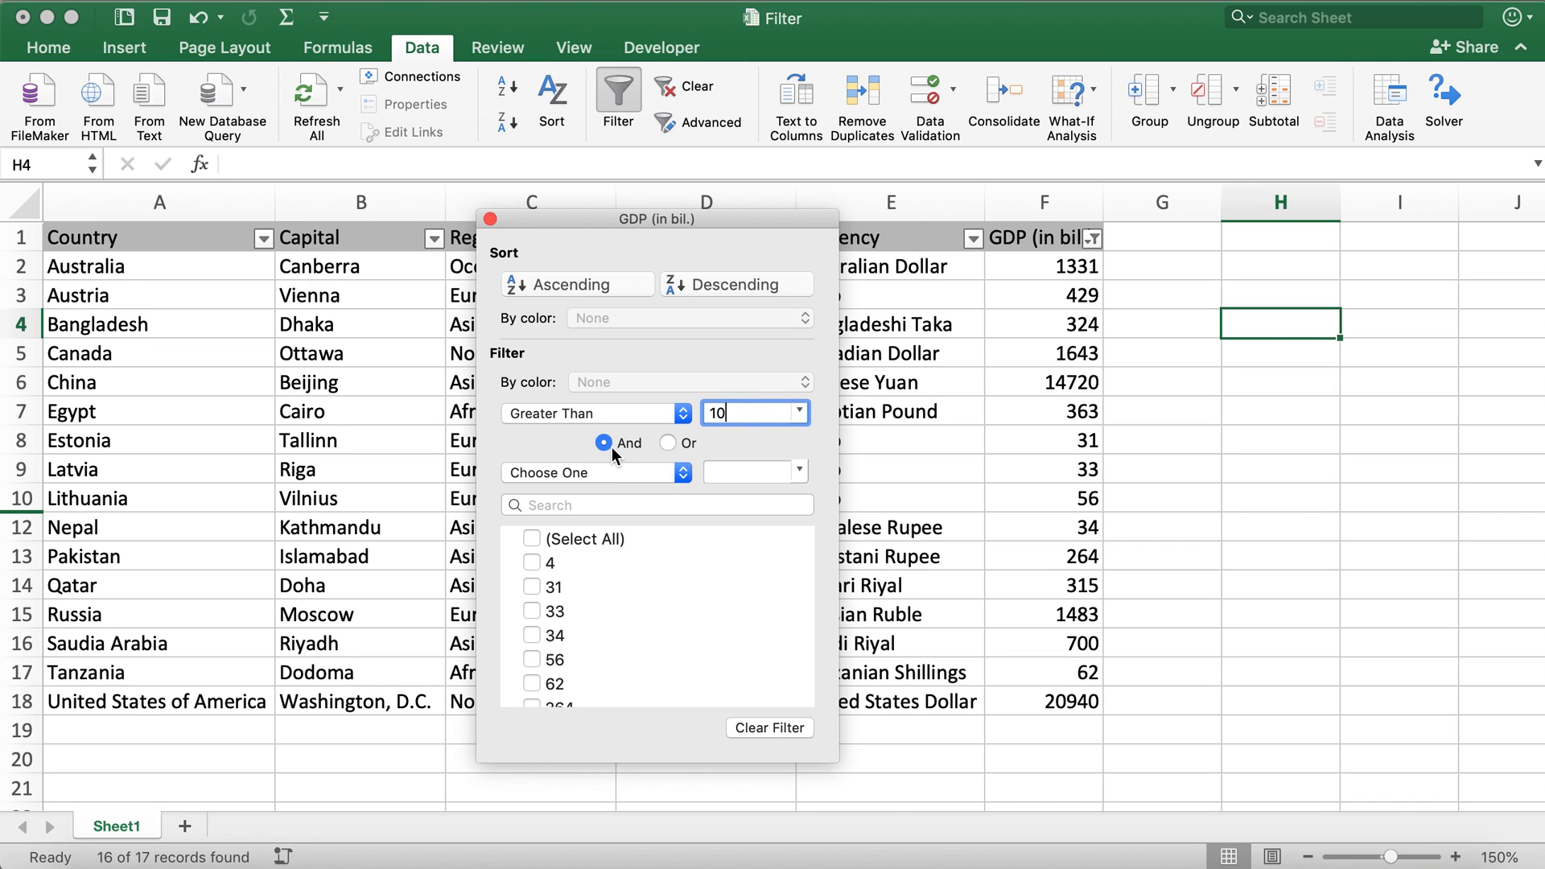
mouse_move(594, 446)
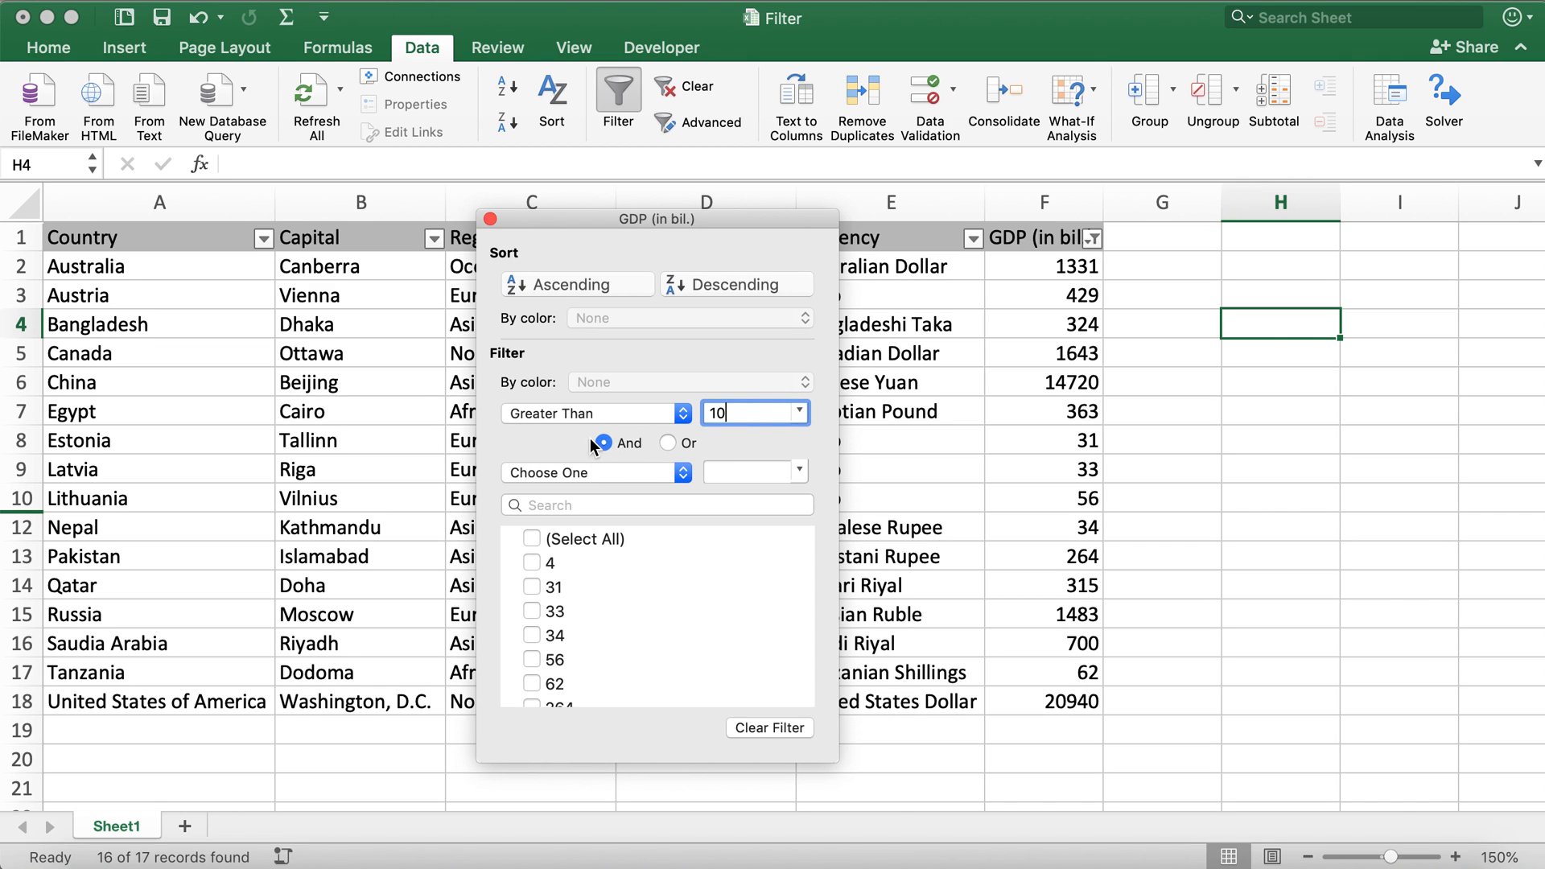
mouse_move(927, 441)
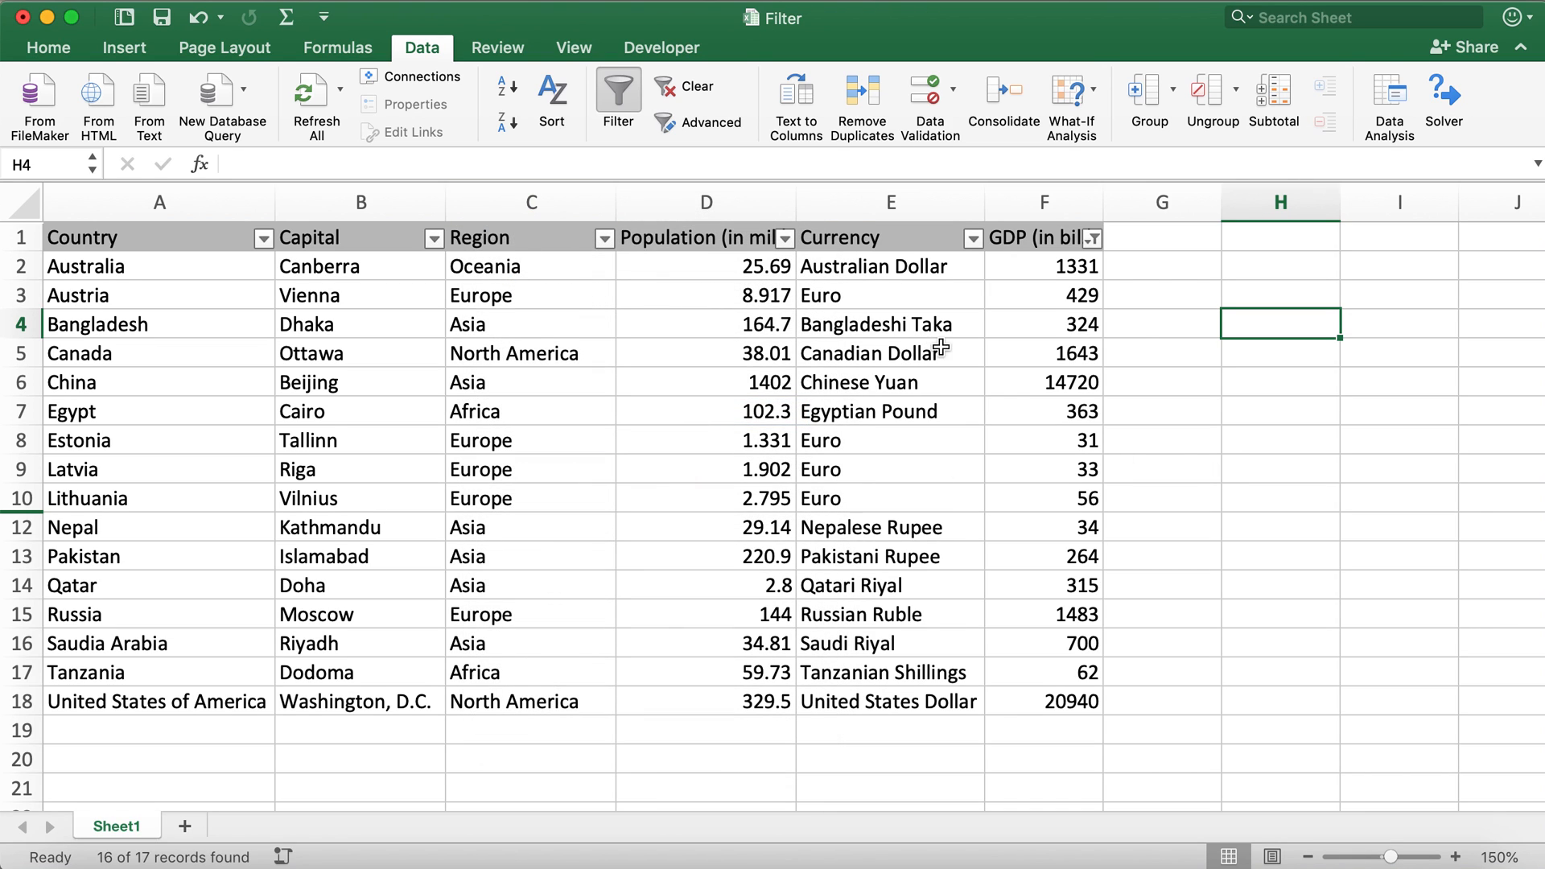
mouse_move(1096, 325)
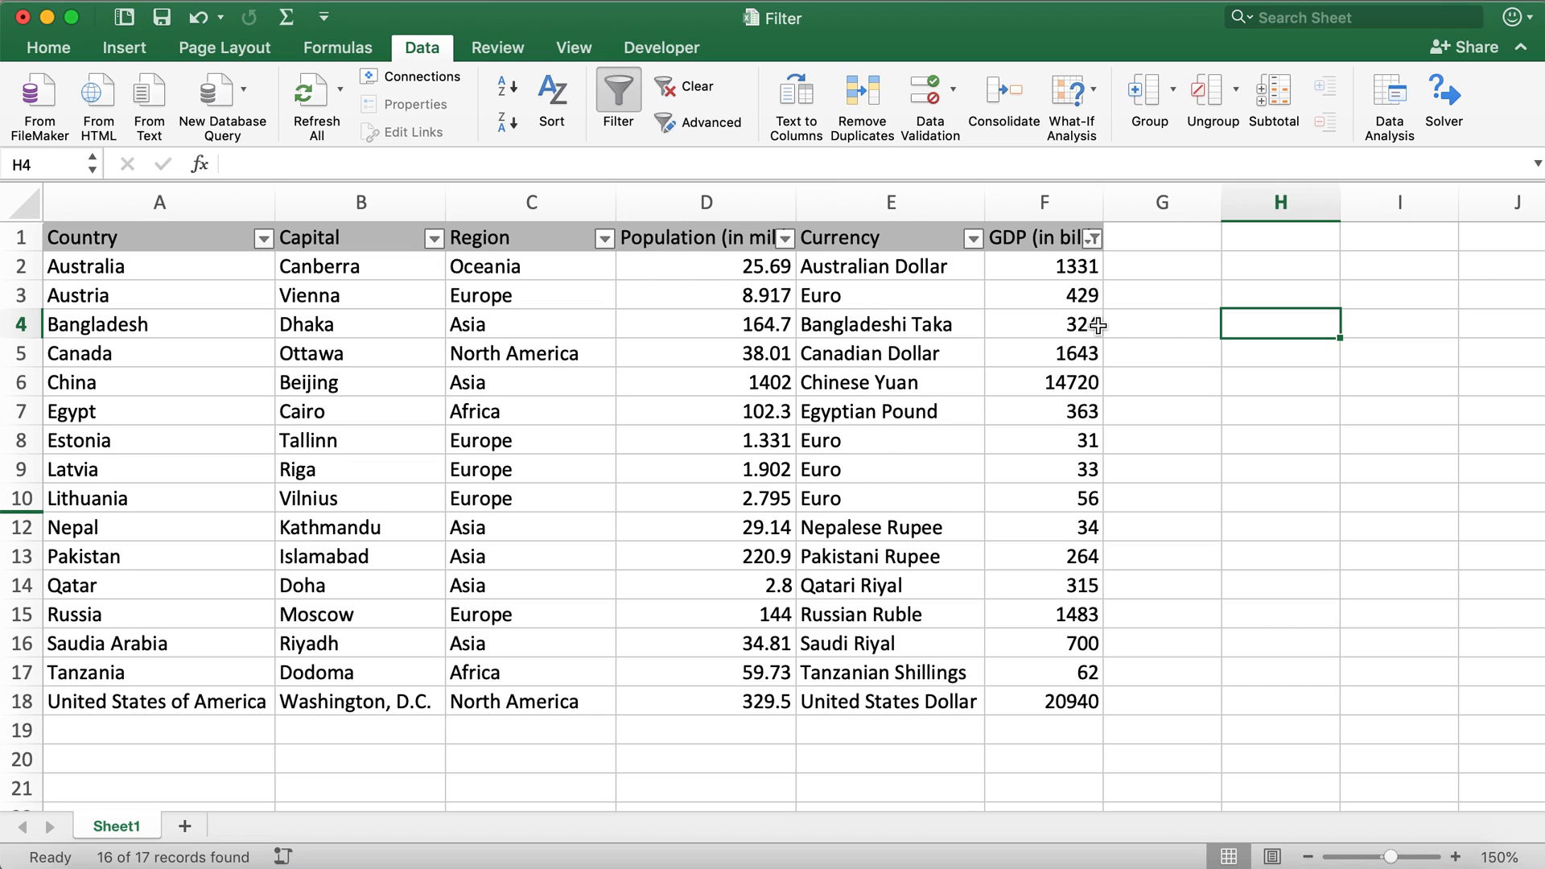
Reopen the GDP filter settings and position the window clear of the table.
left_click_drag(1044, 265, 1044, 294)
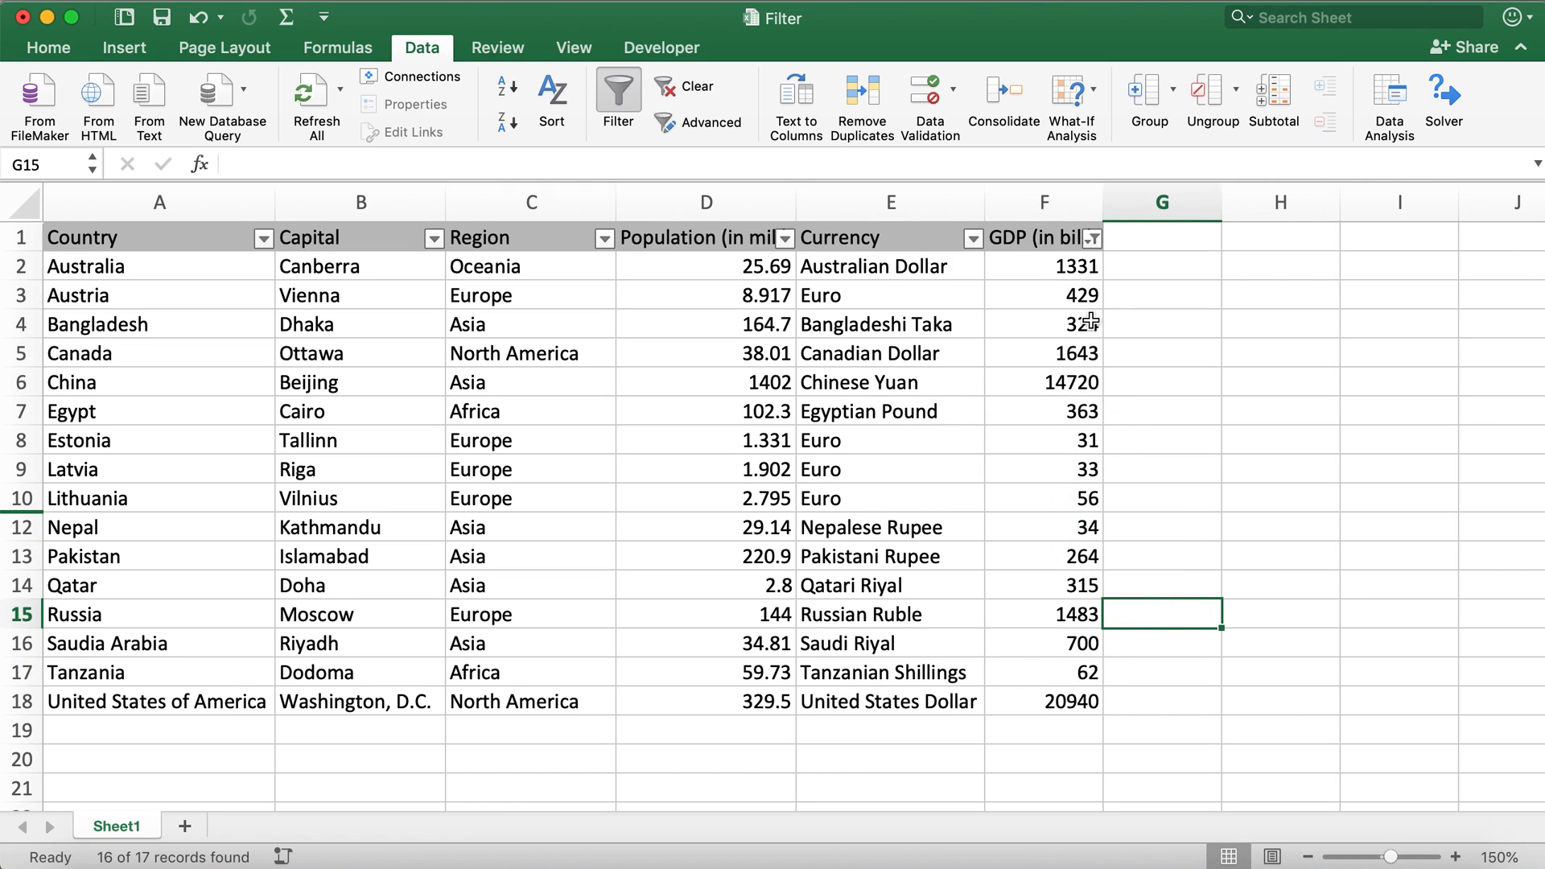
mouse_move(876, 324)
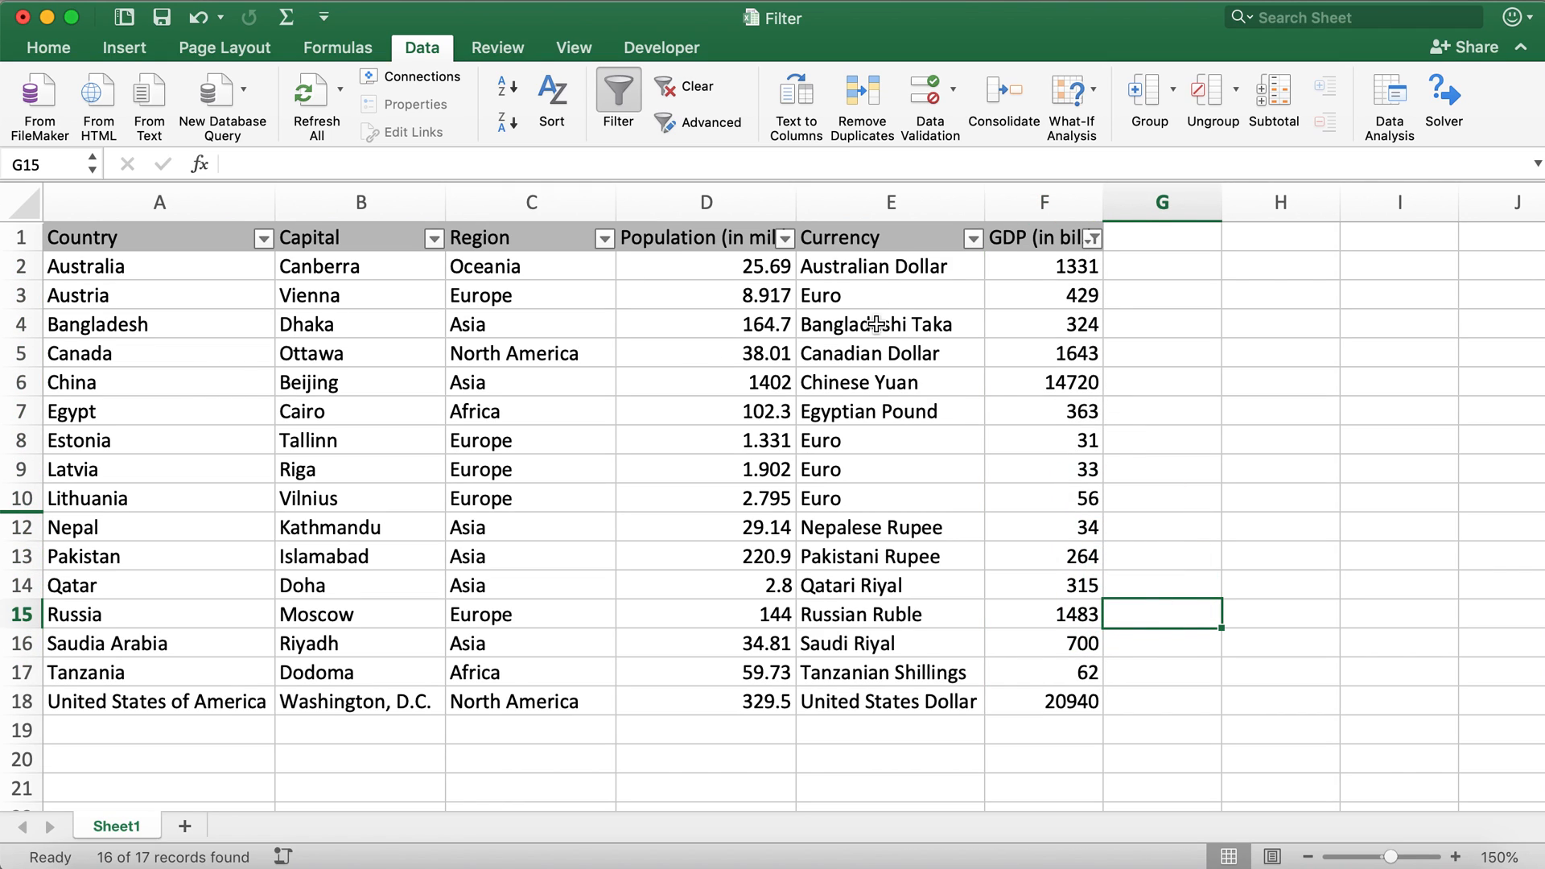
left_click(1092, 238)
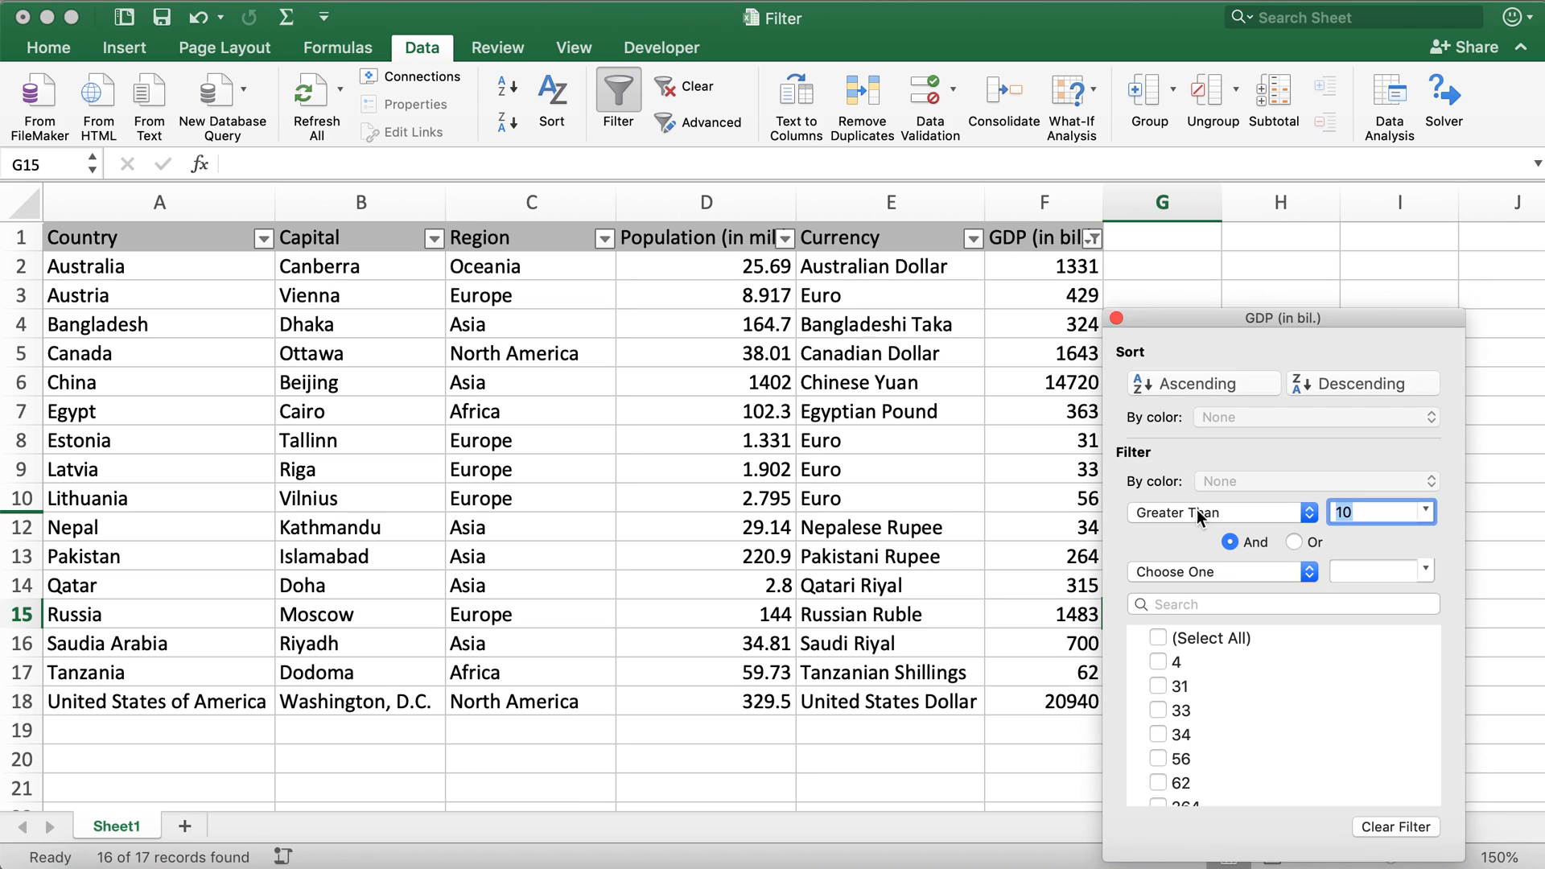
left_click_drag(1282, 317, 468, 245)
type("0")
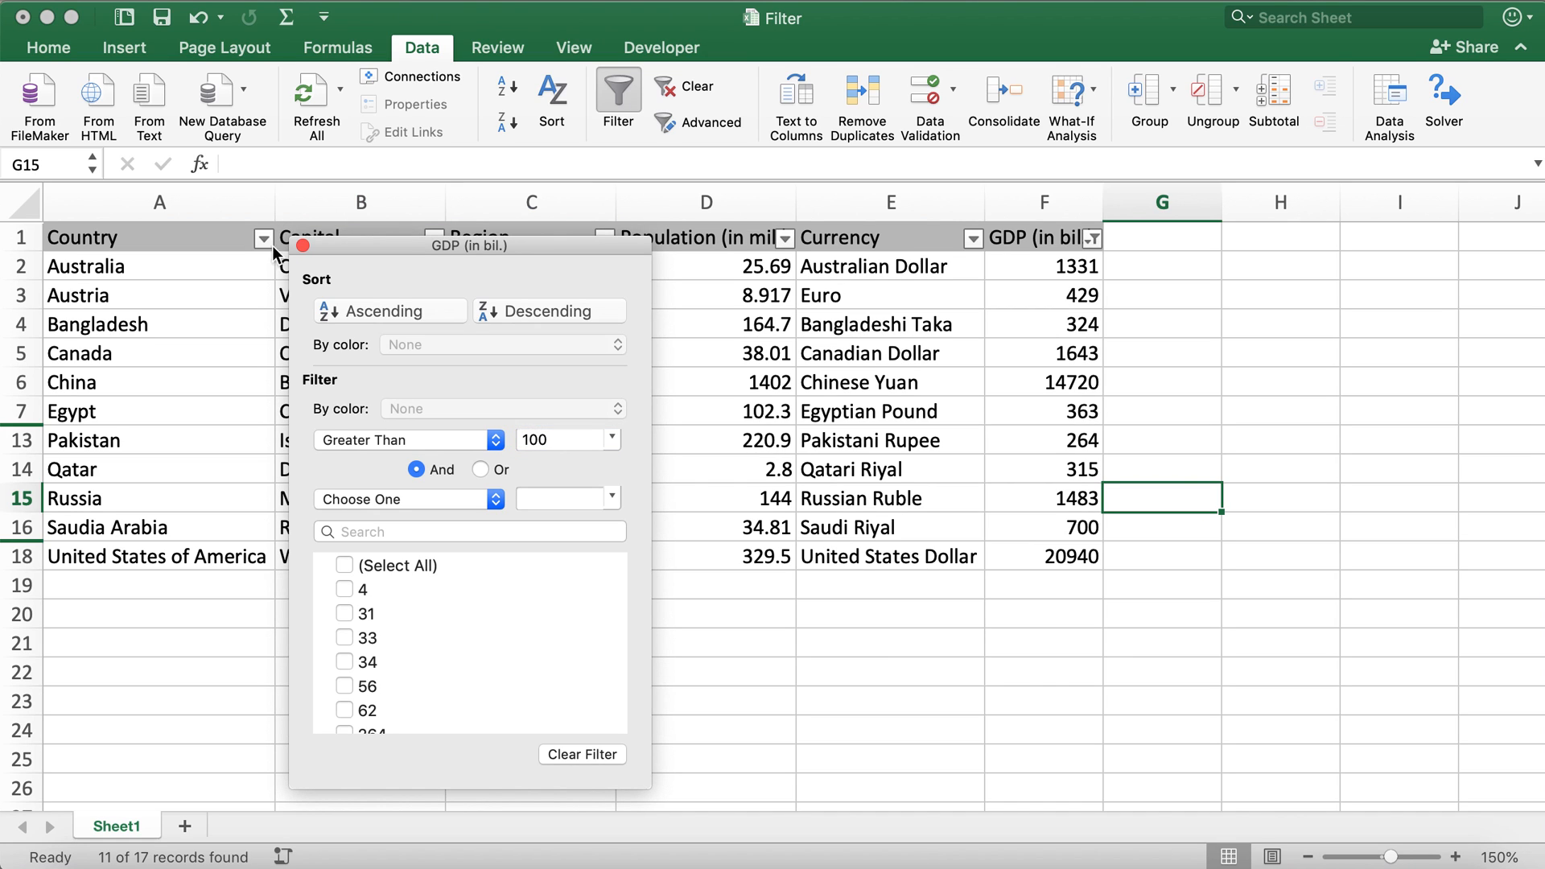
left_click(93, 265)
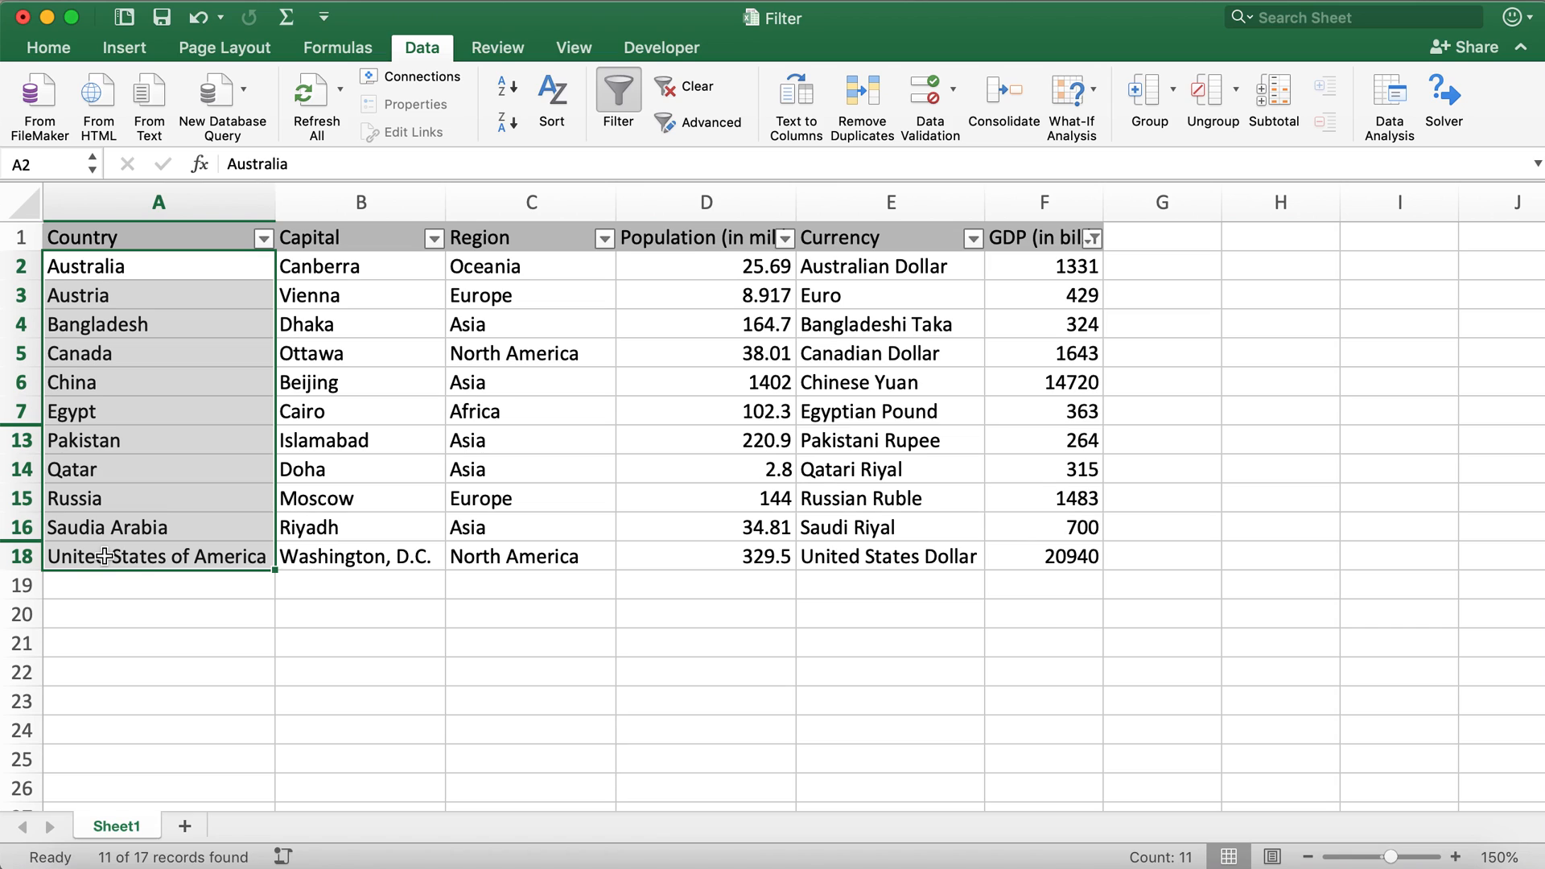
mouse_move(1095, 253)
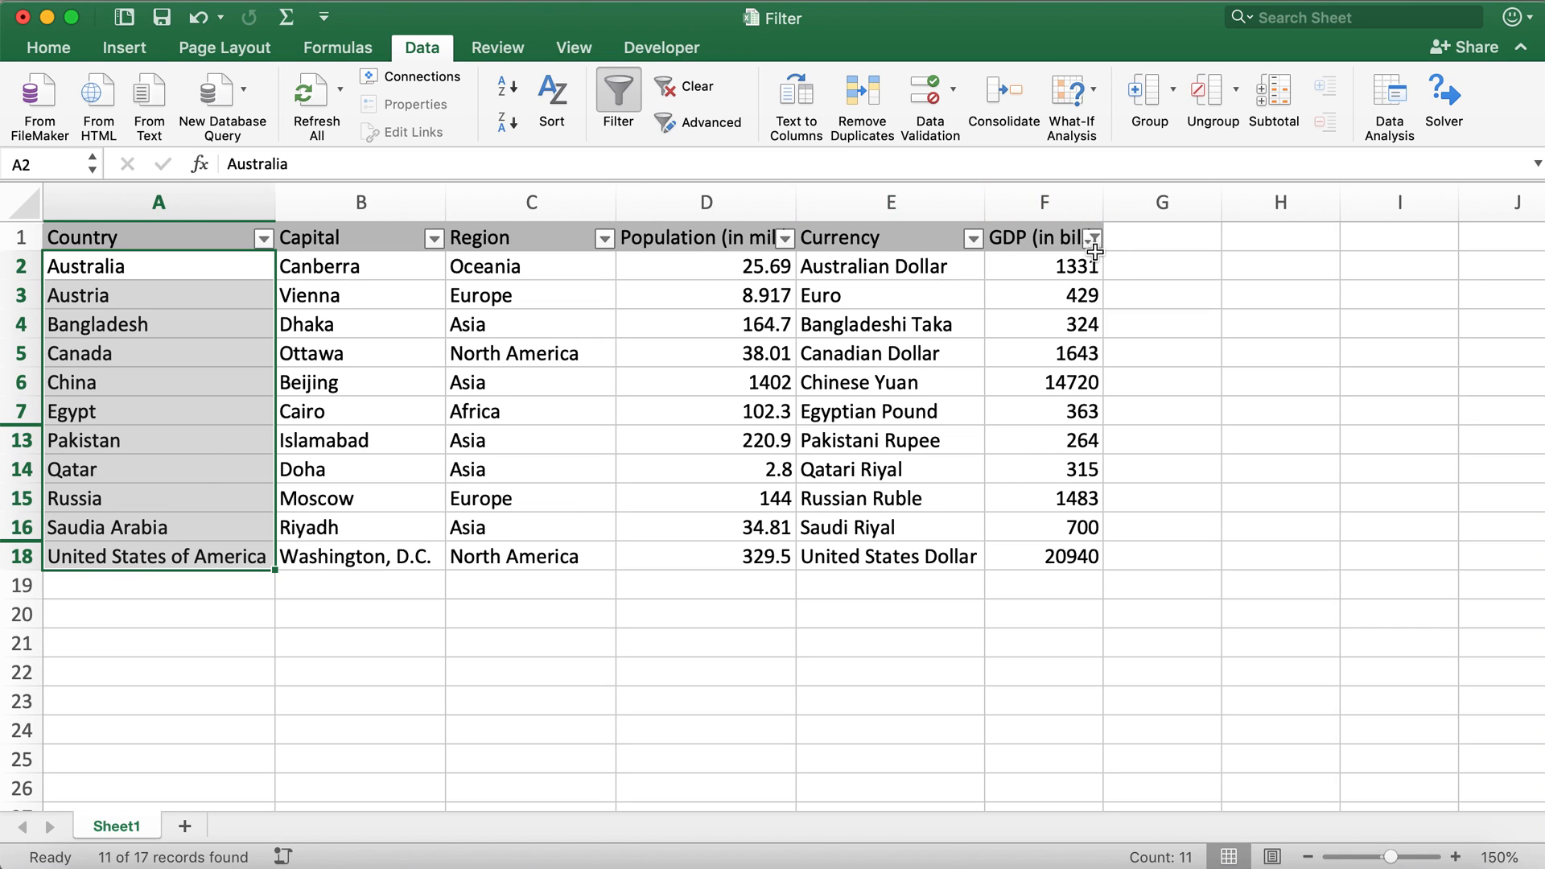
left_click(1090, 238)
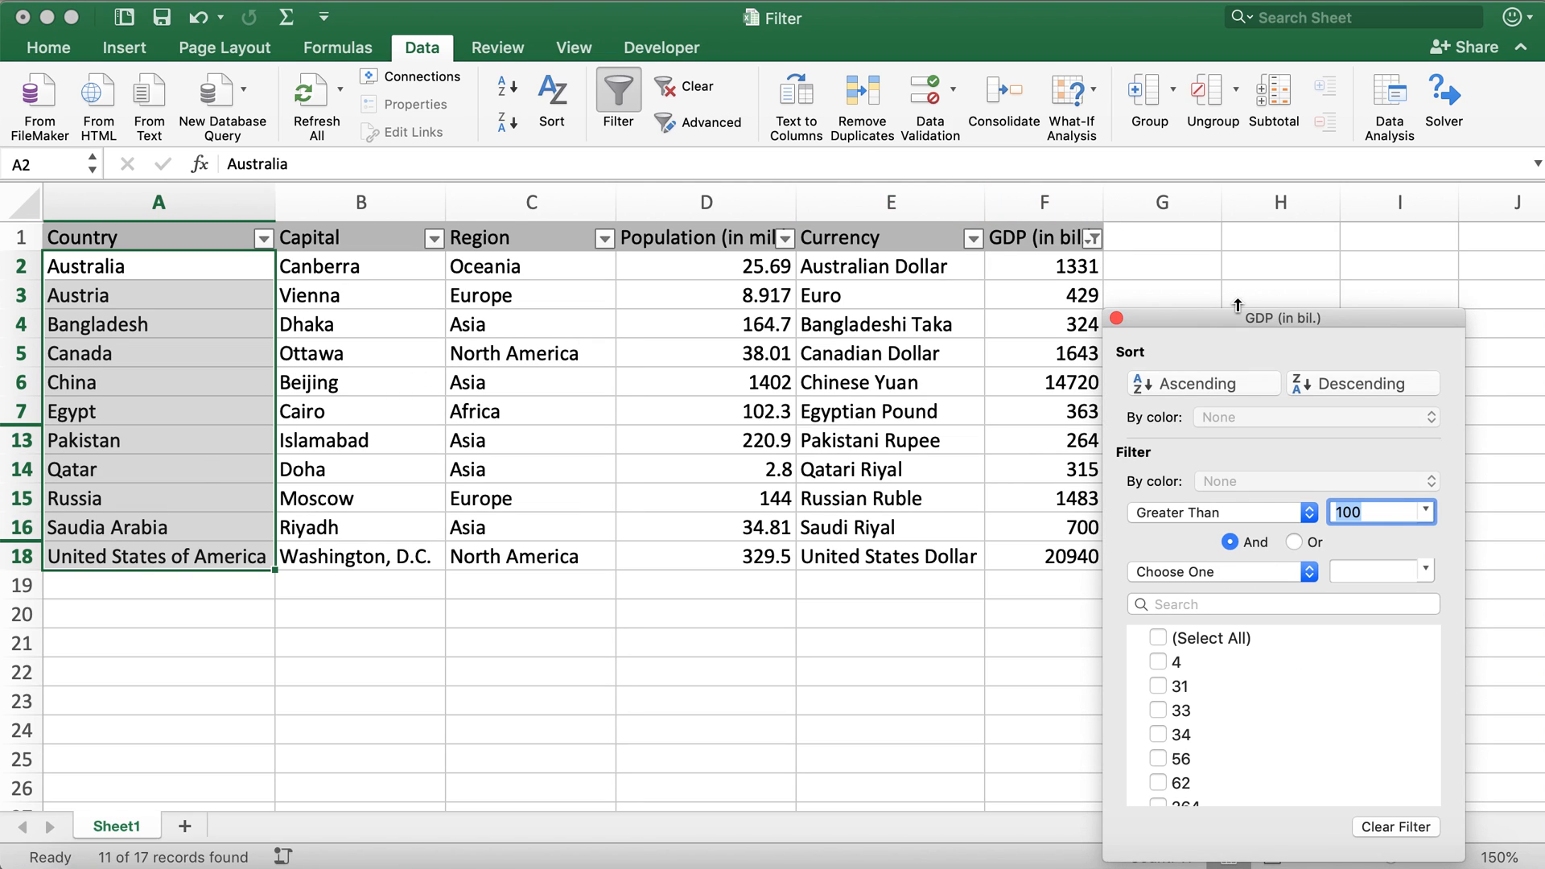
left_click_drag(1281, 318, 648, 202)
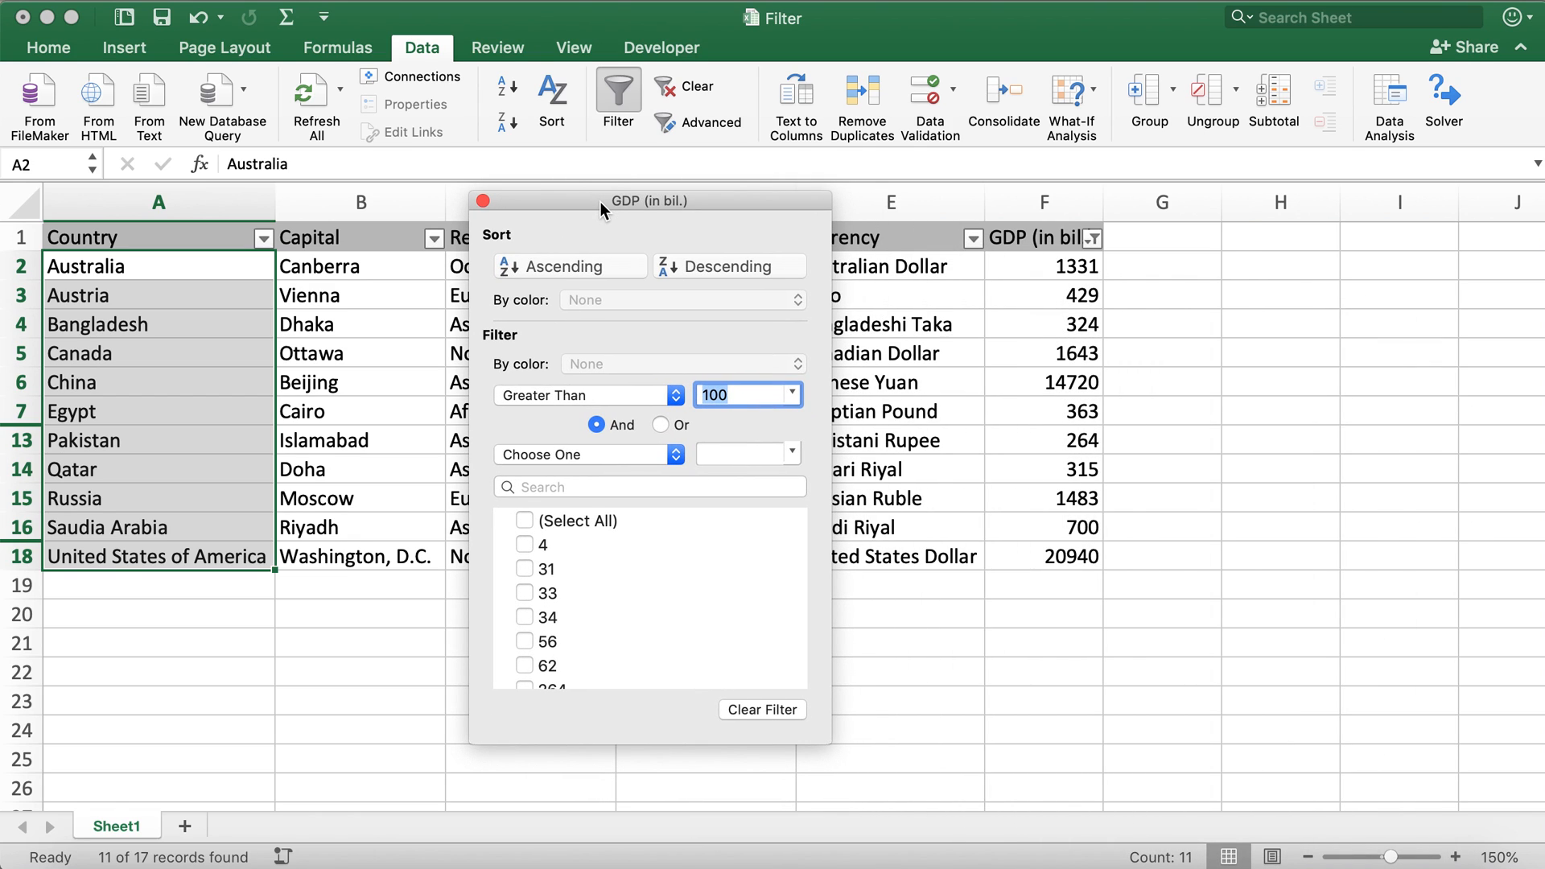
left_click_drag(604, 208, 604, 241)
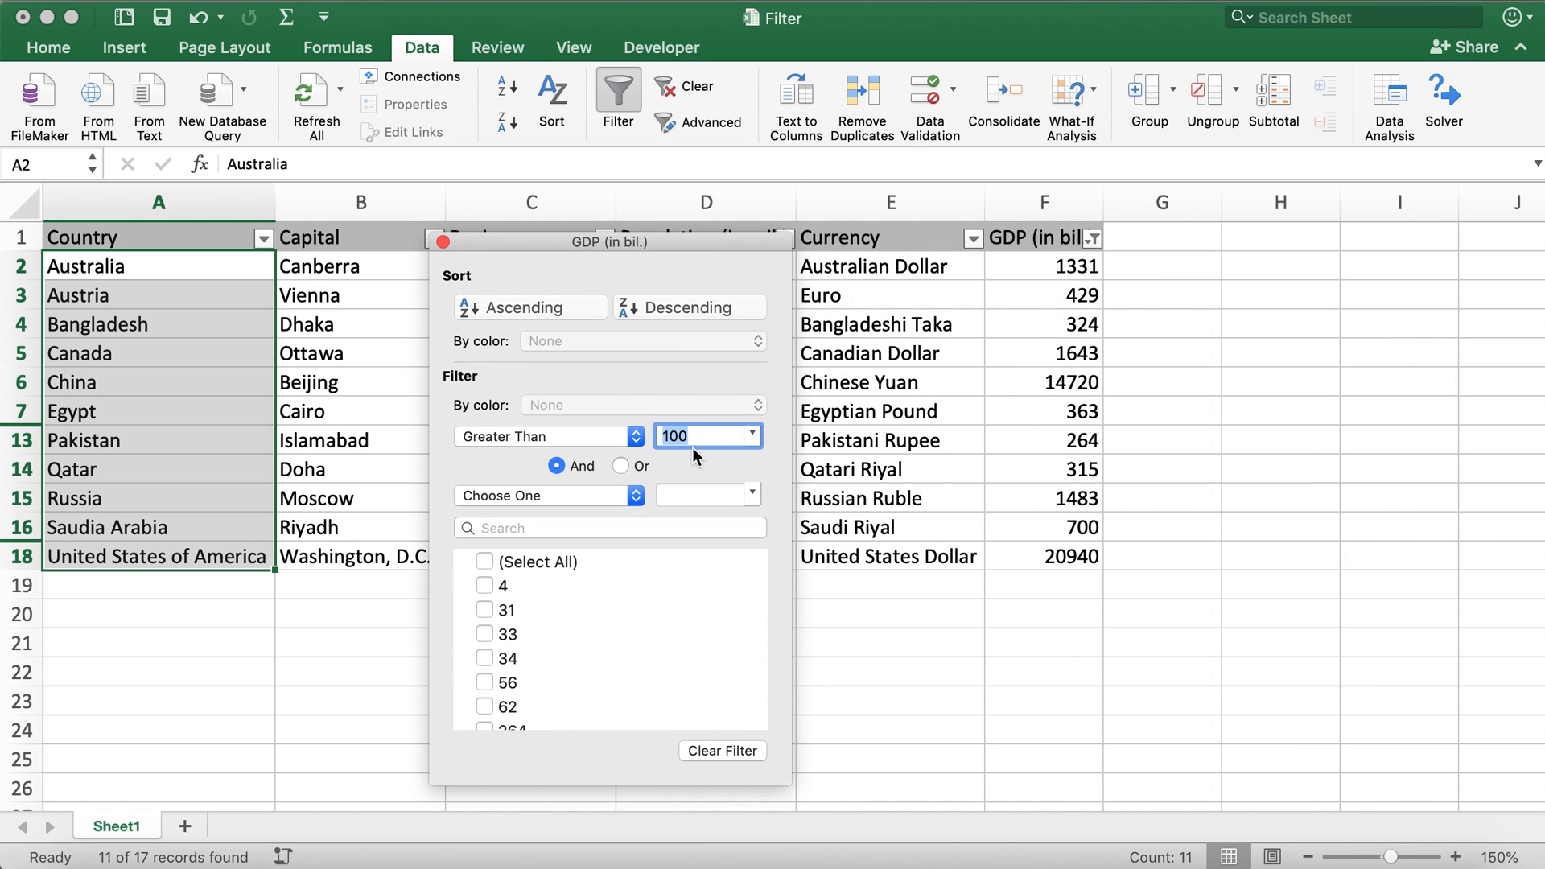
mouse_move(592, 510)
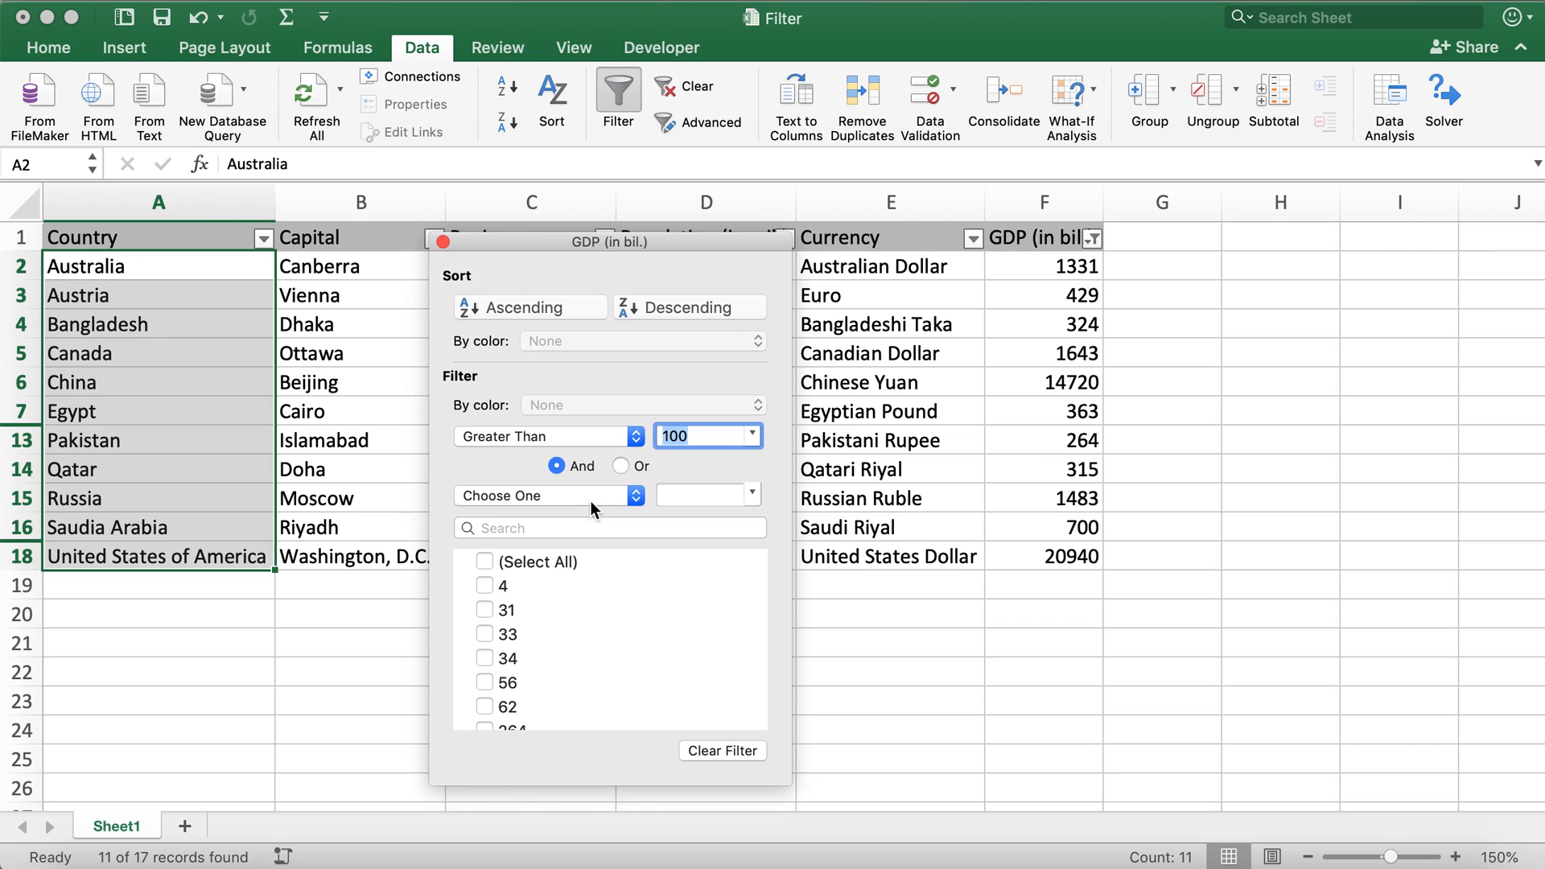
Add a second And condition Less Than 1000 so GDP stays between 100 and 1000.
left_click(549, 494)
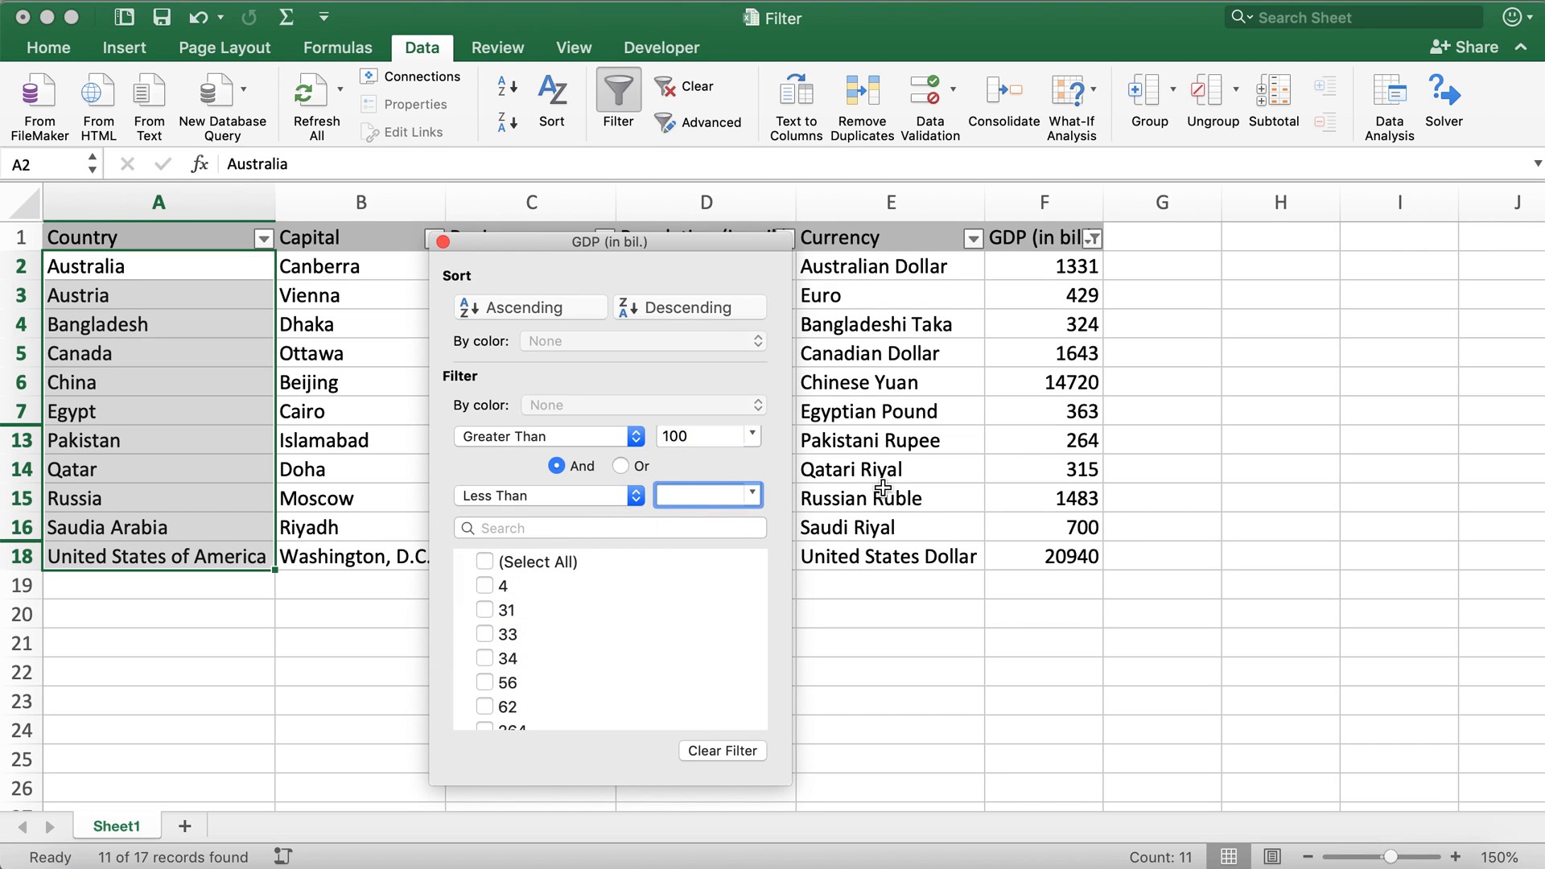
type("1000")
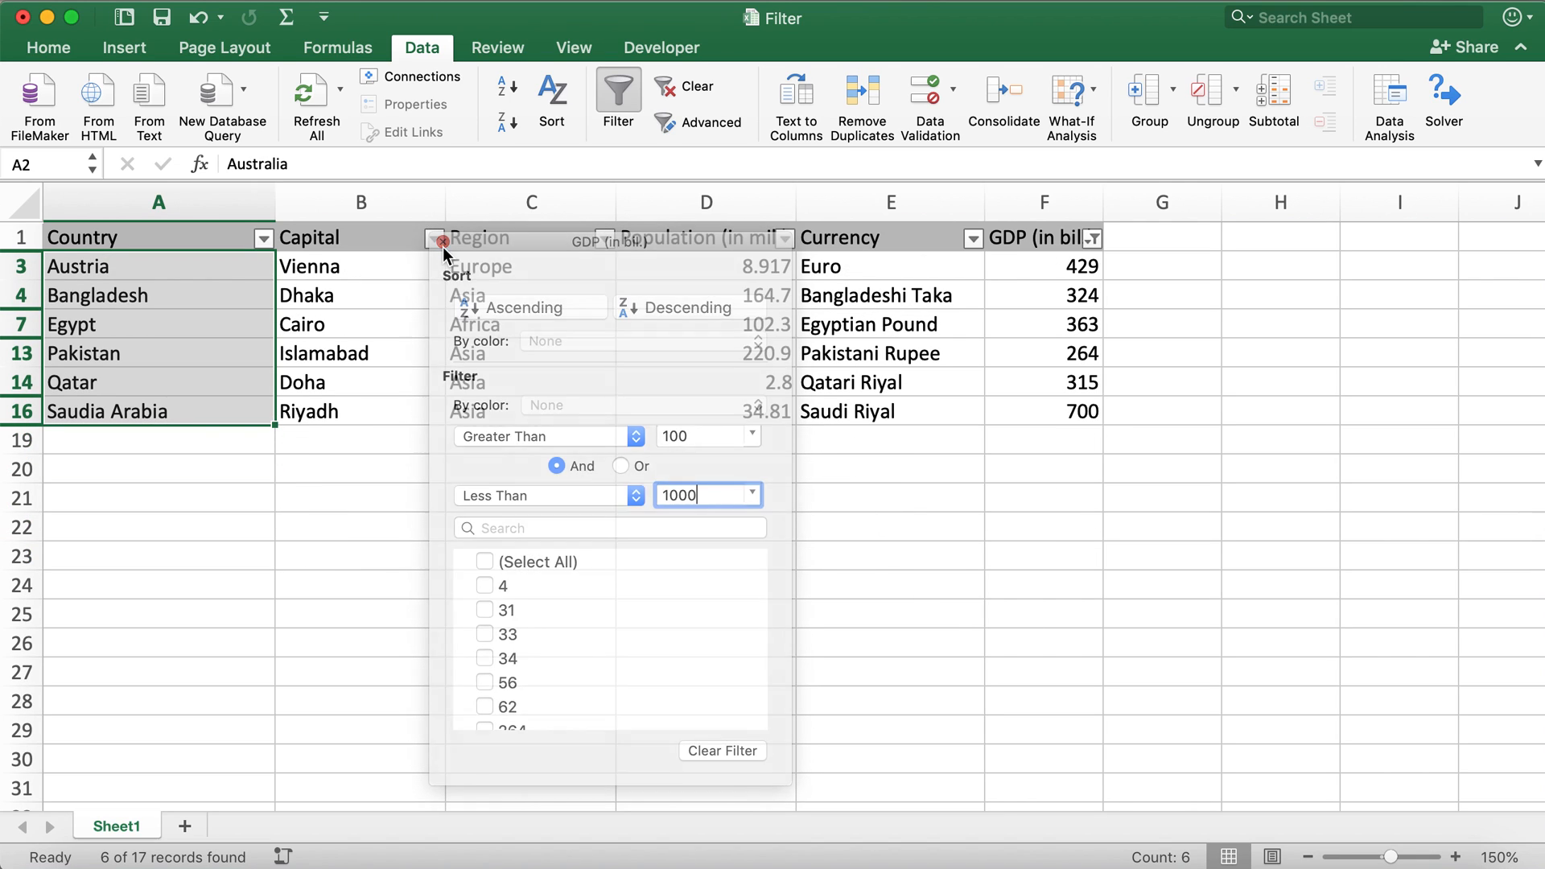
left_click(176, 325)
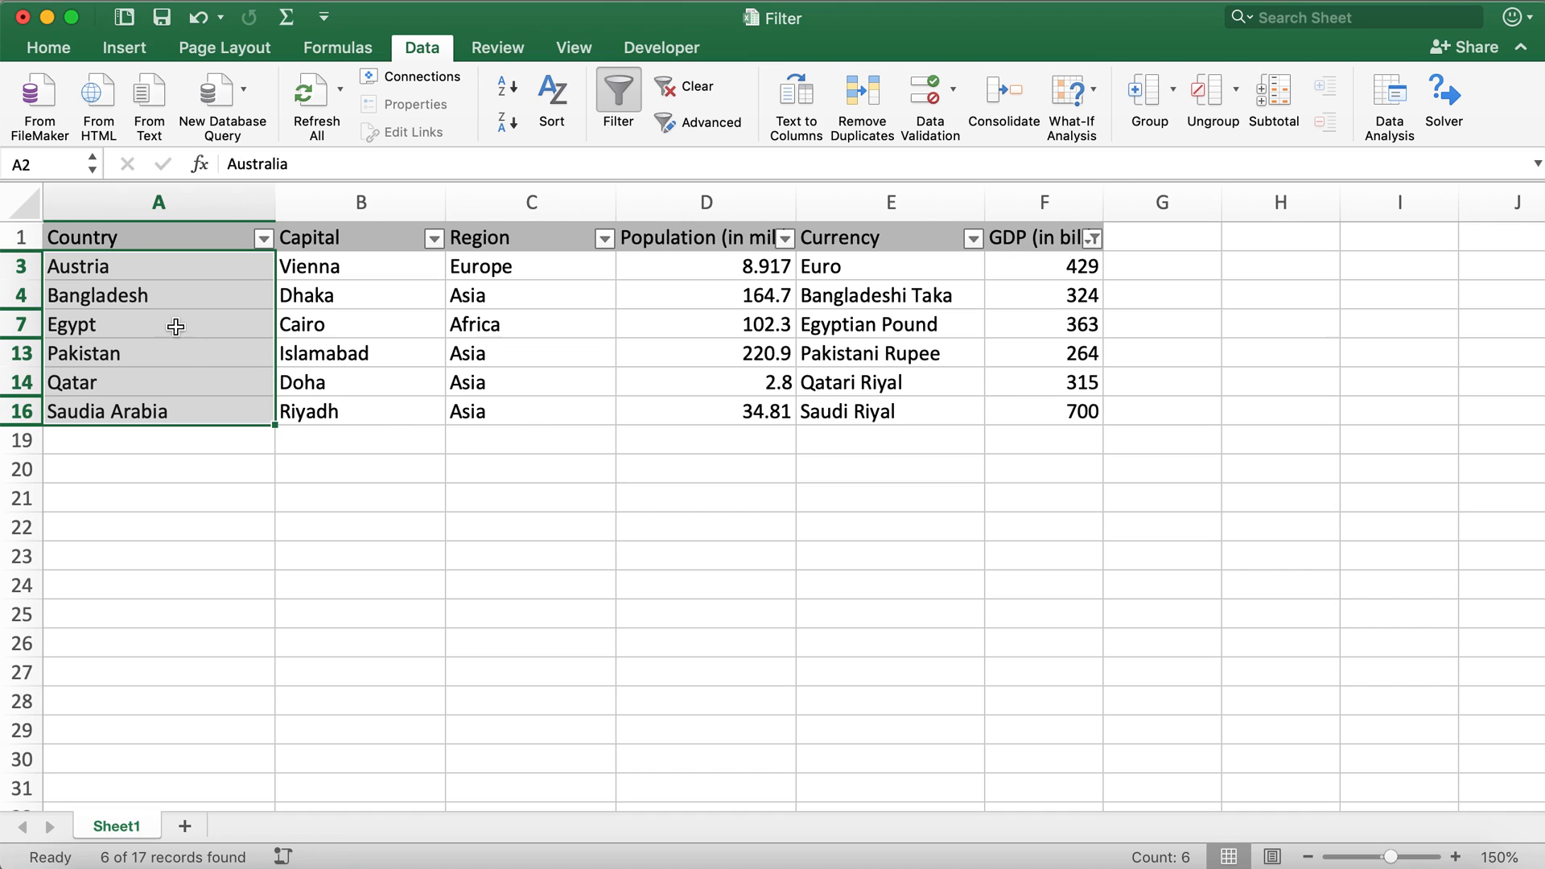
mouse_move(108, 352)
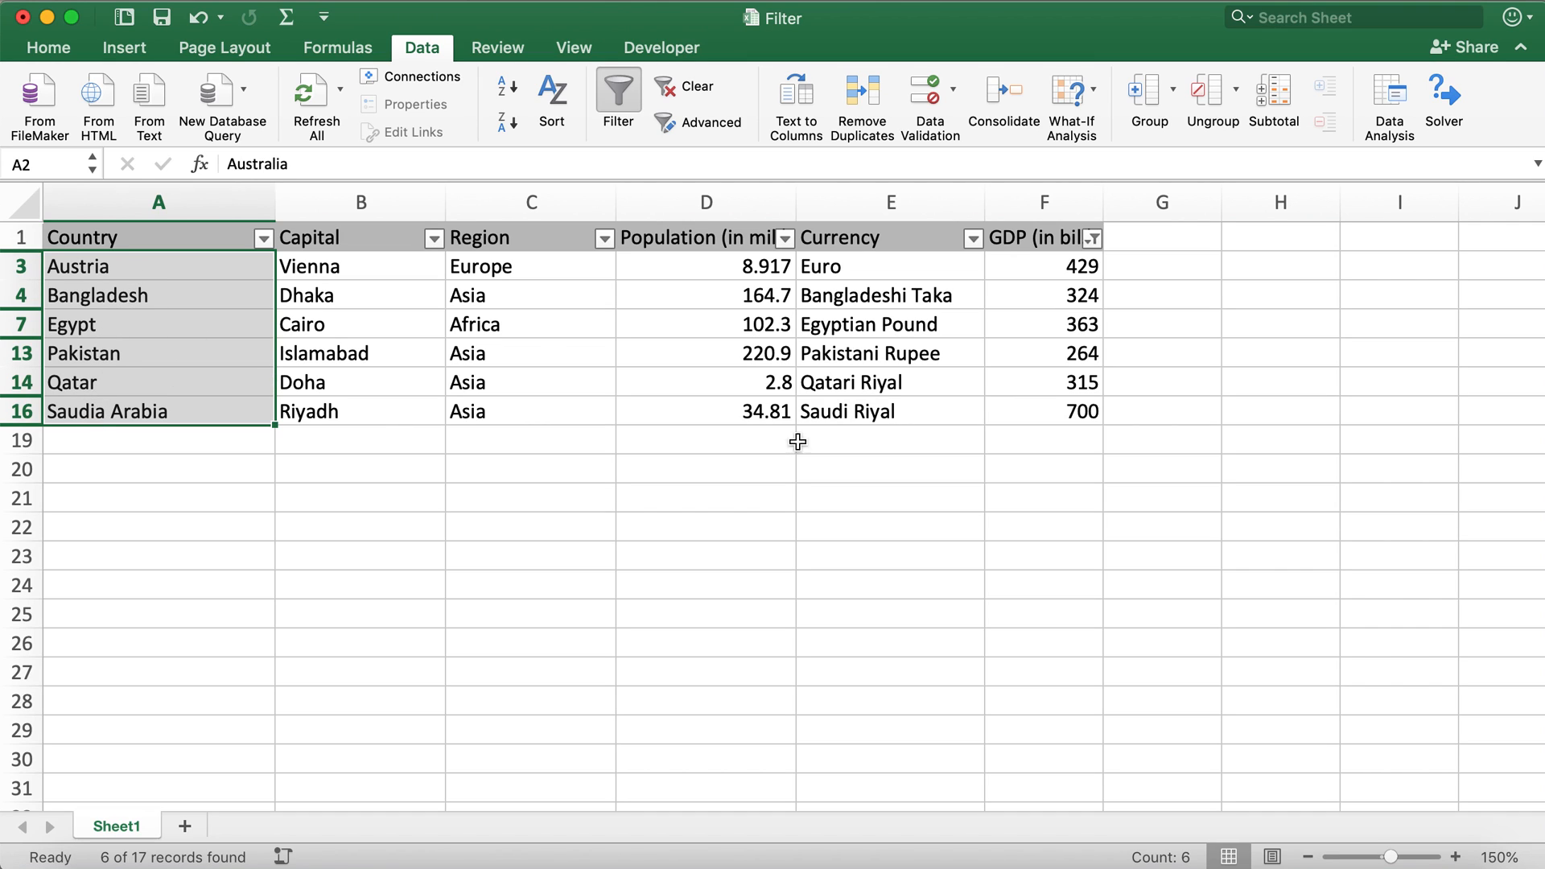
Select the filtered six-country table with its headers for copying.
left_click(1160, 525)
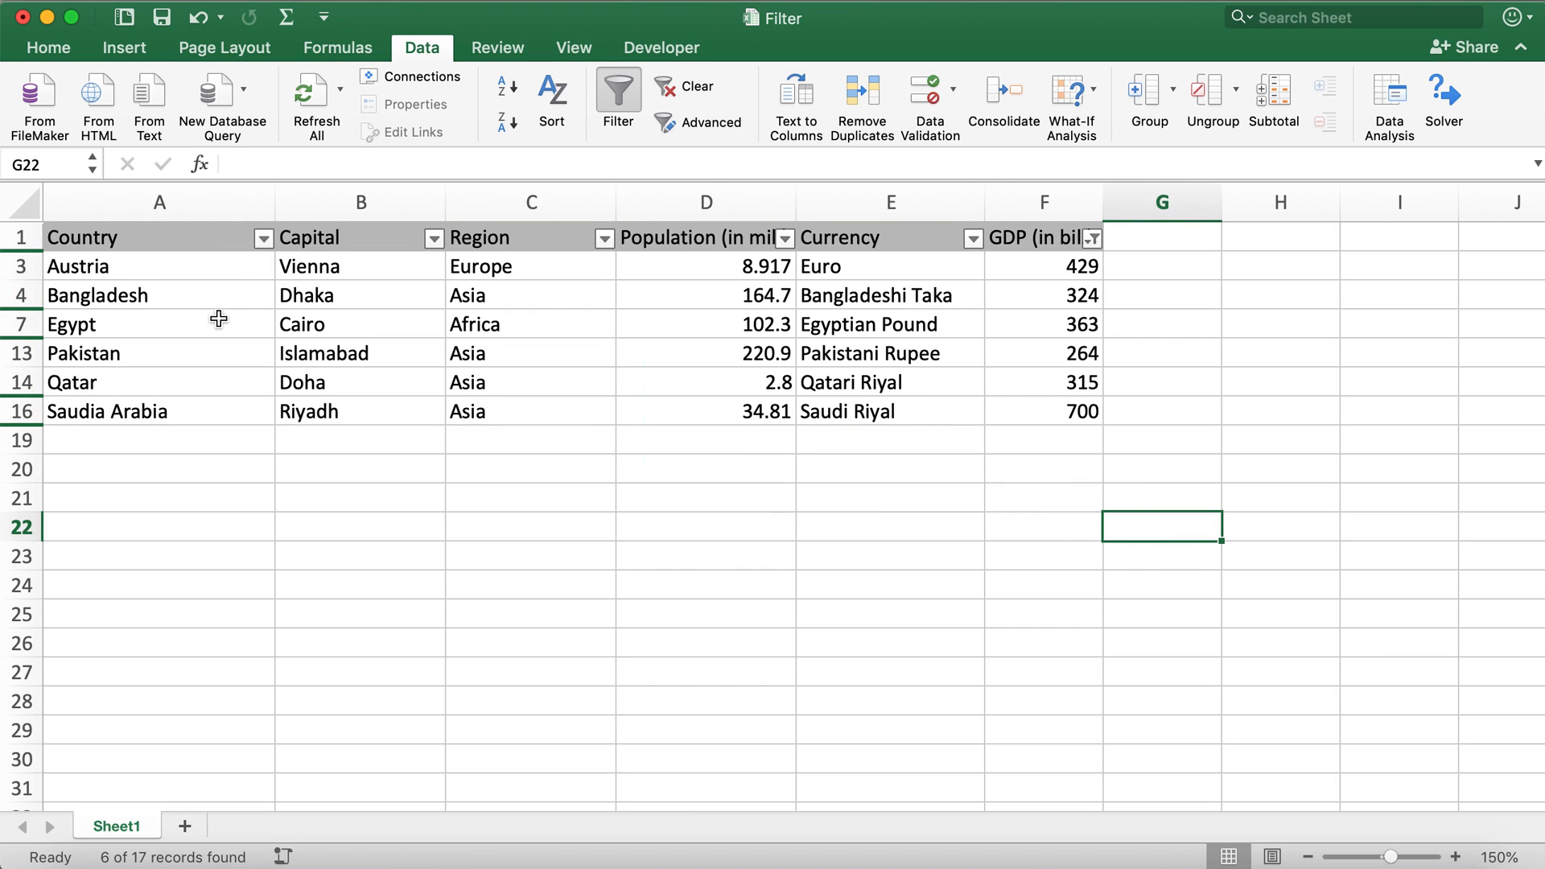
left_click_drag(158, 266, 158, 294)
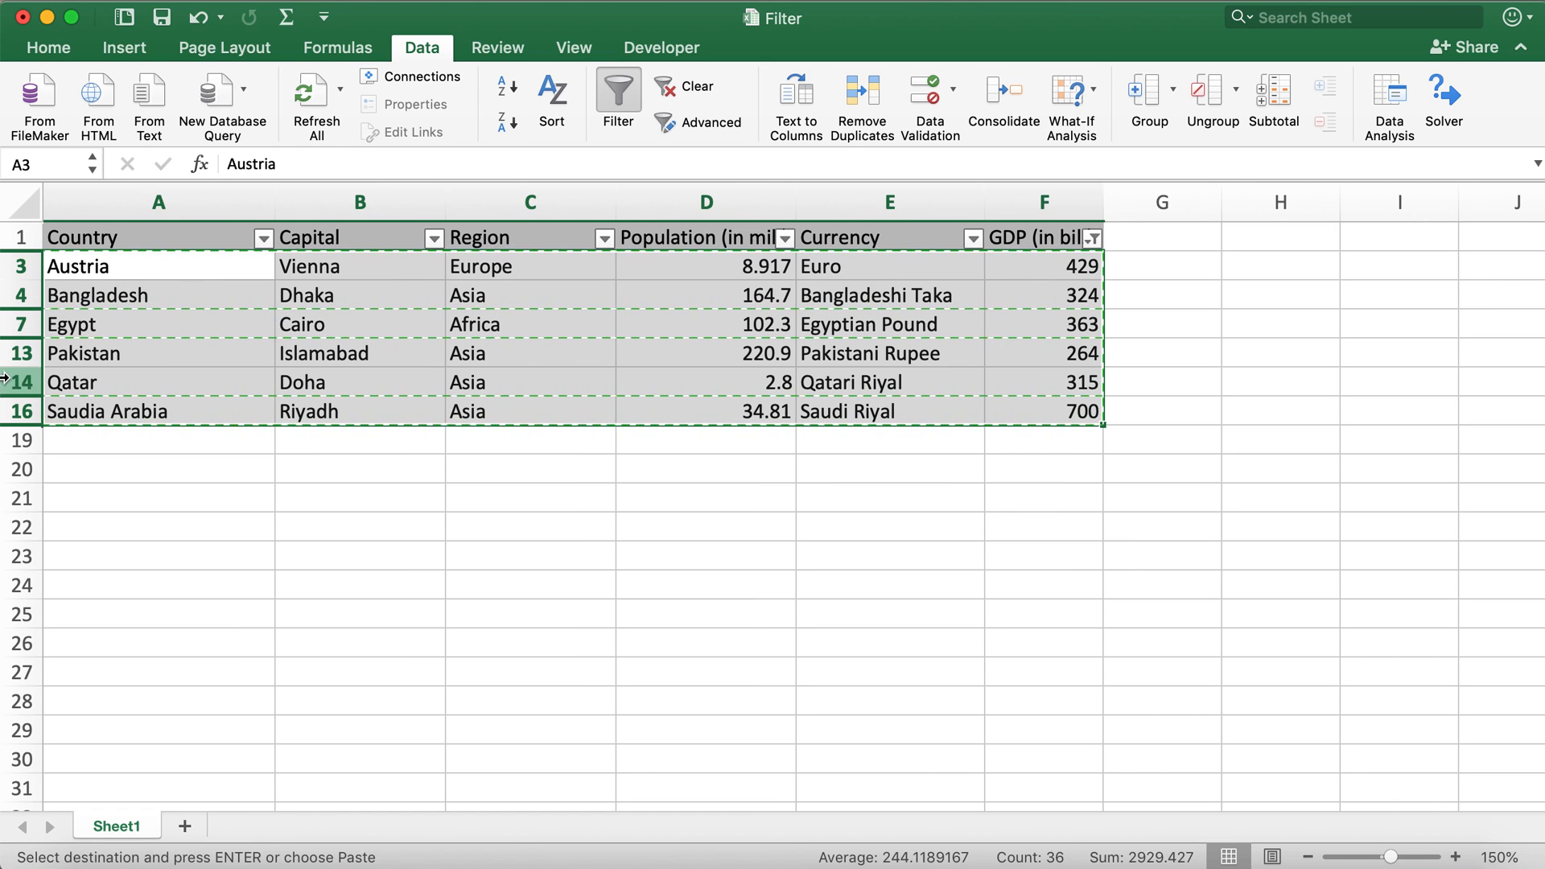
Switch to Sheet3, zoom in and paste the header row into its first row.
left_click(205, 826)
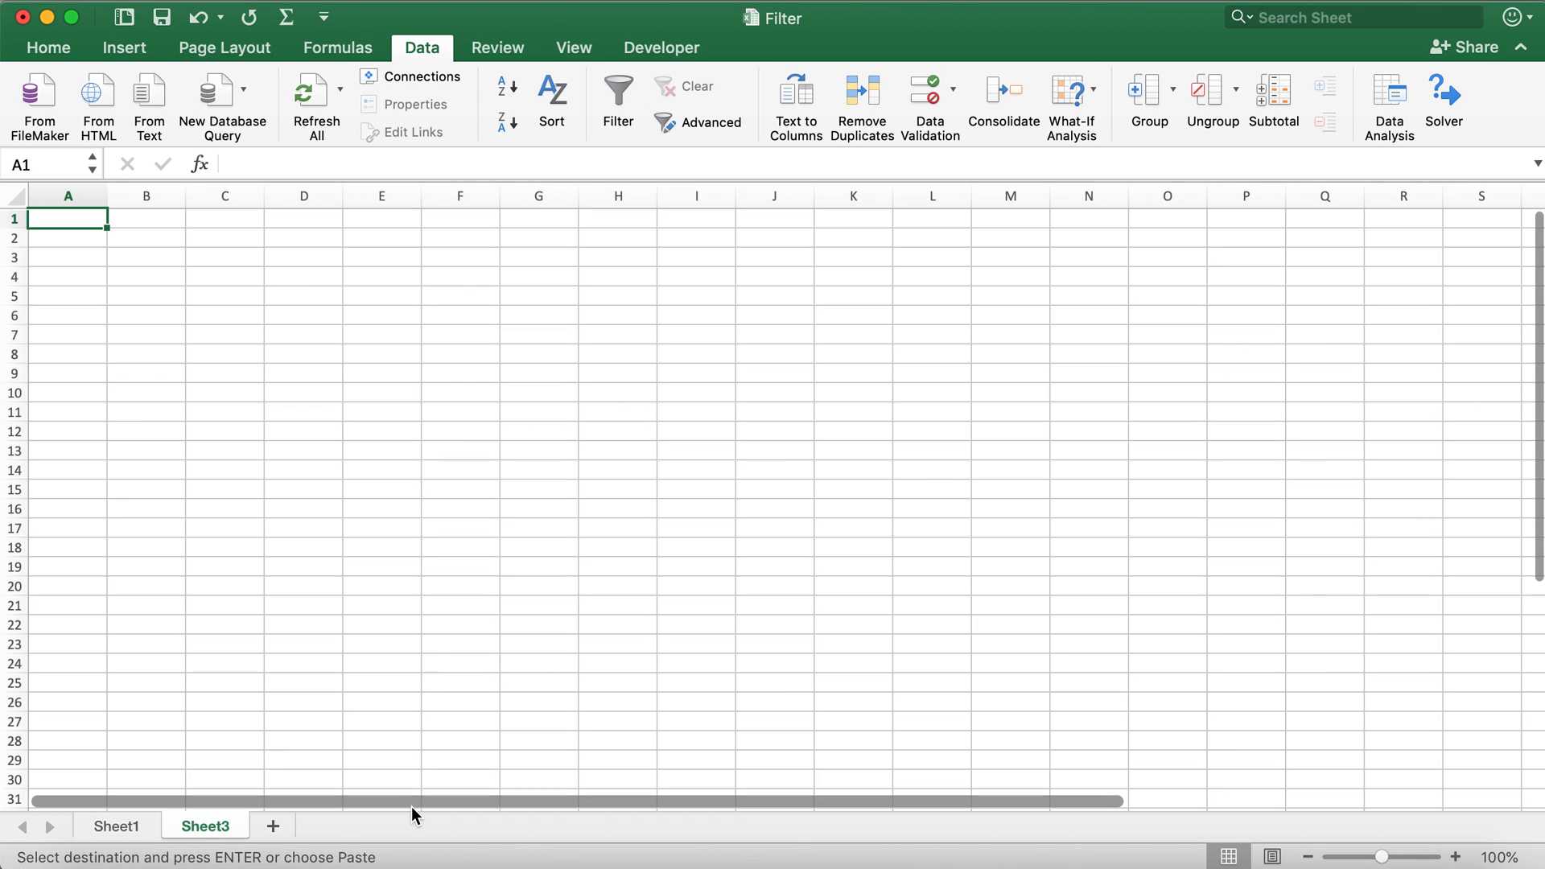
left_click(1454, 856)
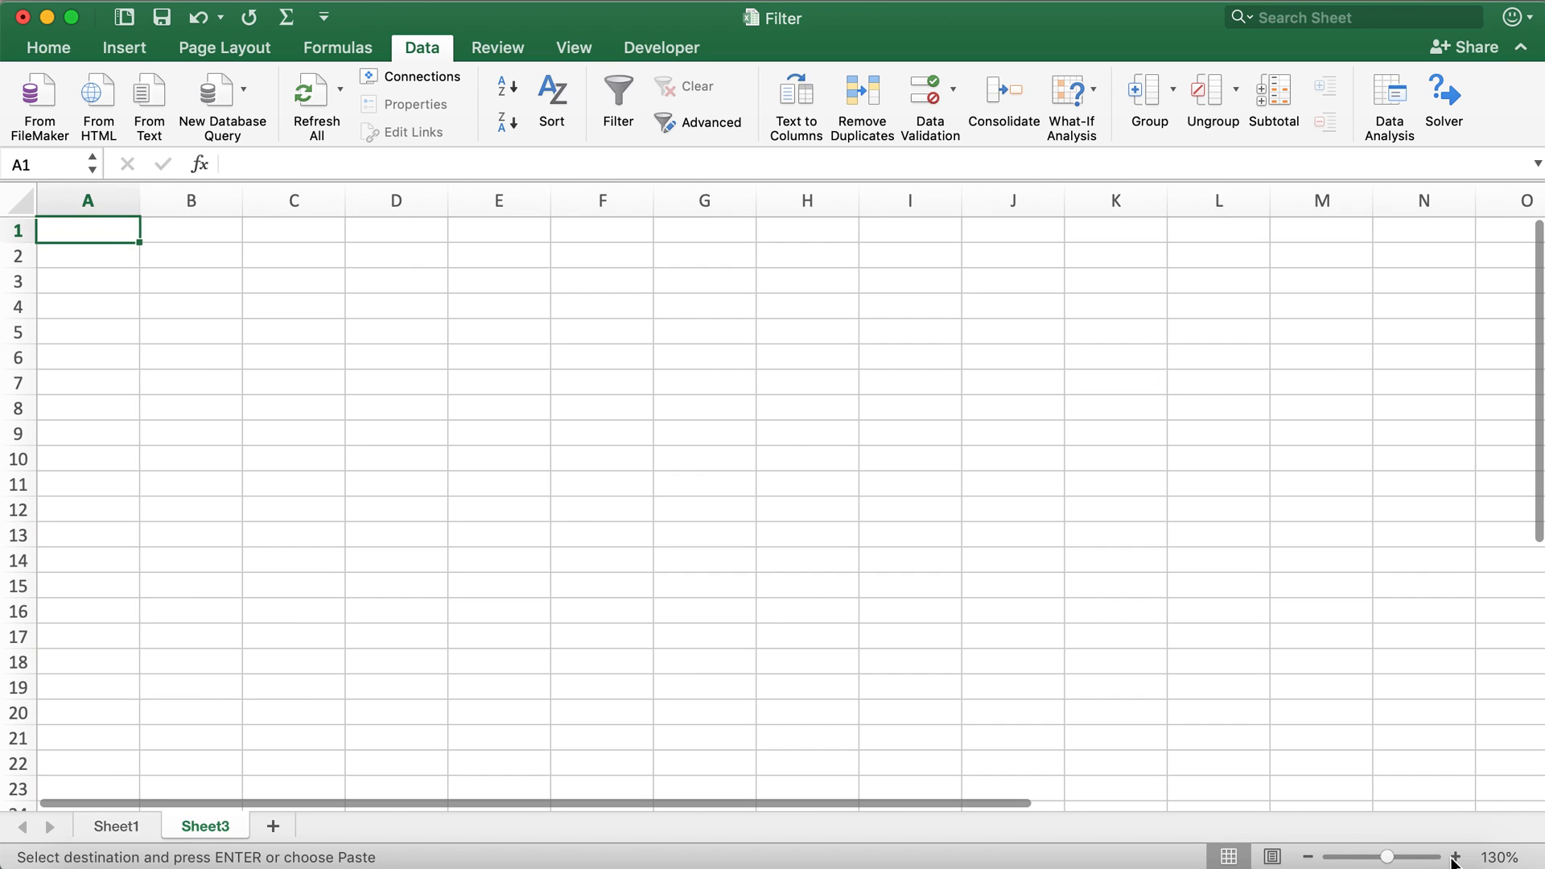
left_click(1453, 857)
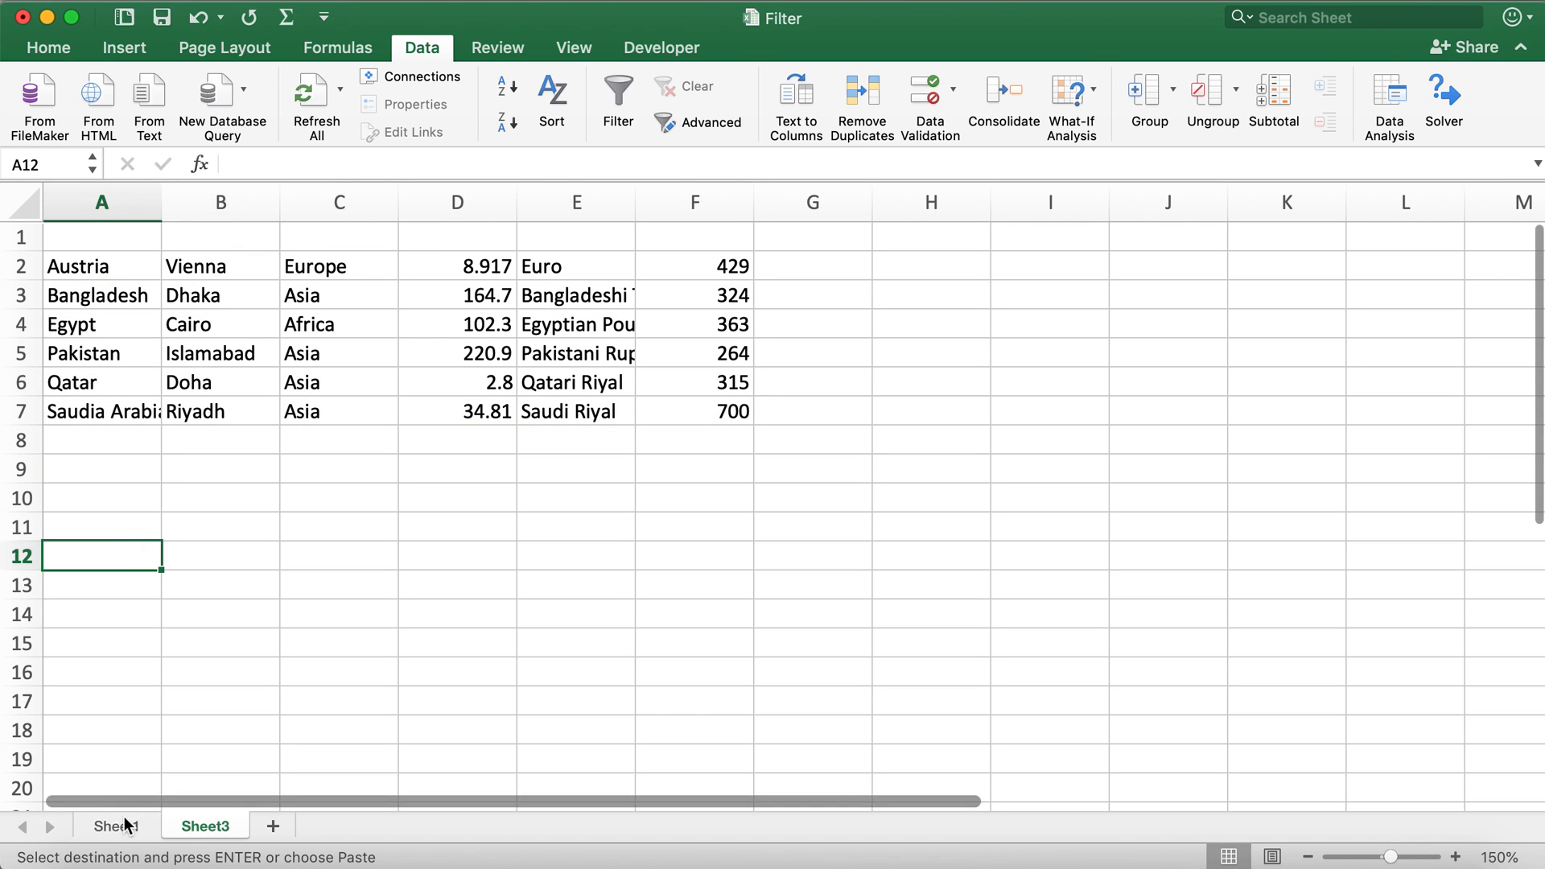
right_click(20, 236)
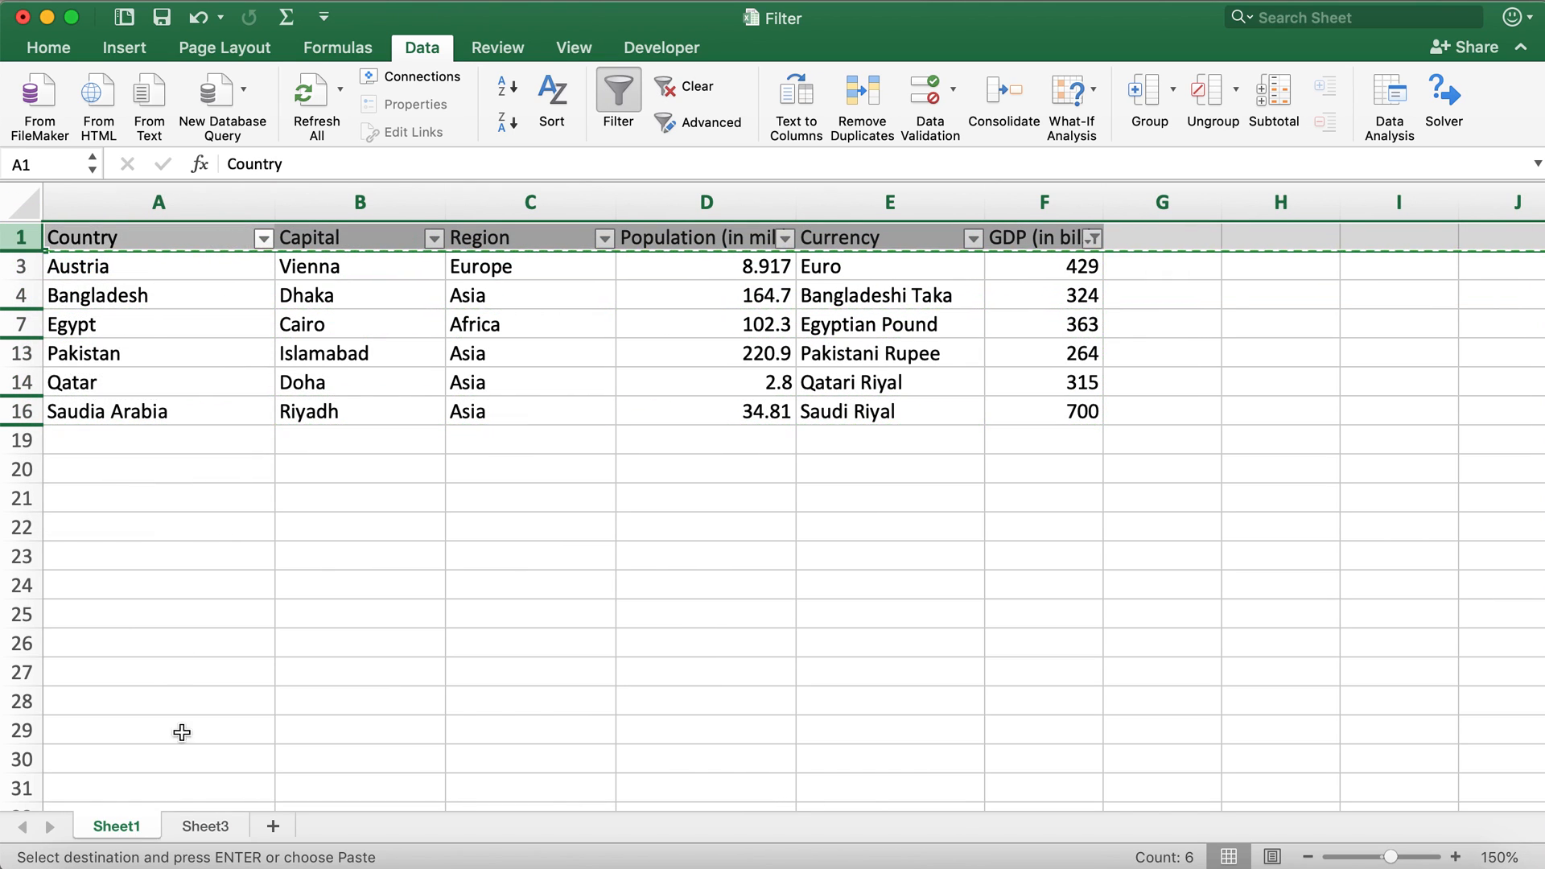
left_click(205, 825)
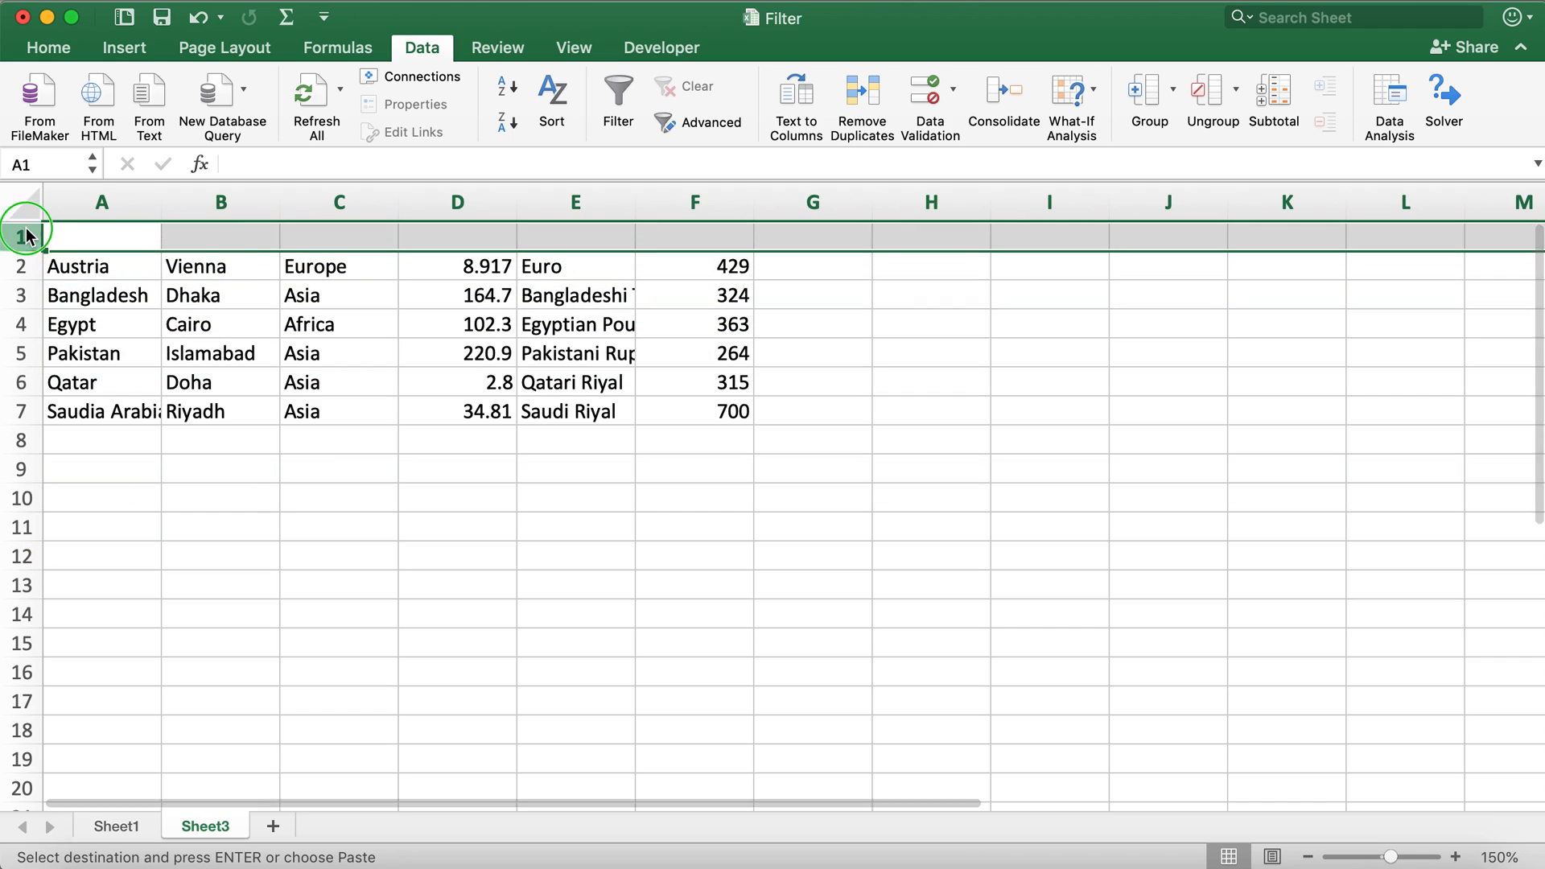
key("cmd+v")
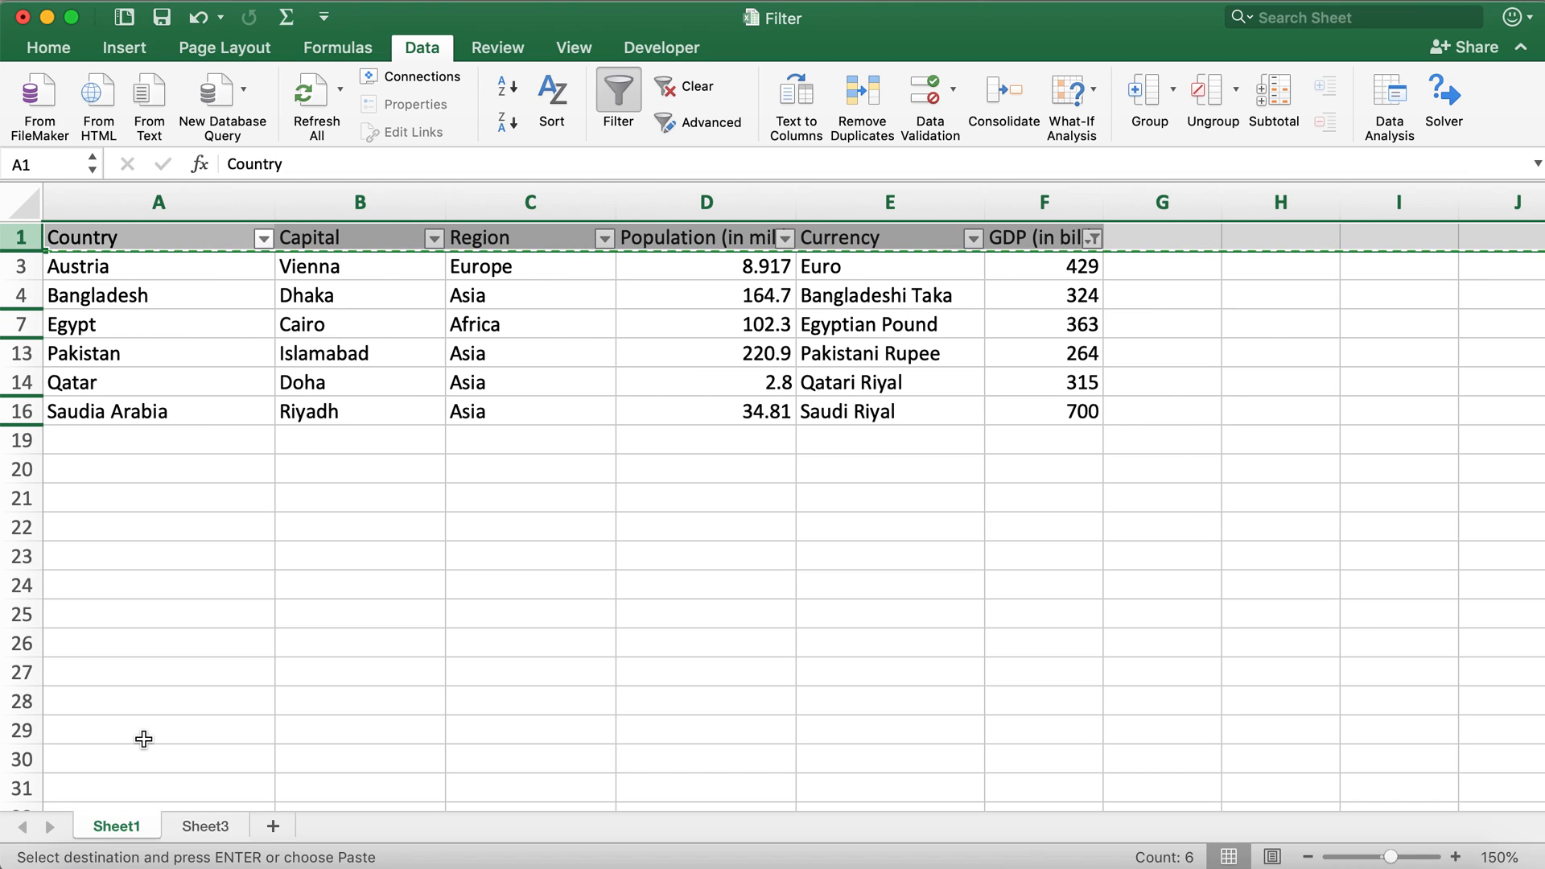
mouse_move(292, 517)
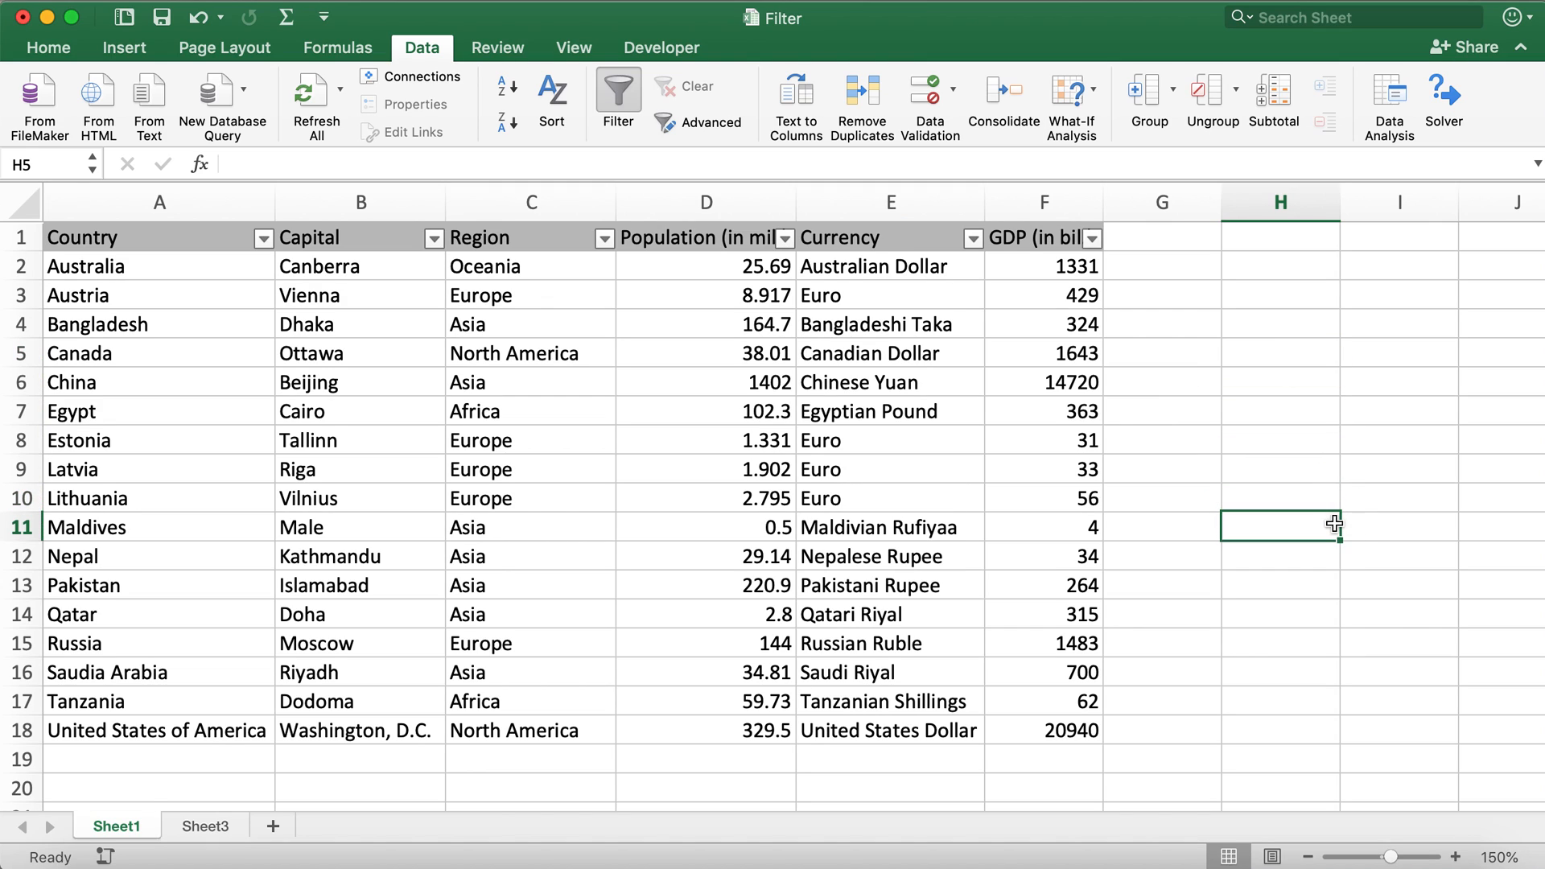
left_click(1280, 528)
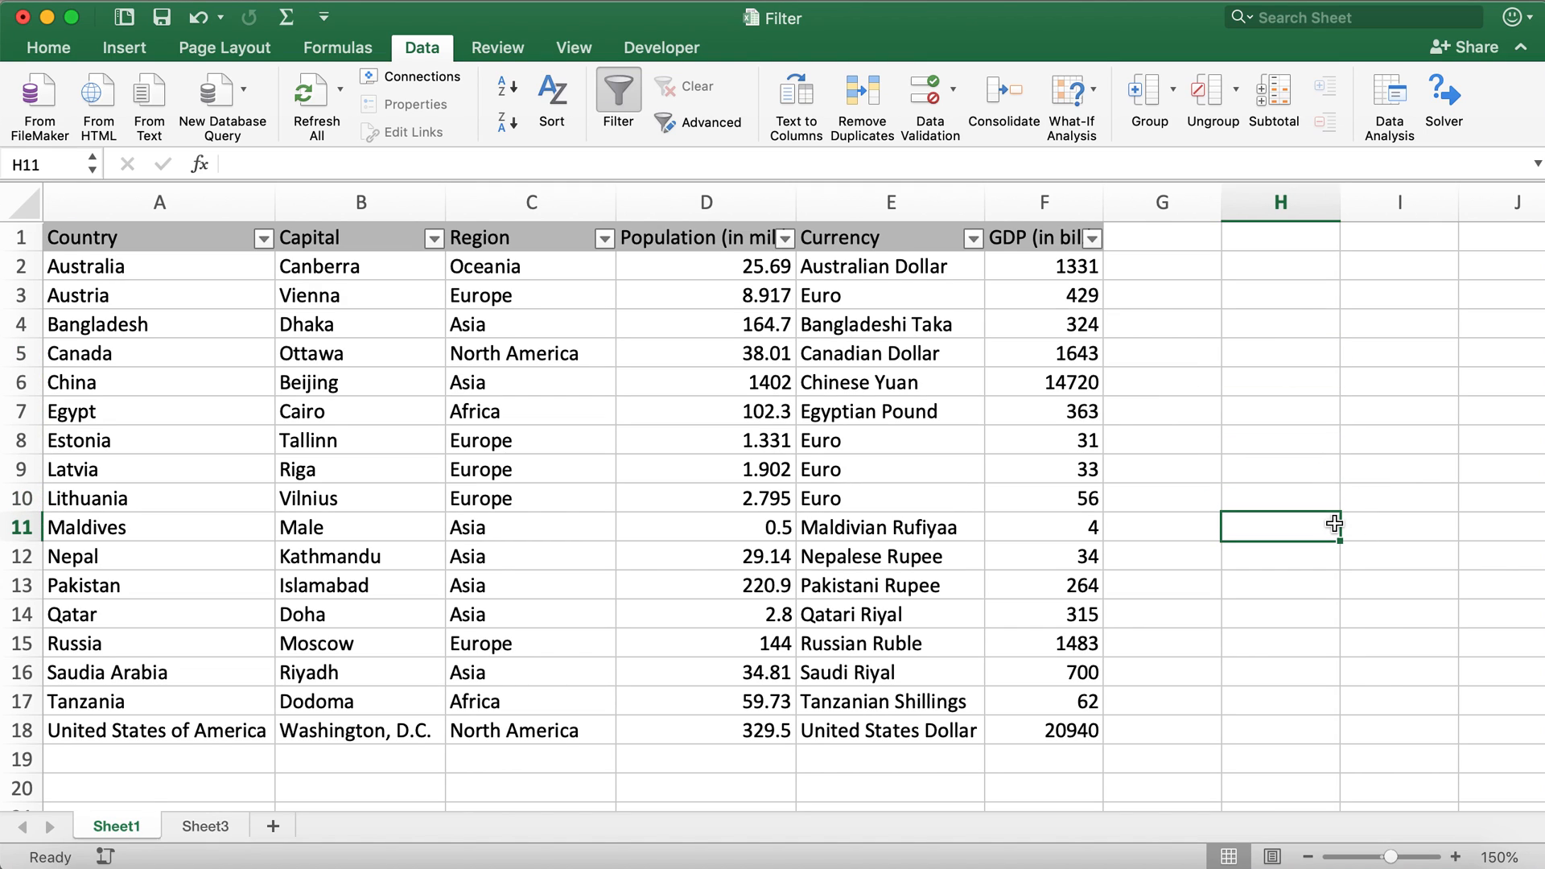
mouse_move(734, 415)
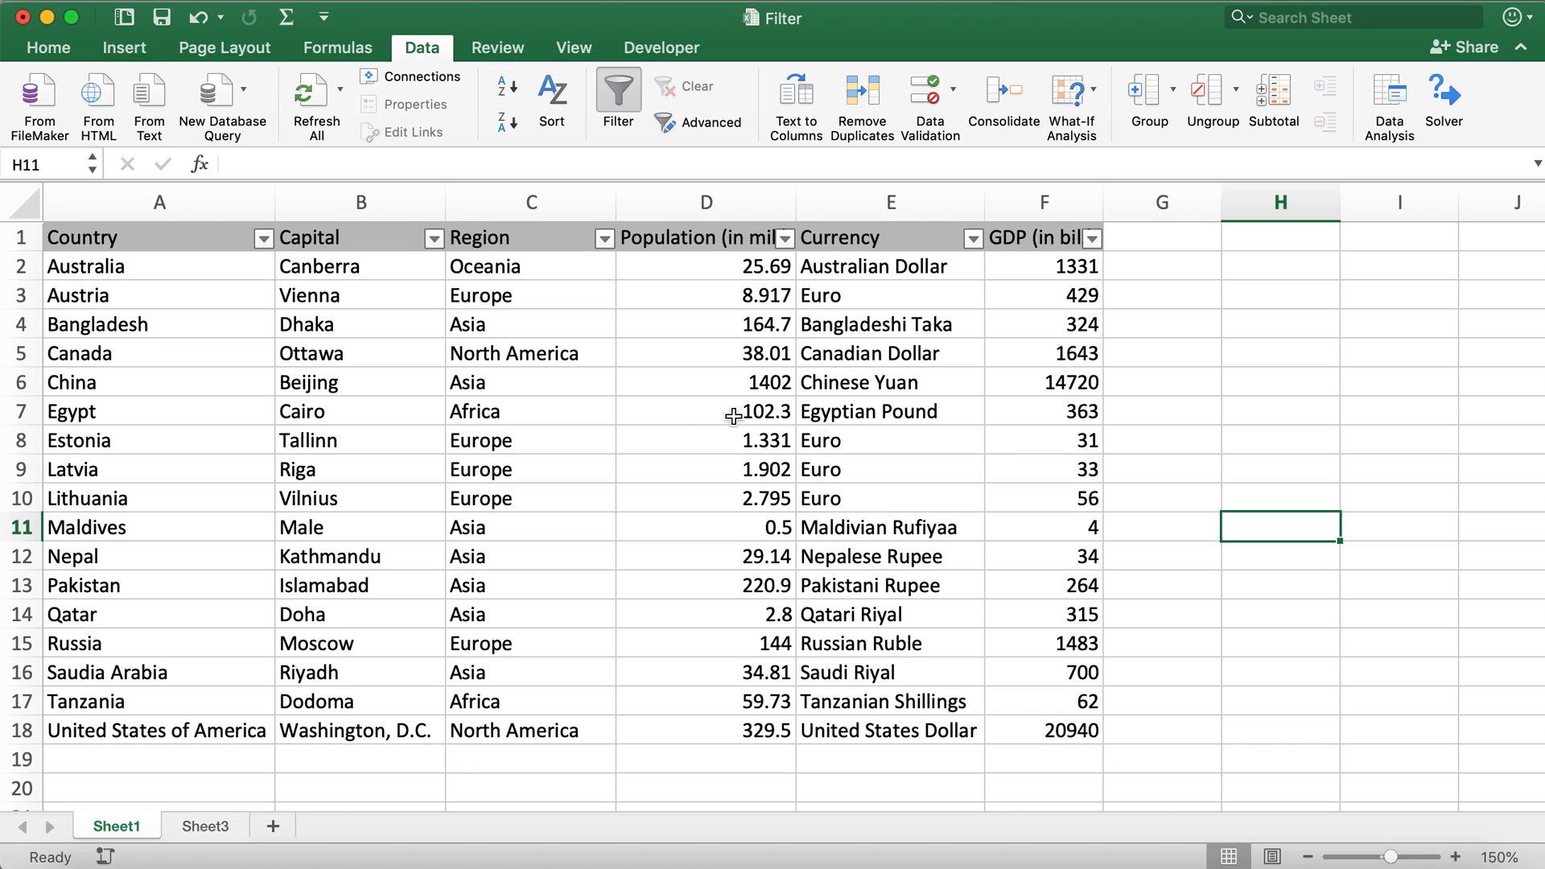
left_click(705, 439)
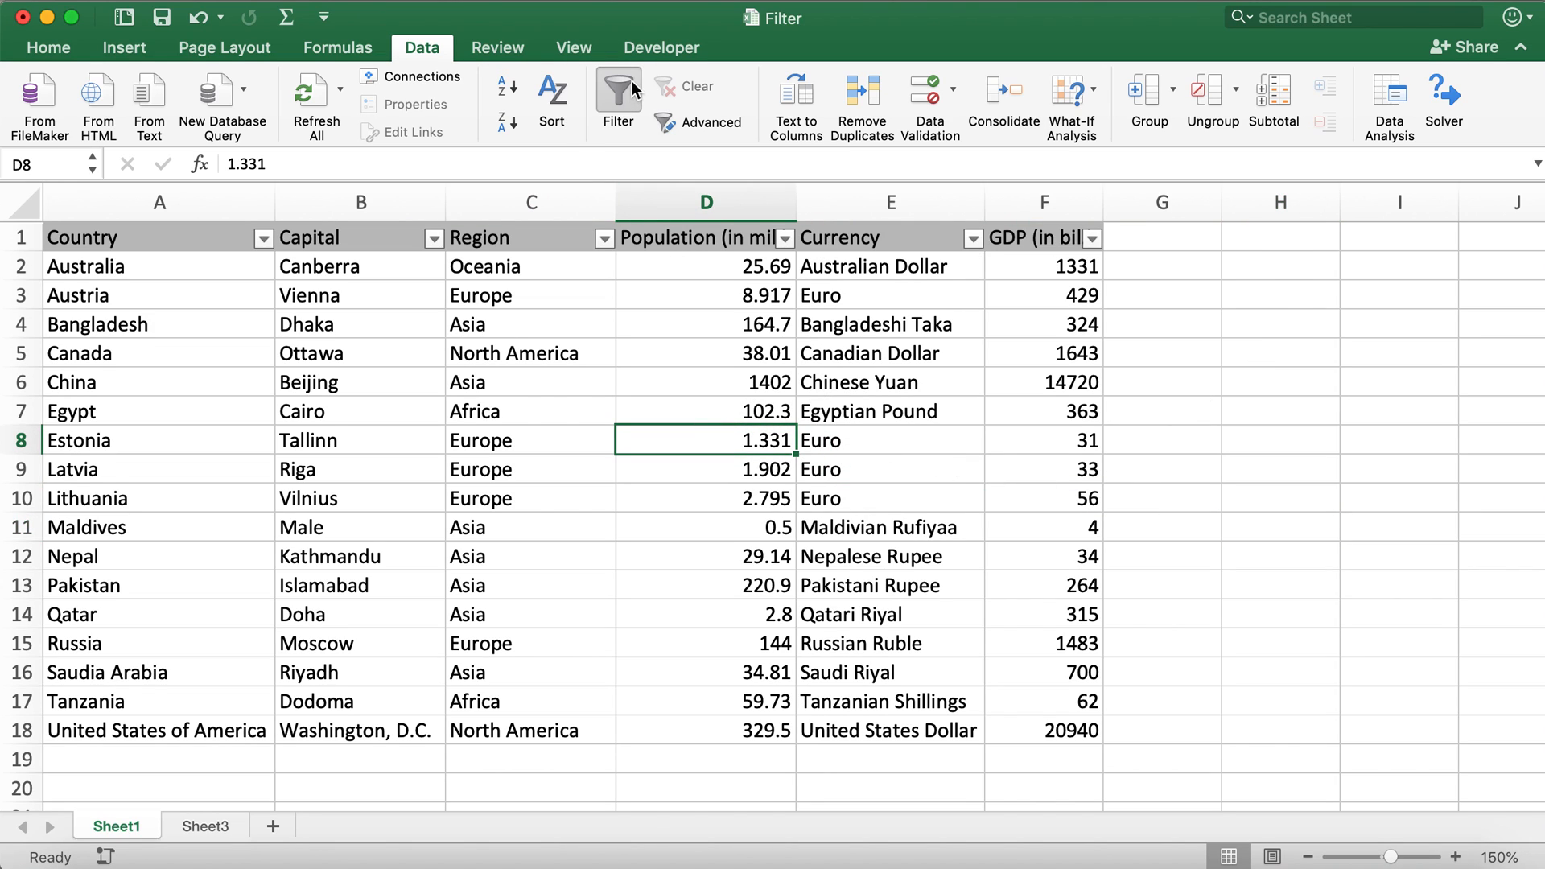
left_click(618, 94)
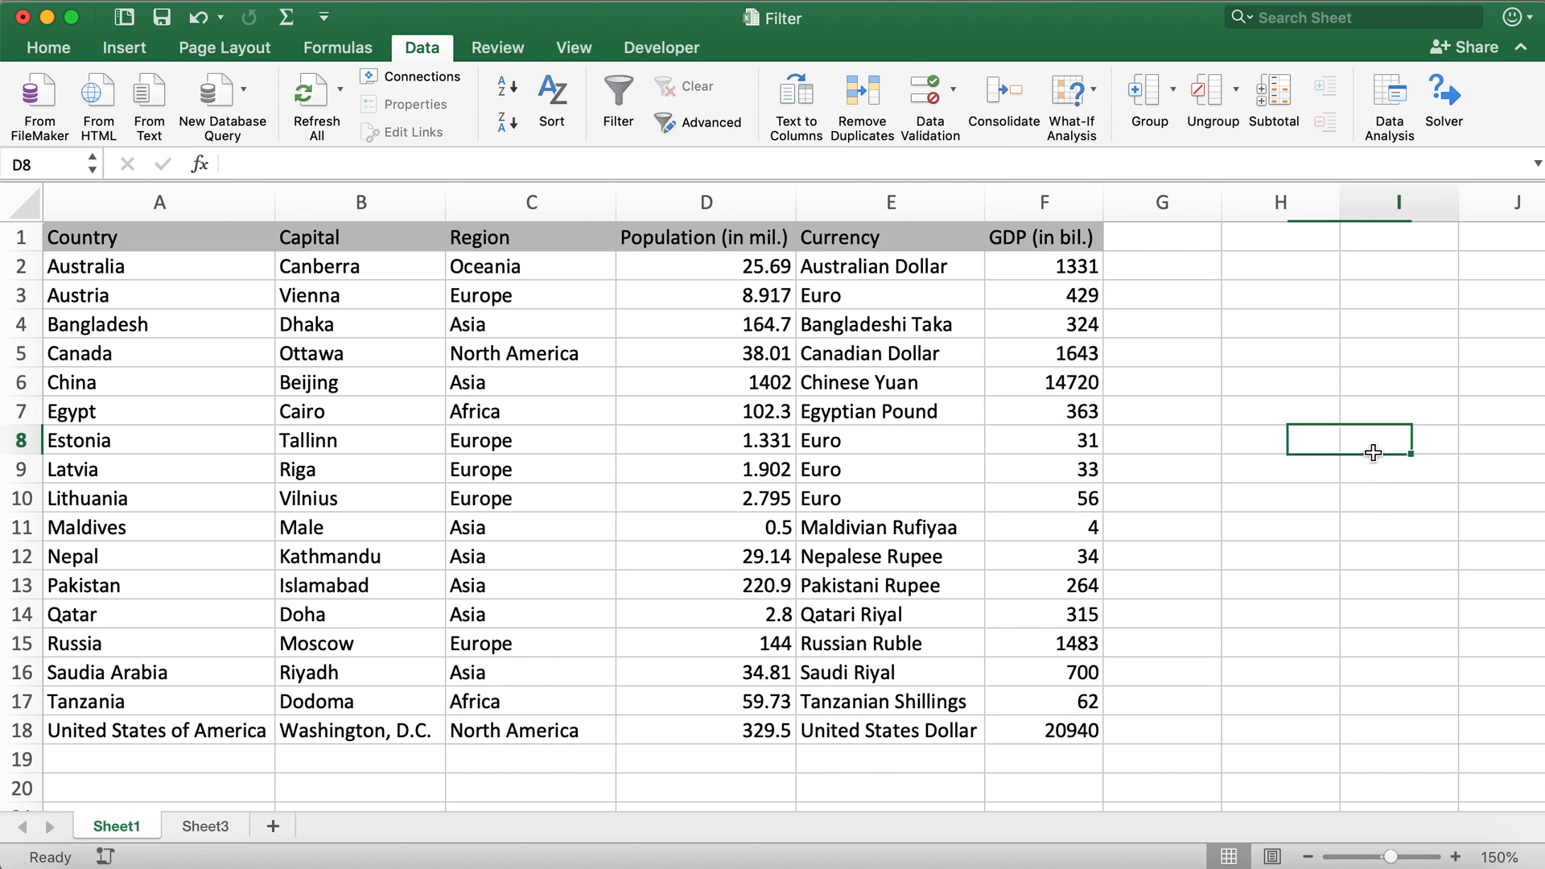
left_click(618, 93)
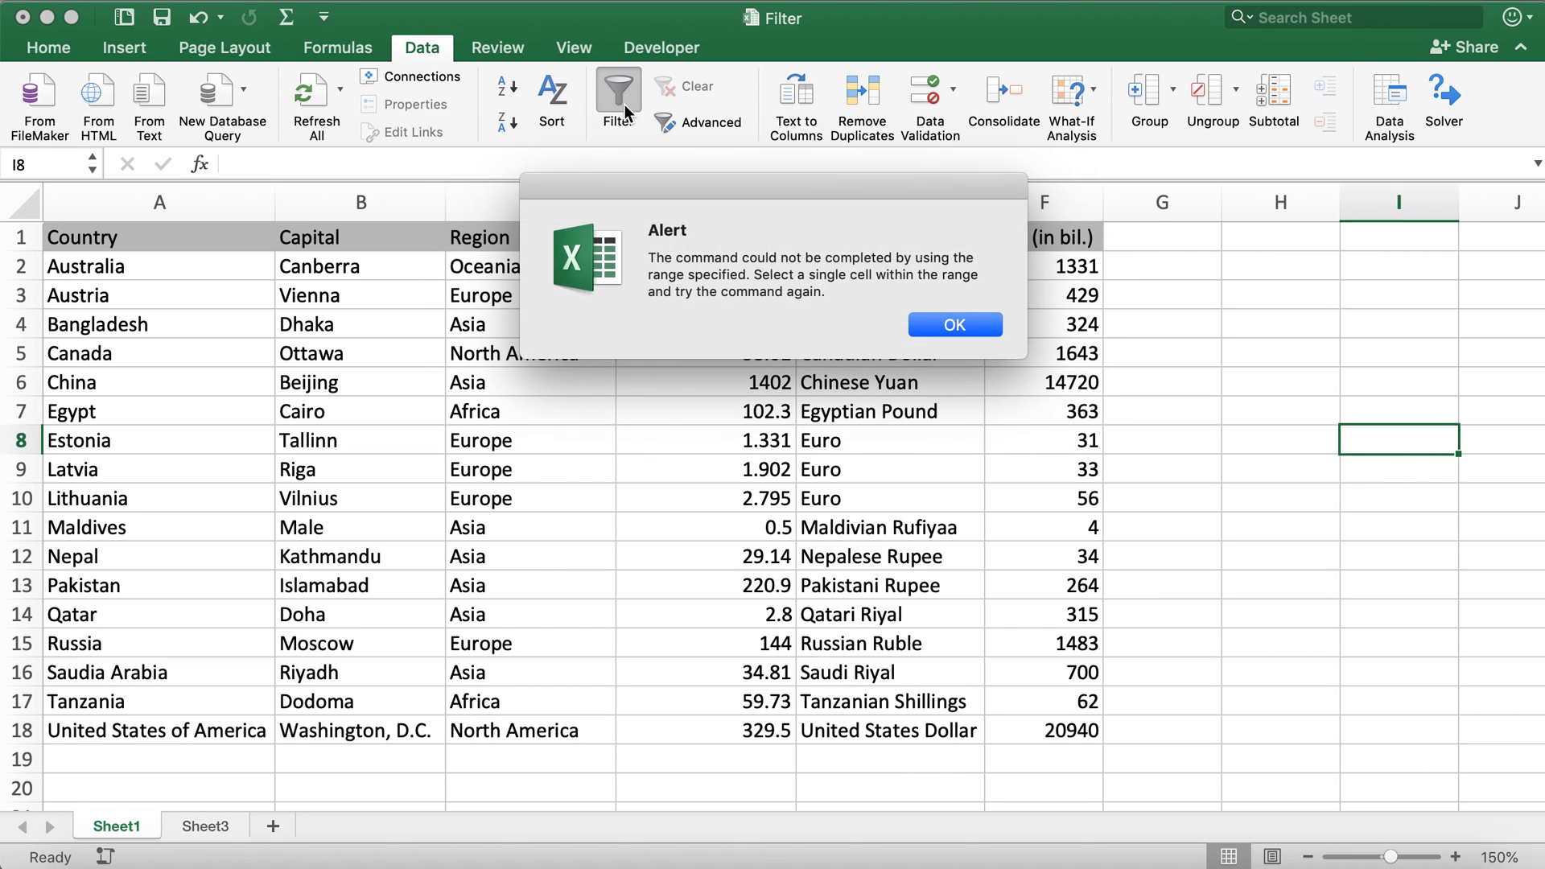
left_click(952, 323)
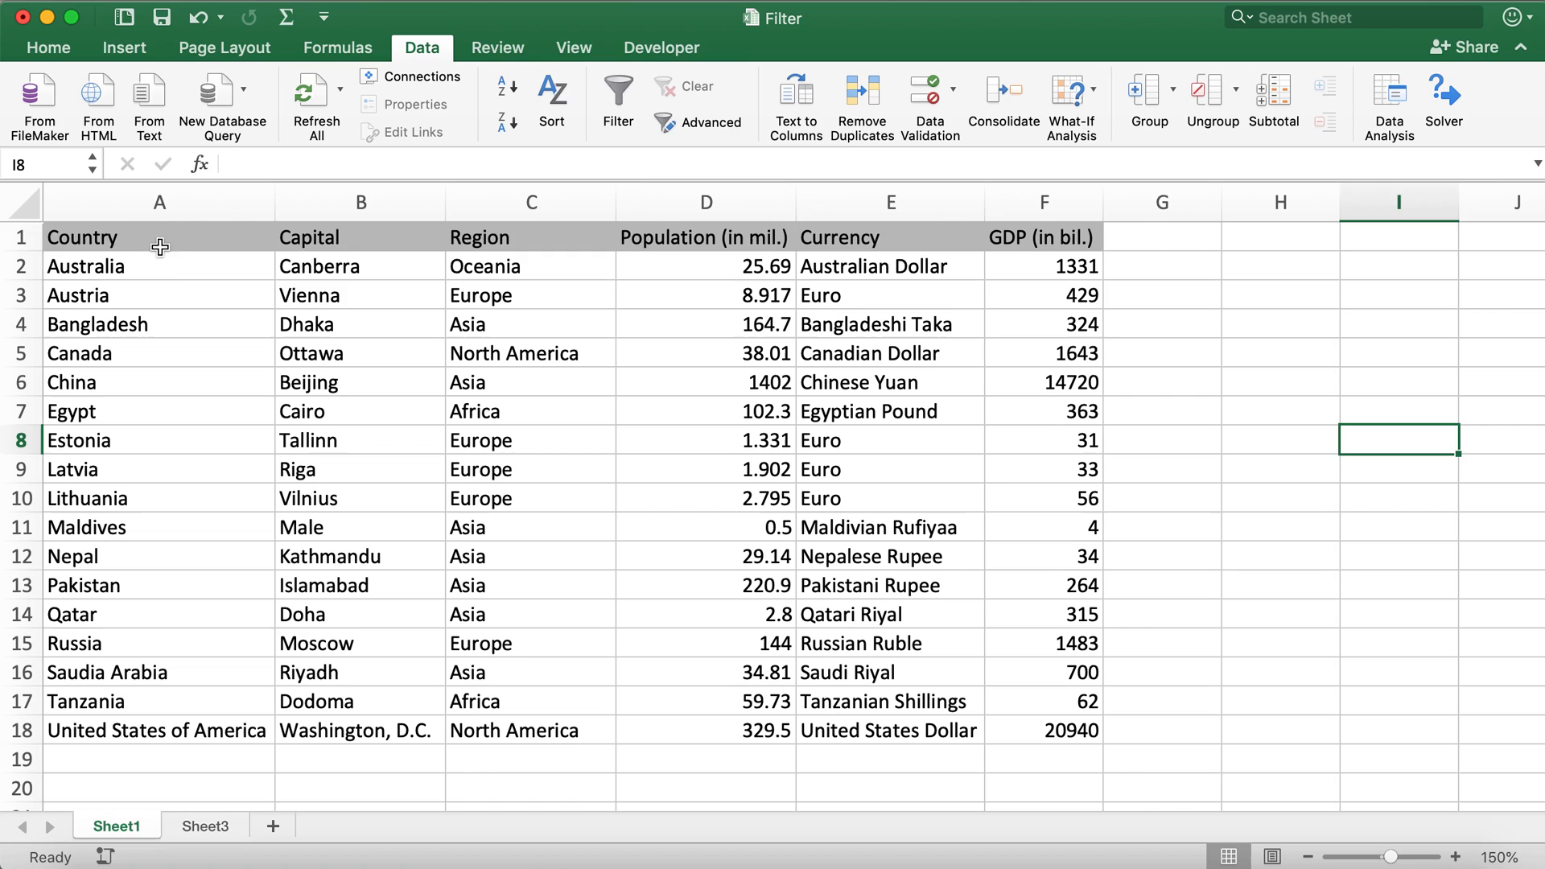
left_click_drag(159, 237, 159, 440)
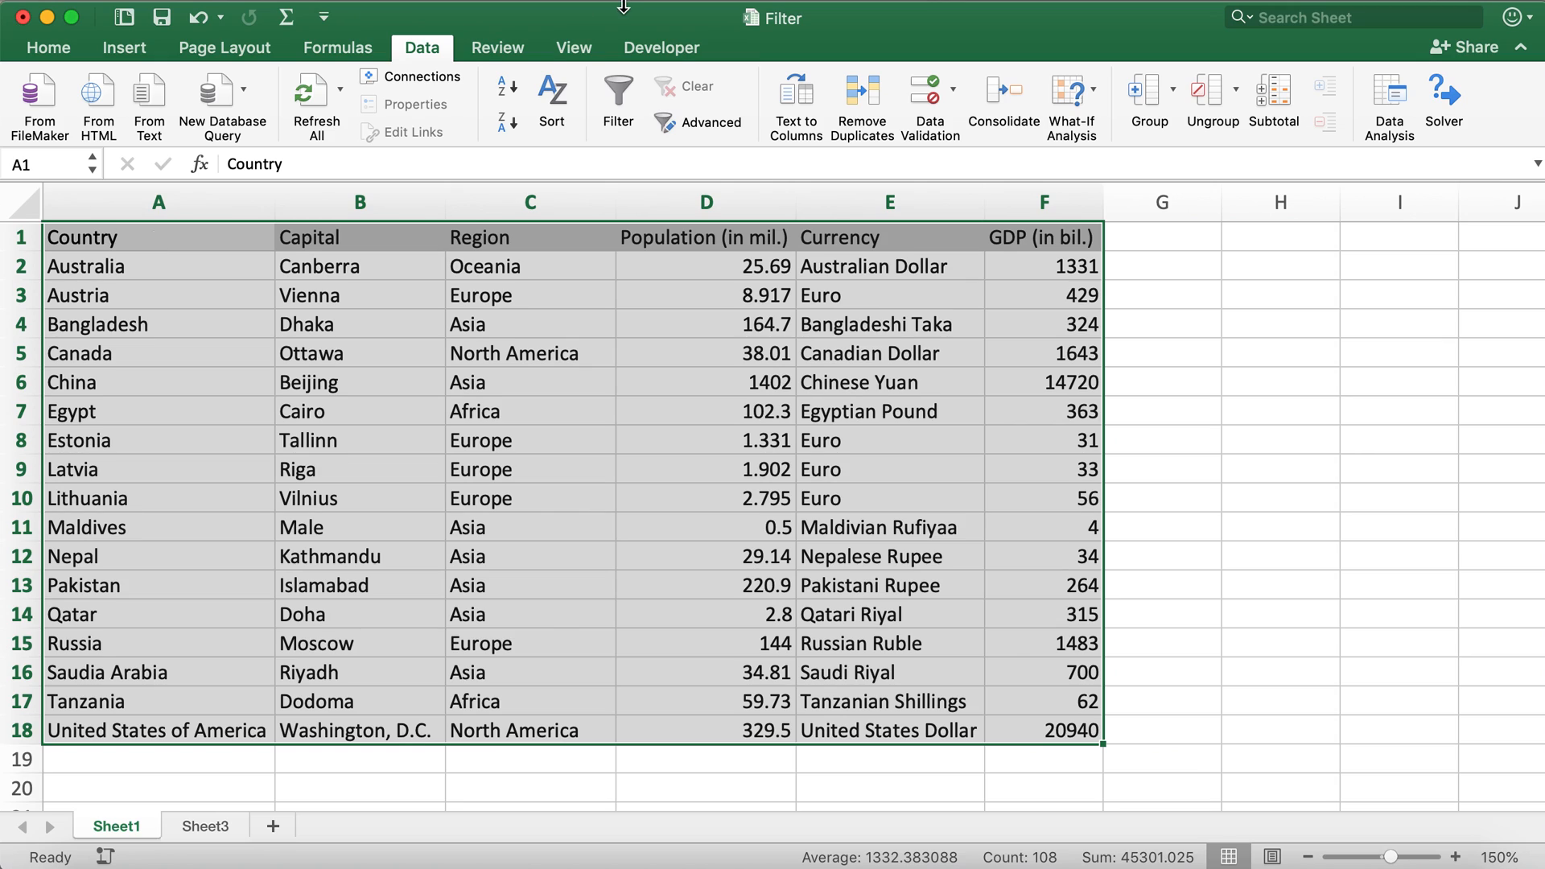
left_click(618, 91)
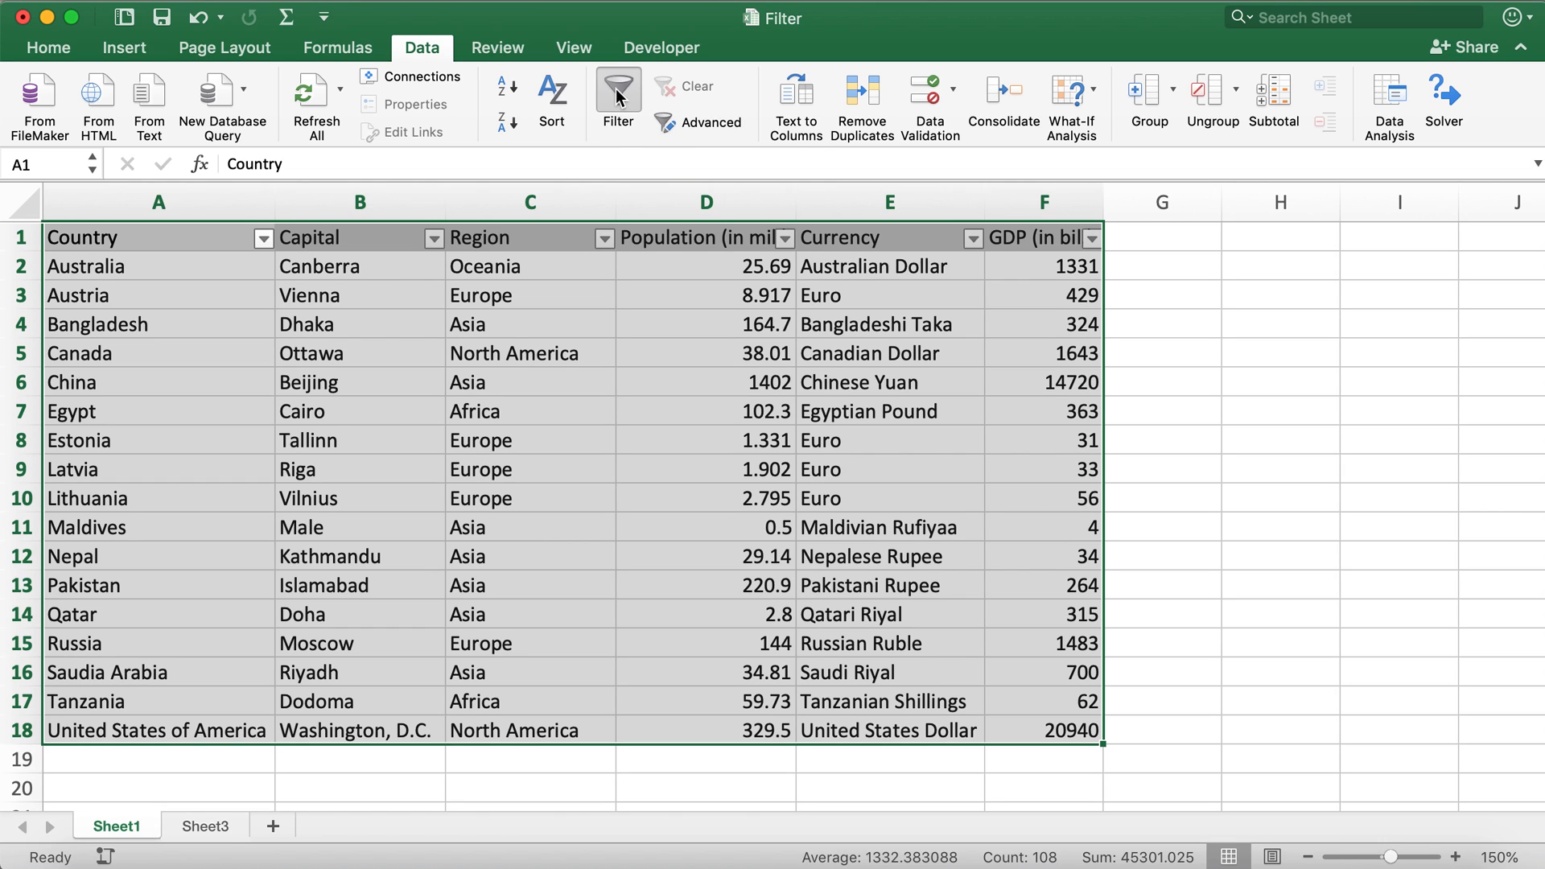
Turn off the header filter buttons and enter =SUM(D2:D4) in D5, showing 199.307.
left_click(619, 89)
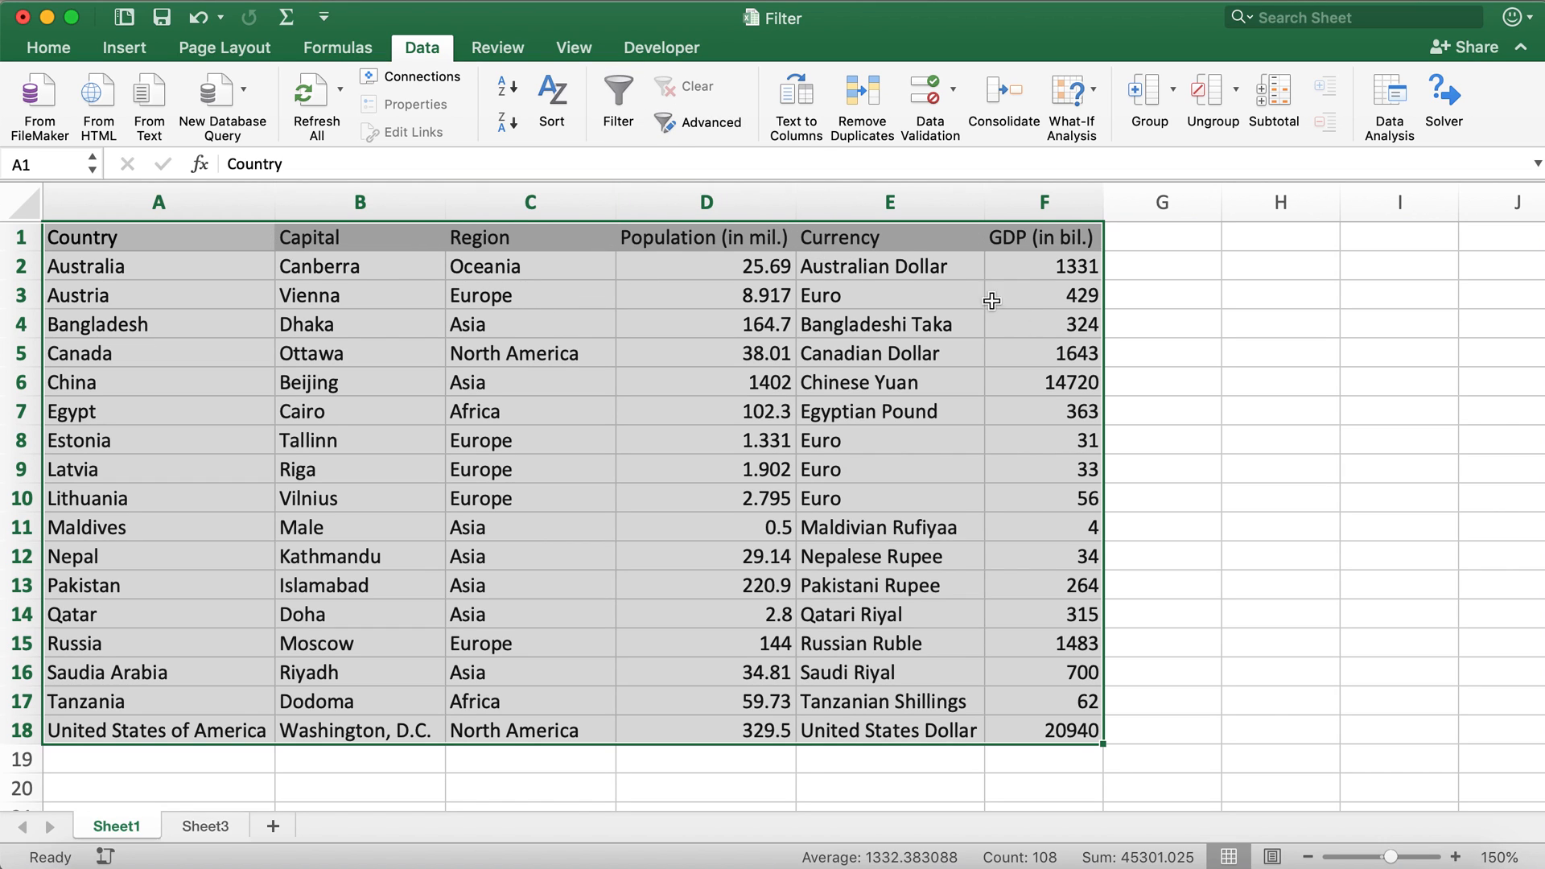
left_click(1279, 381)
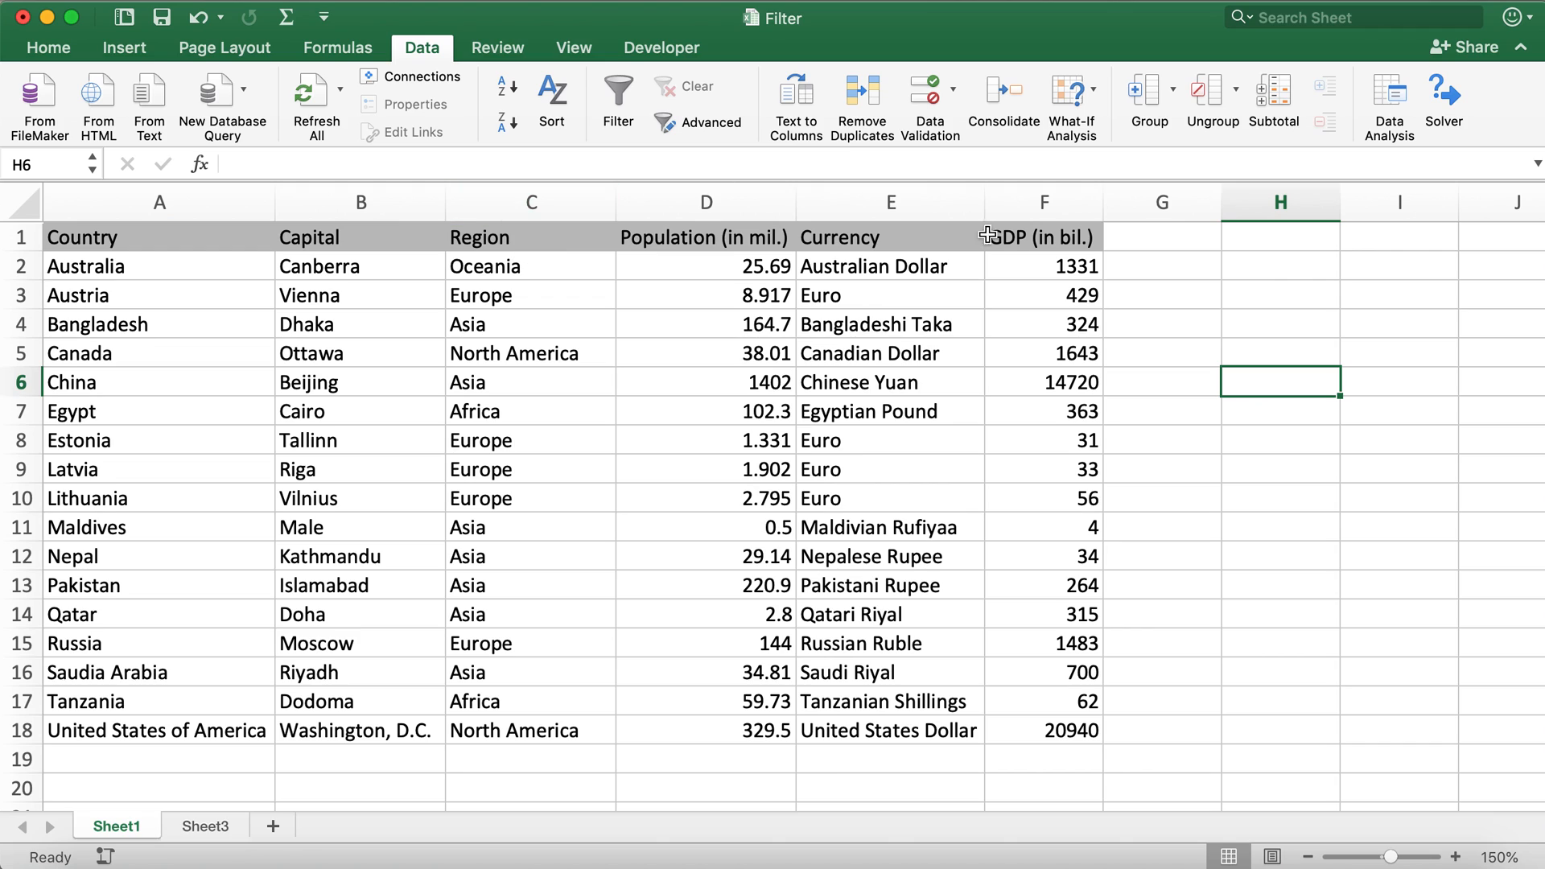
left_click(705, 352)
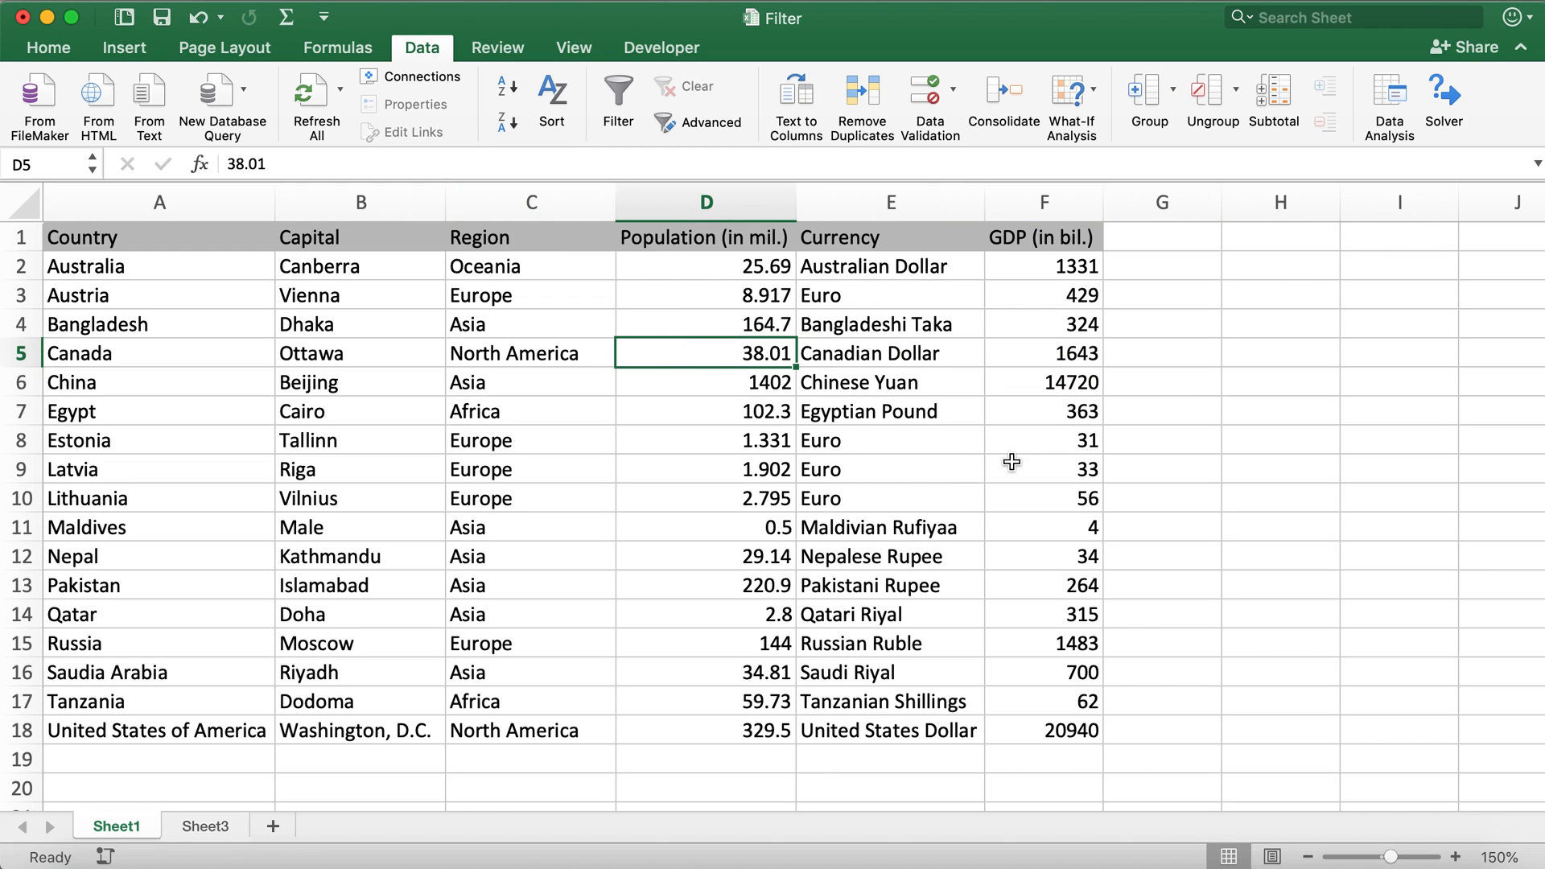
mouse_move(1341, 568)
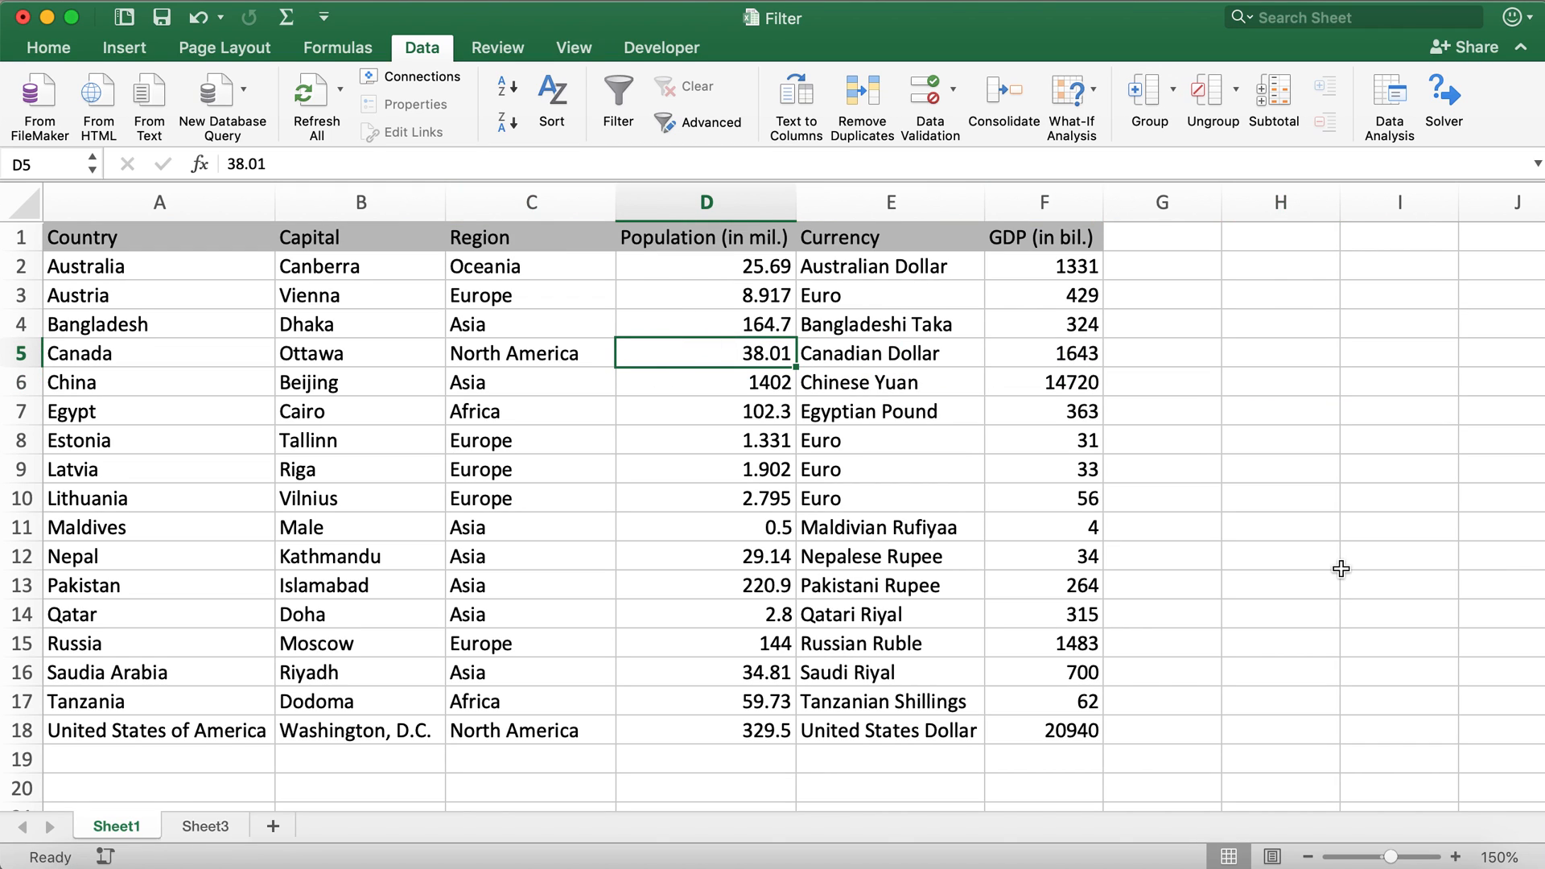
type("=SUM(D2:D4)")
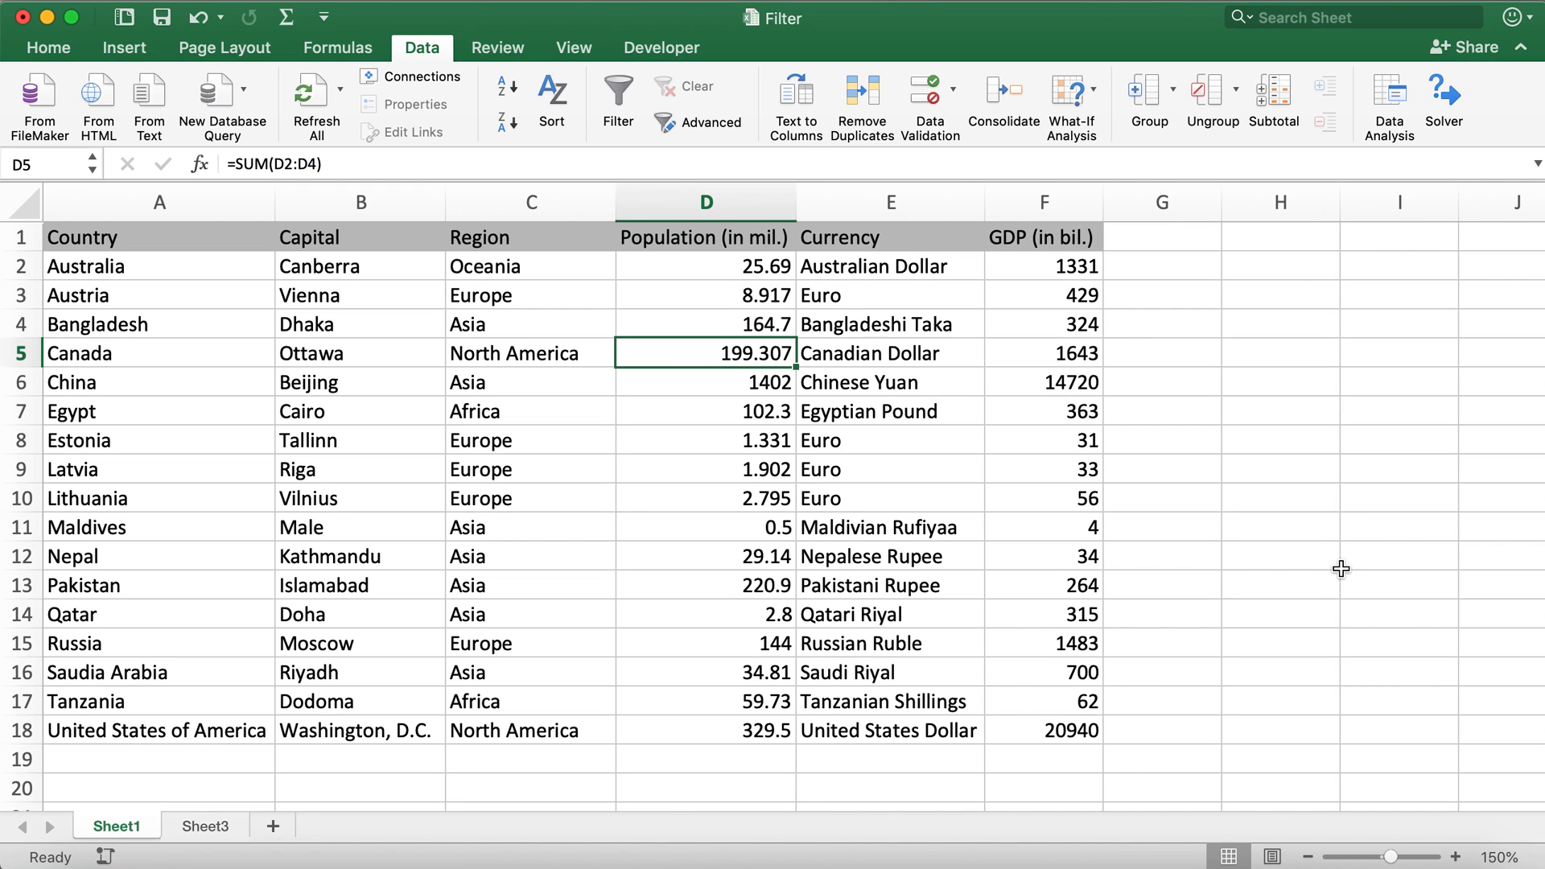
left_click(1398, 672)
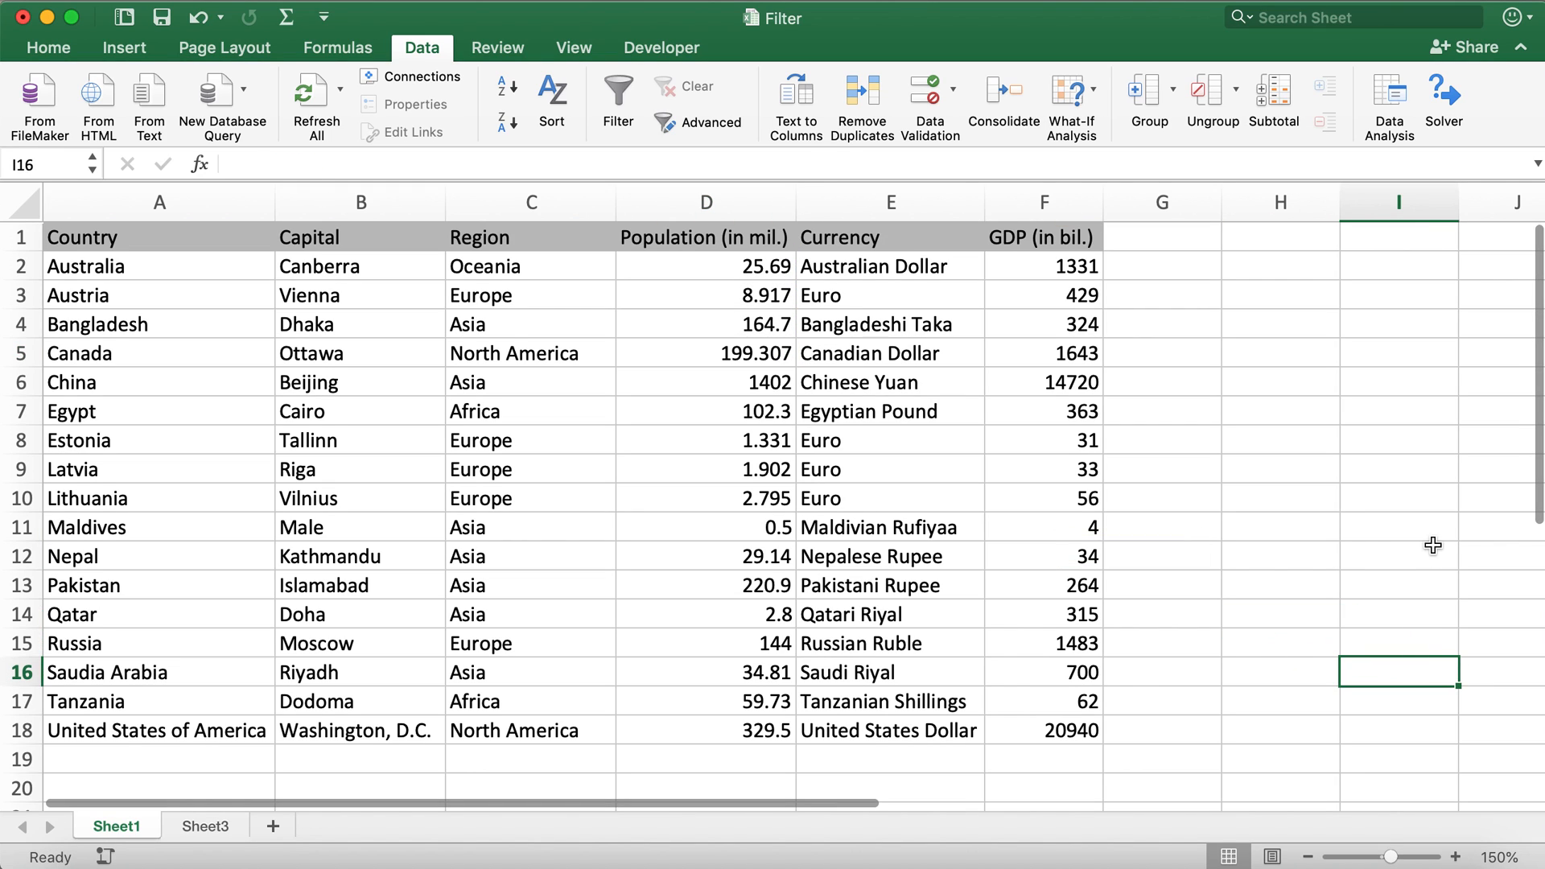
Create a formatted table from A1:F18 with headers, banded rows and filter buttons.
left_click(705, 323)
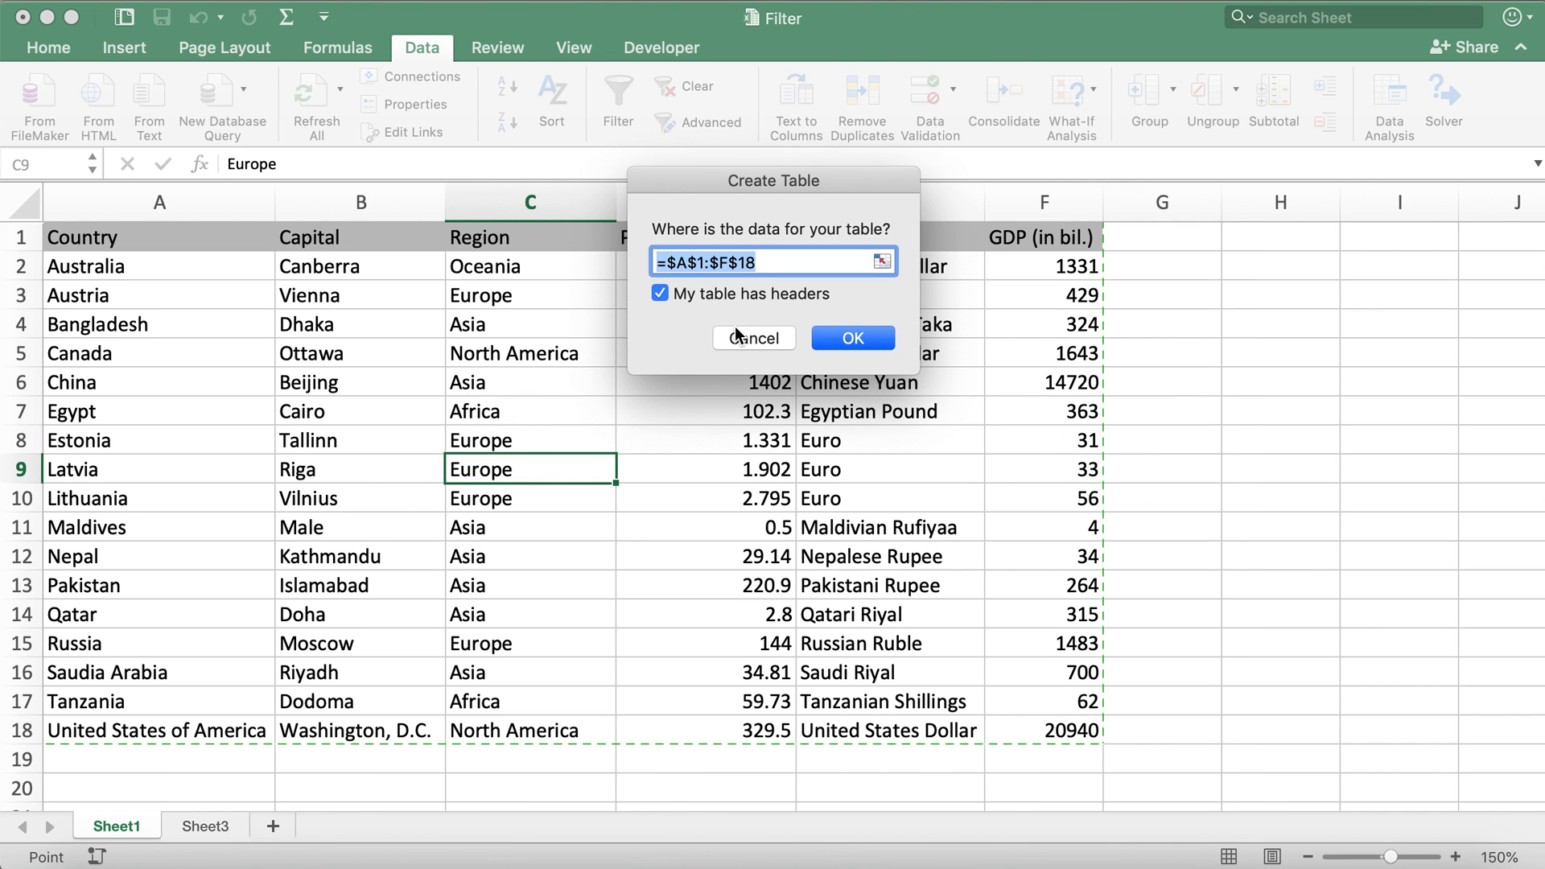
mouse_move(713, 318)
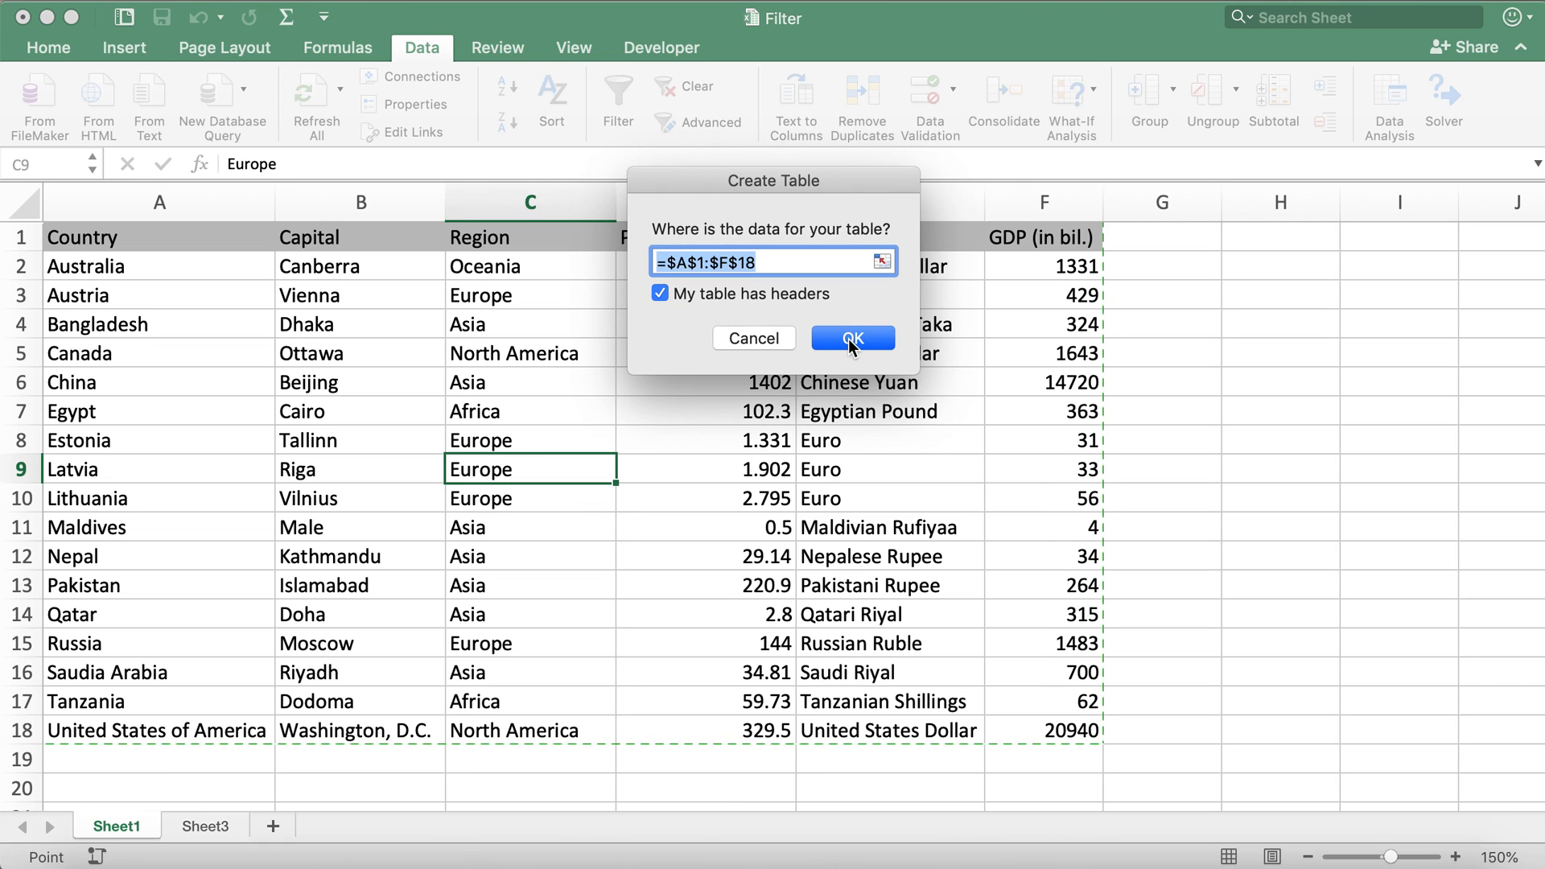
mouse_move(776, 313)
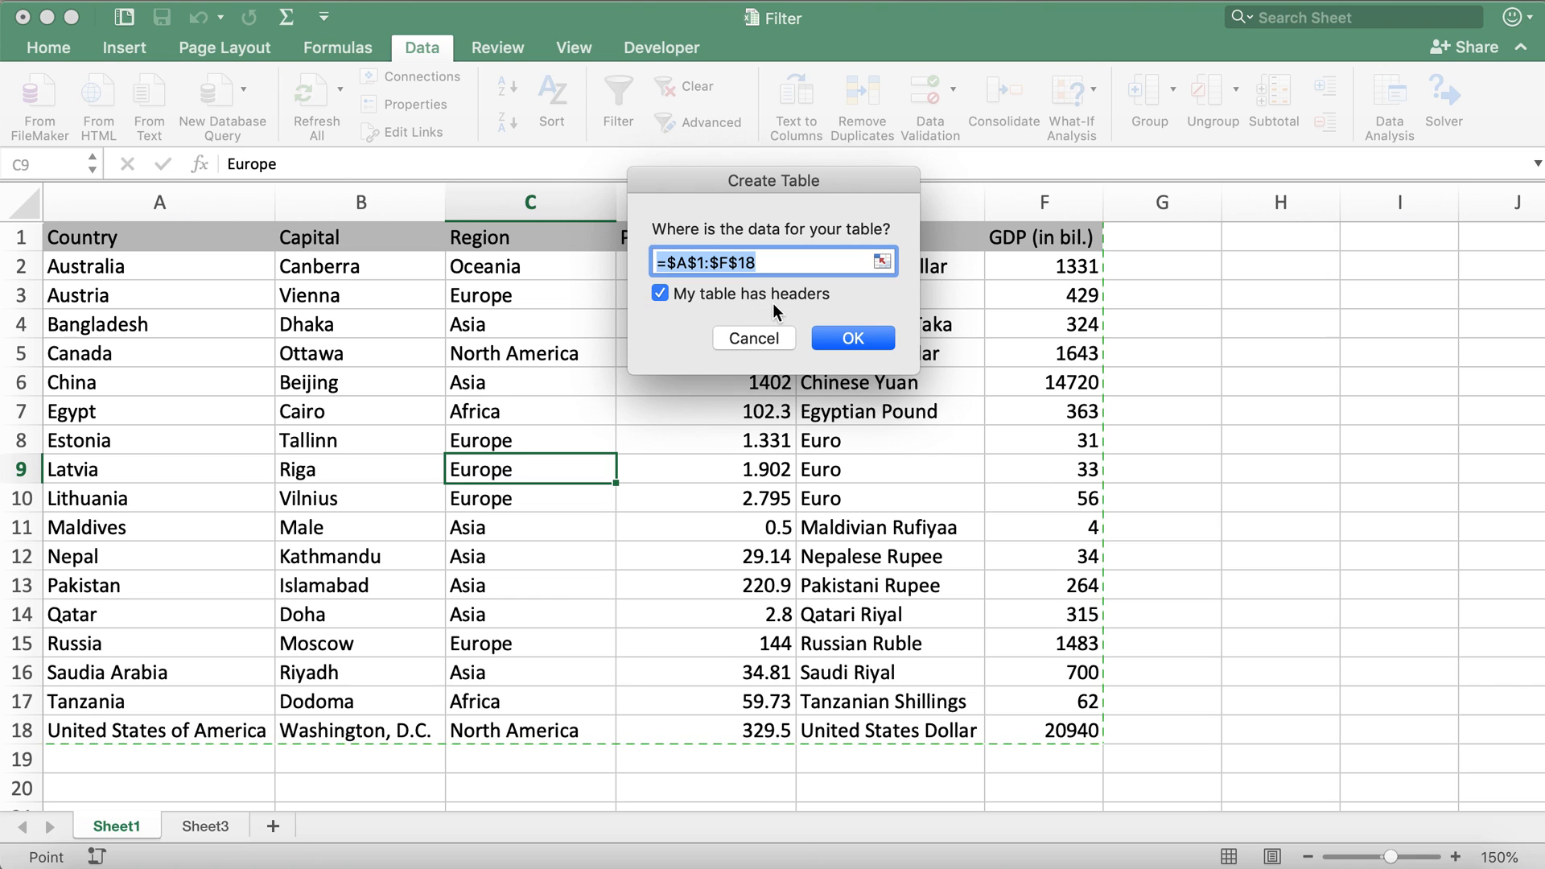
left_click(851, 336)
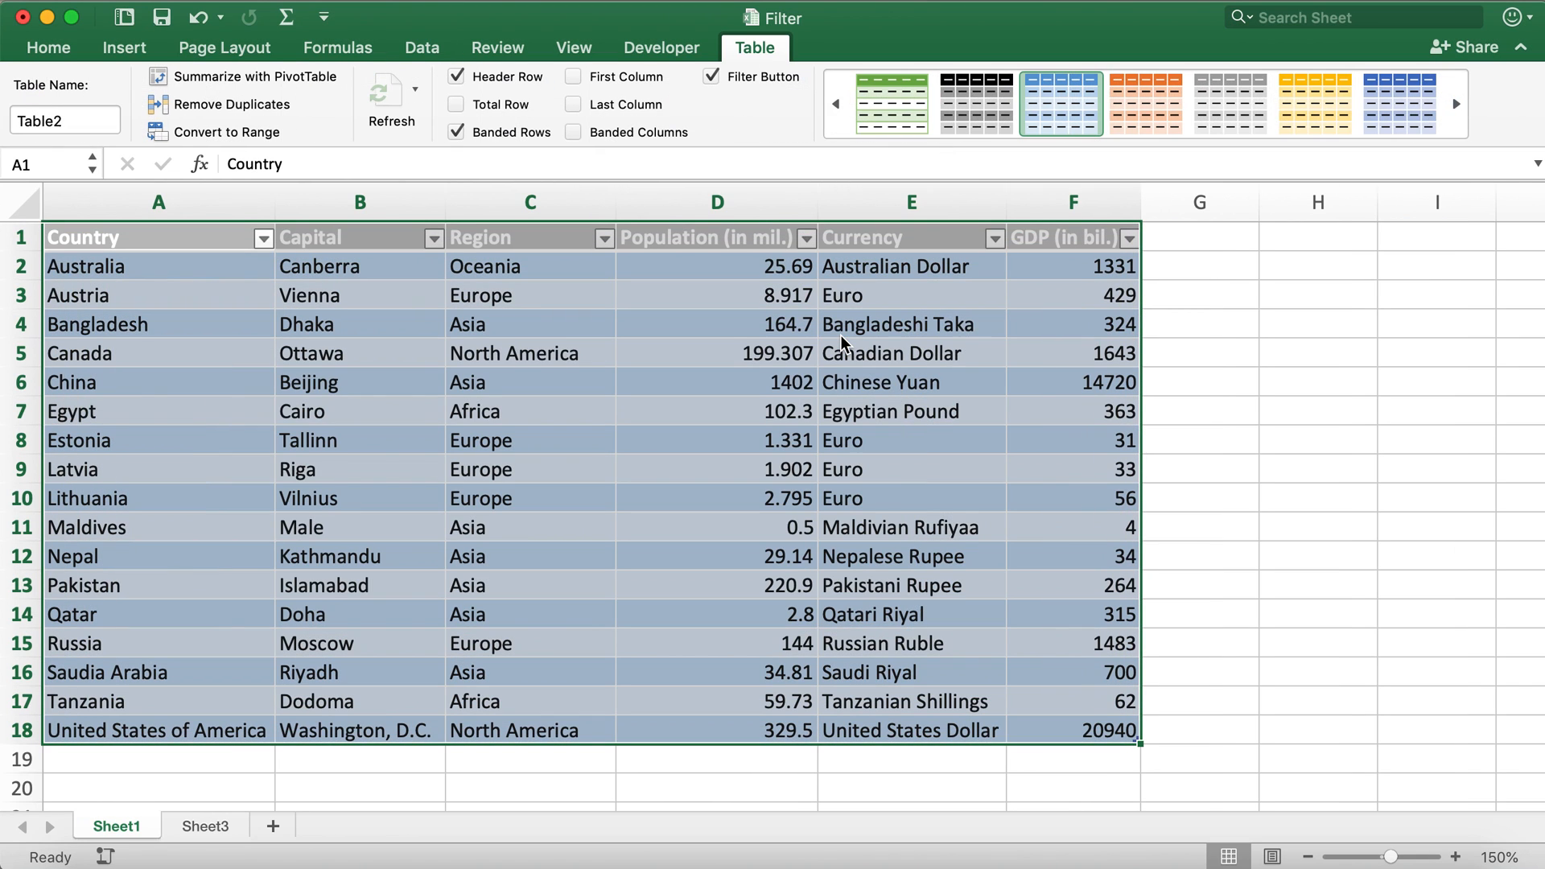
Select a table cell and bring up the Region column's filter options.
left_click(880, 384)
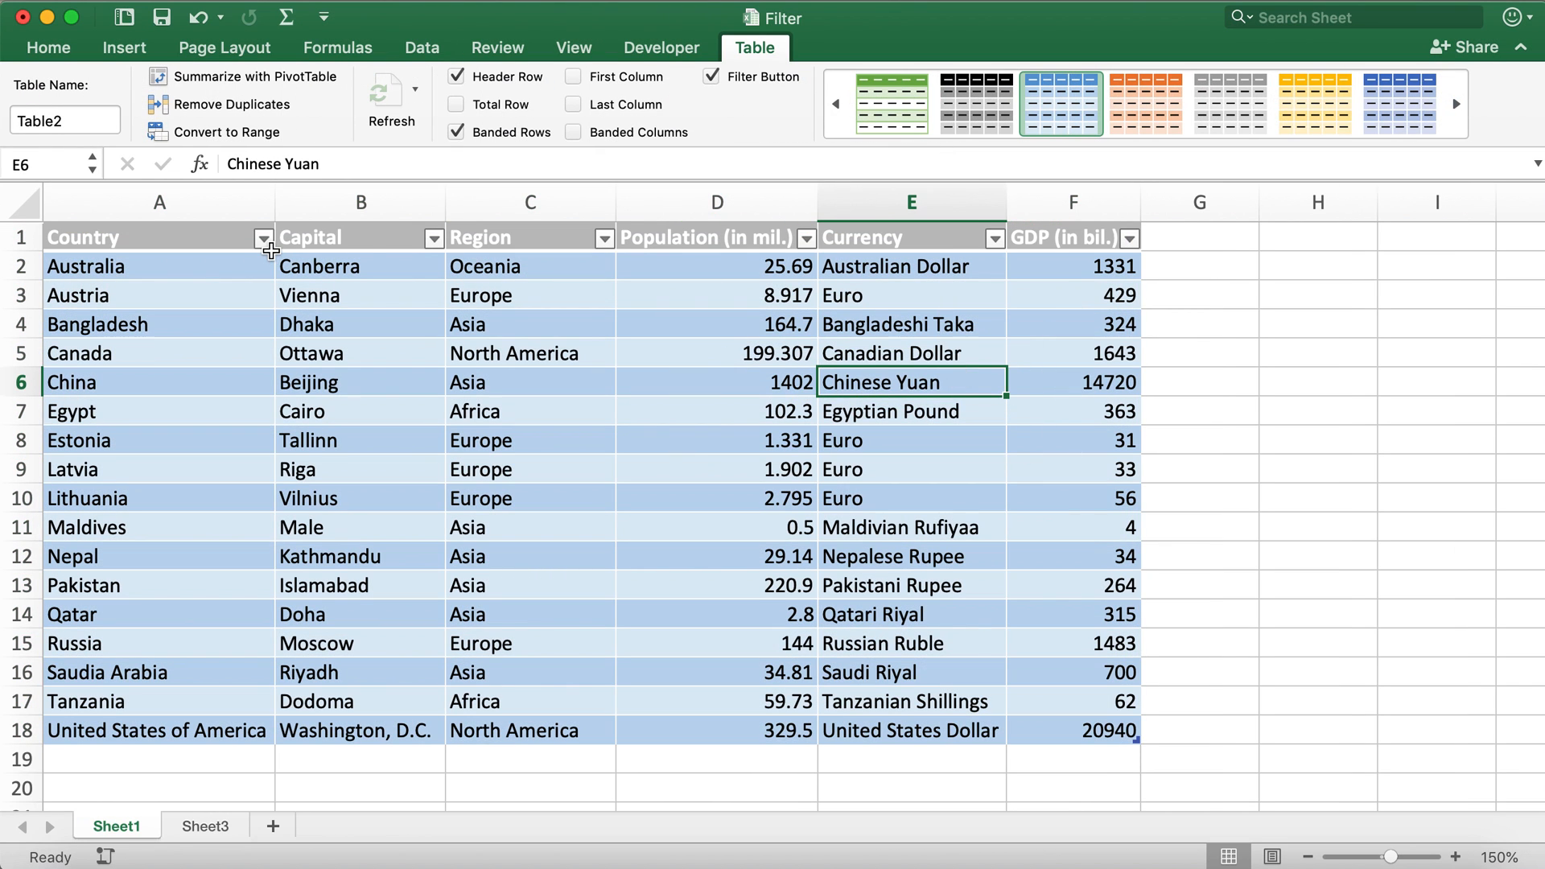
left_click(261, 237)
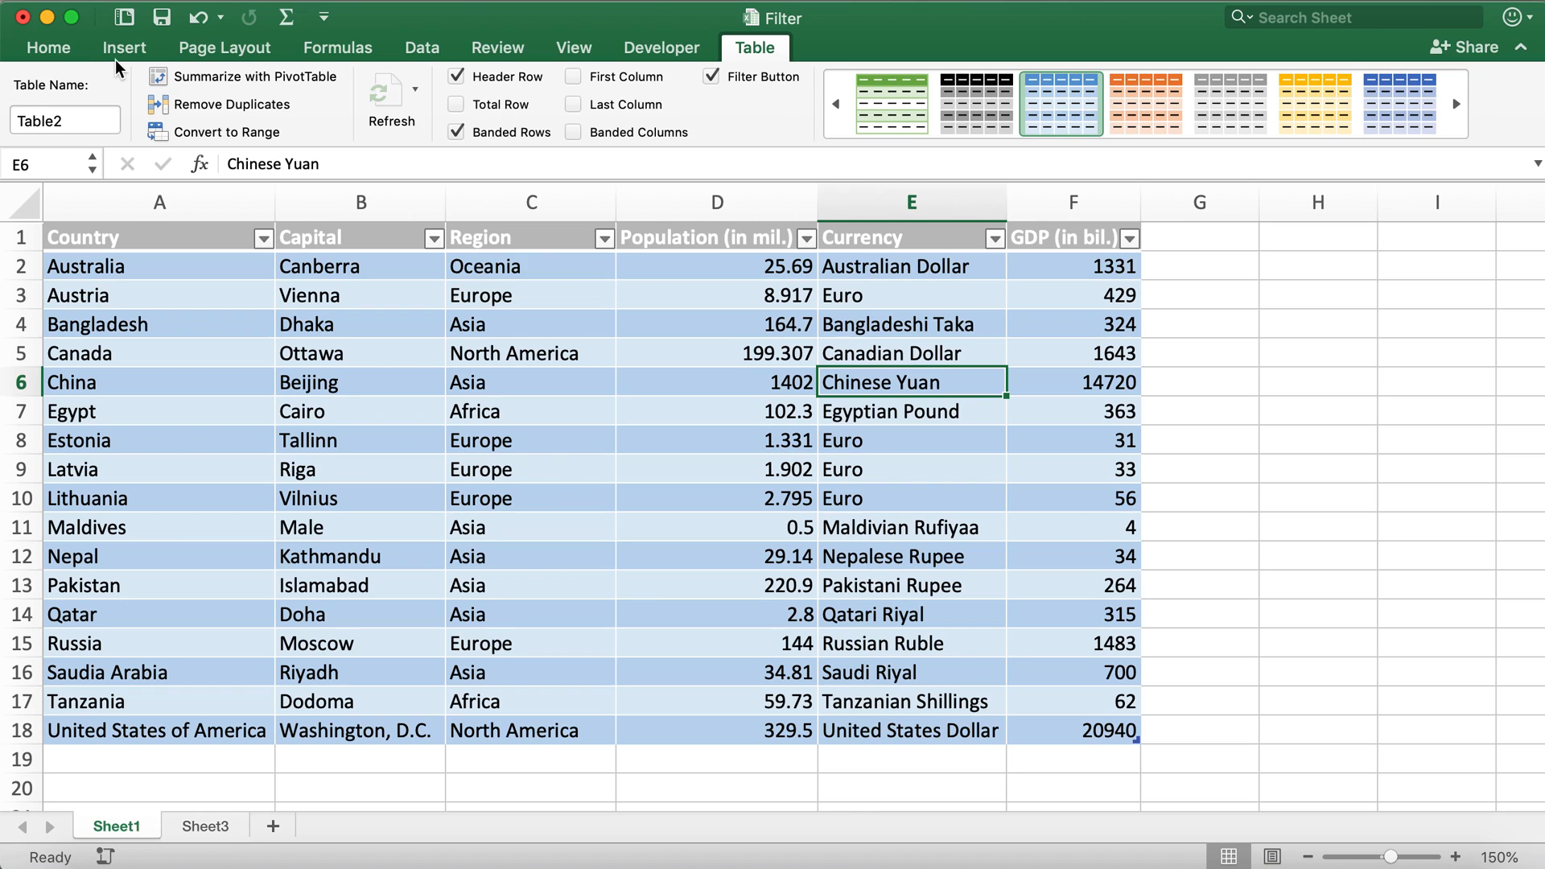
left_click(124, 46)
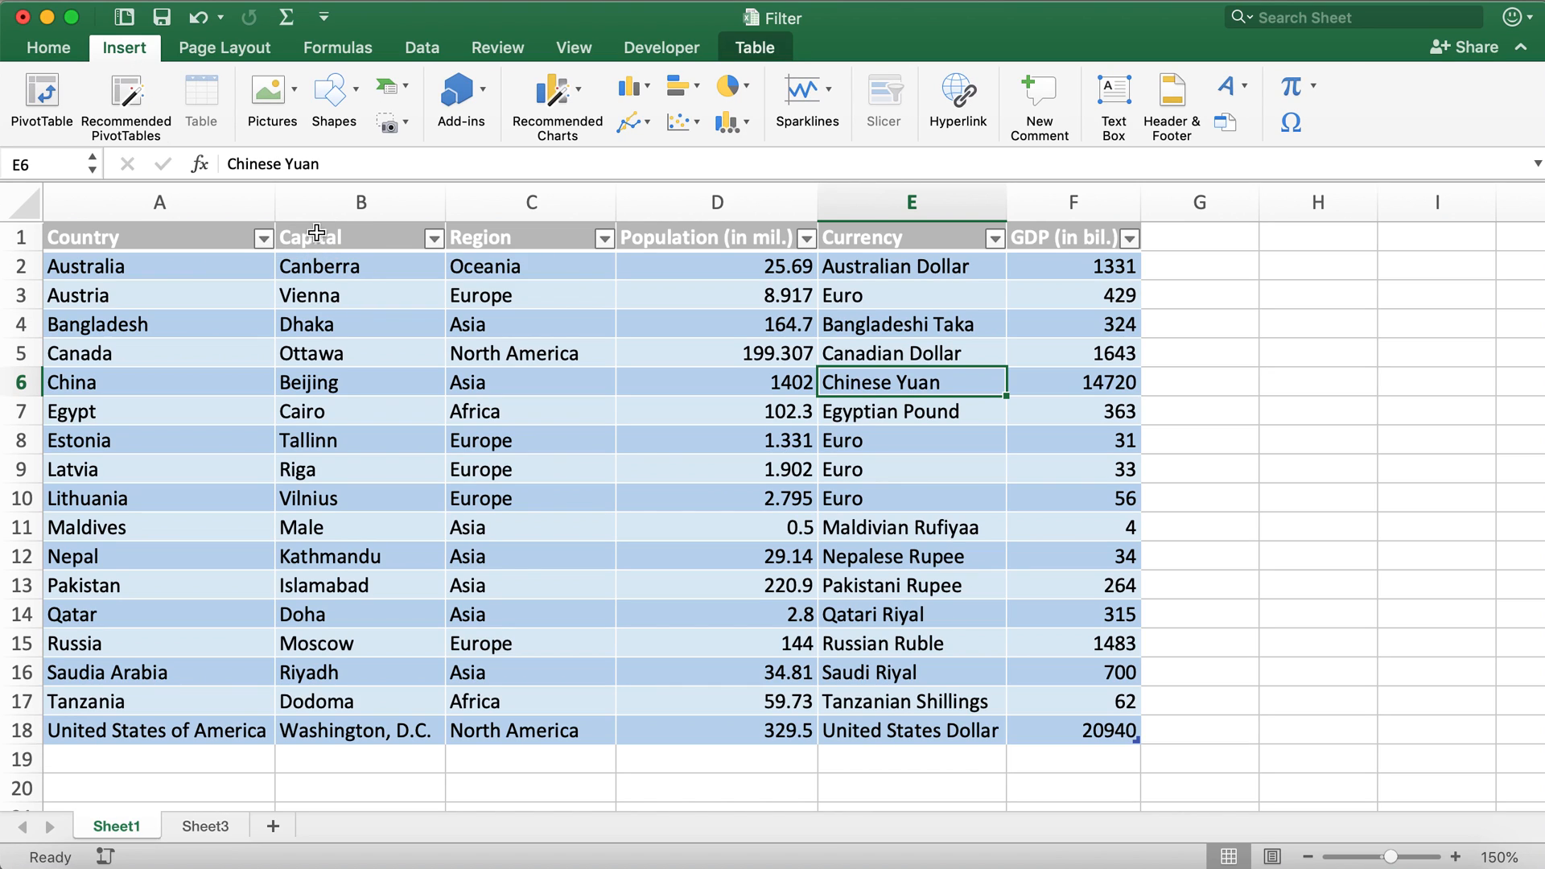
left_click(602, 238)
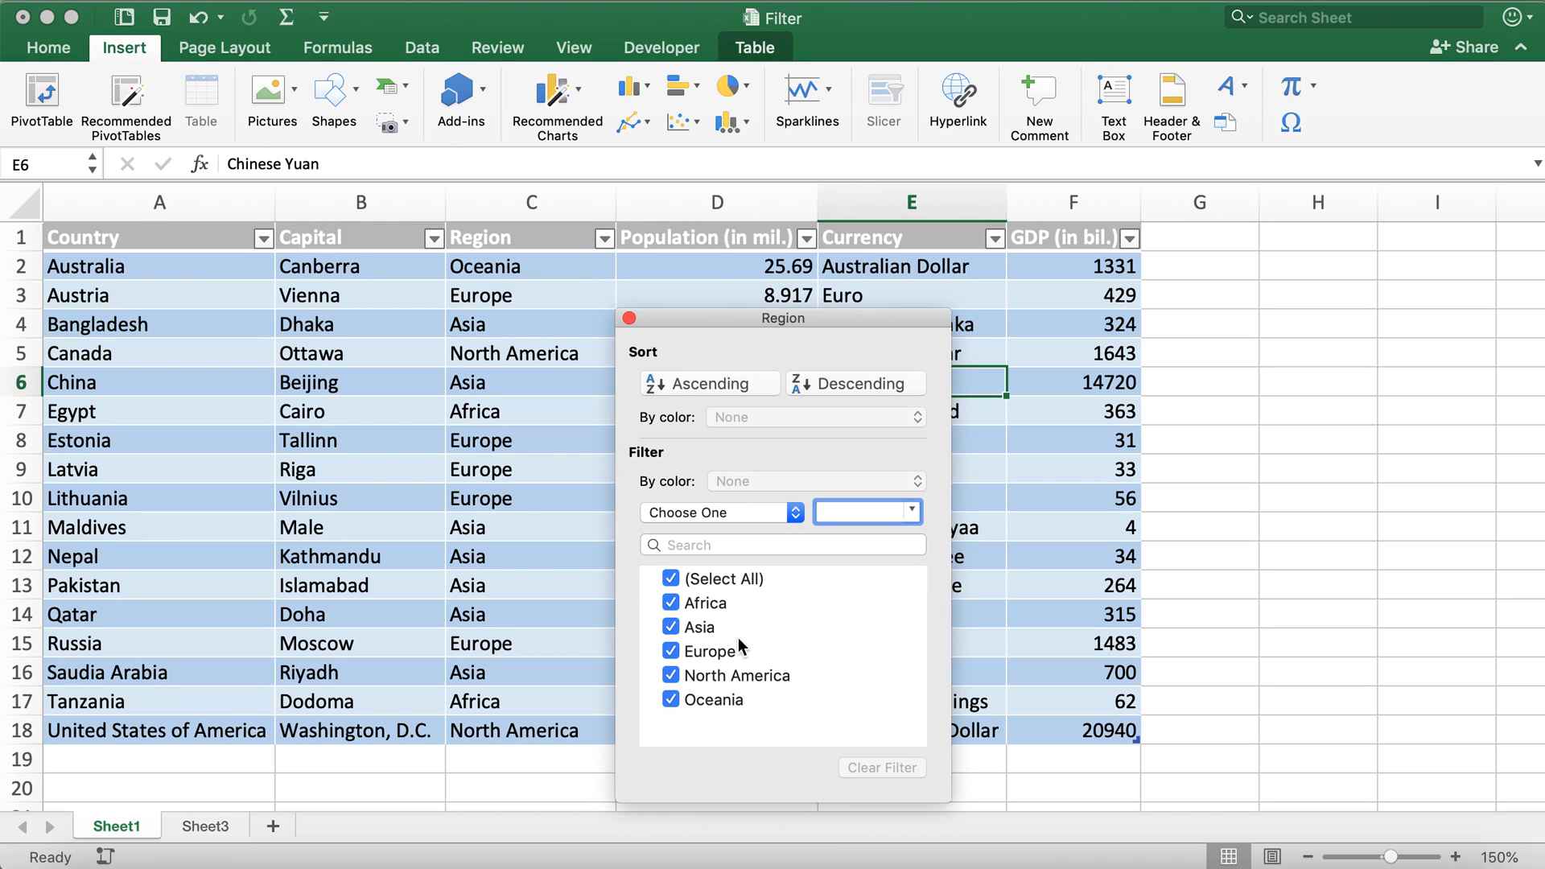
Filter Region to Africa, Europe, North America, Oceania in turn, then Select All to list all 17 countries.
left_click(671, 578)
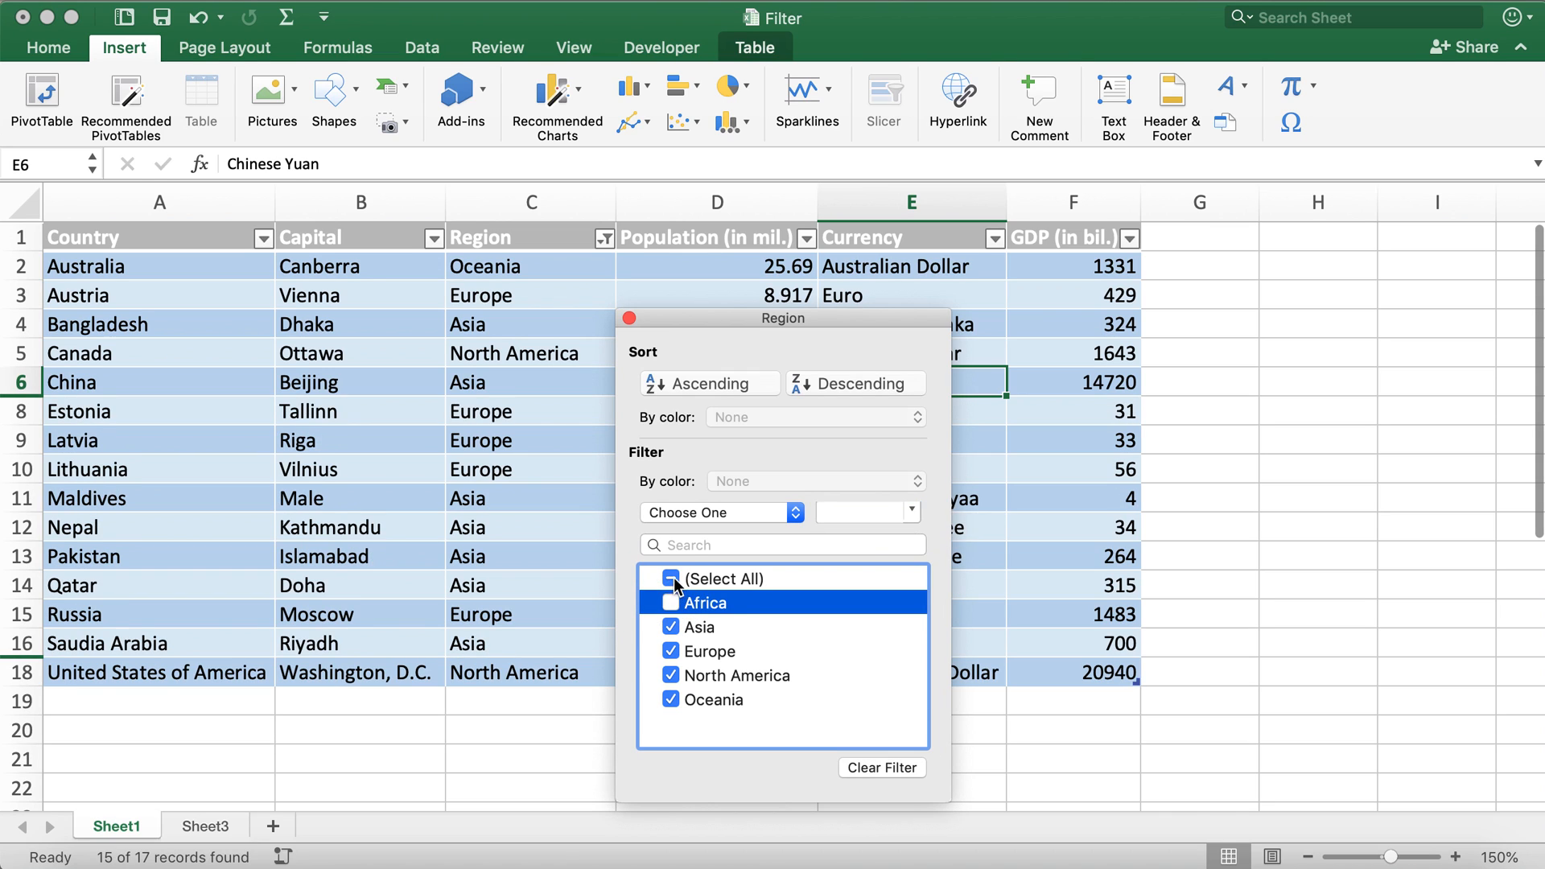
left_click(670, 602)
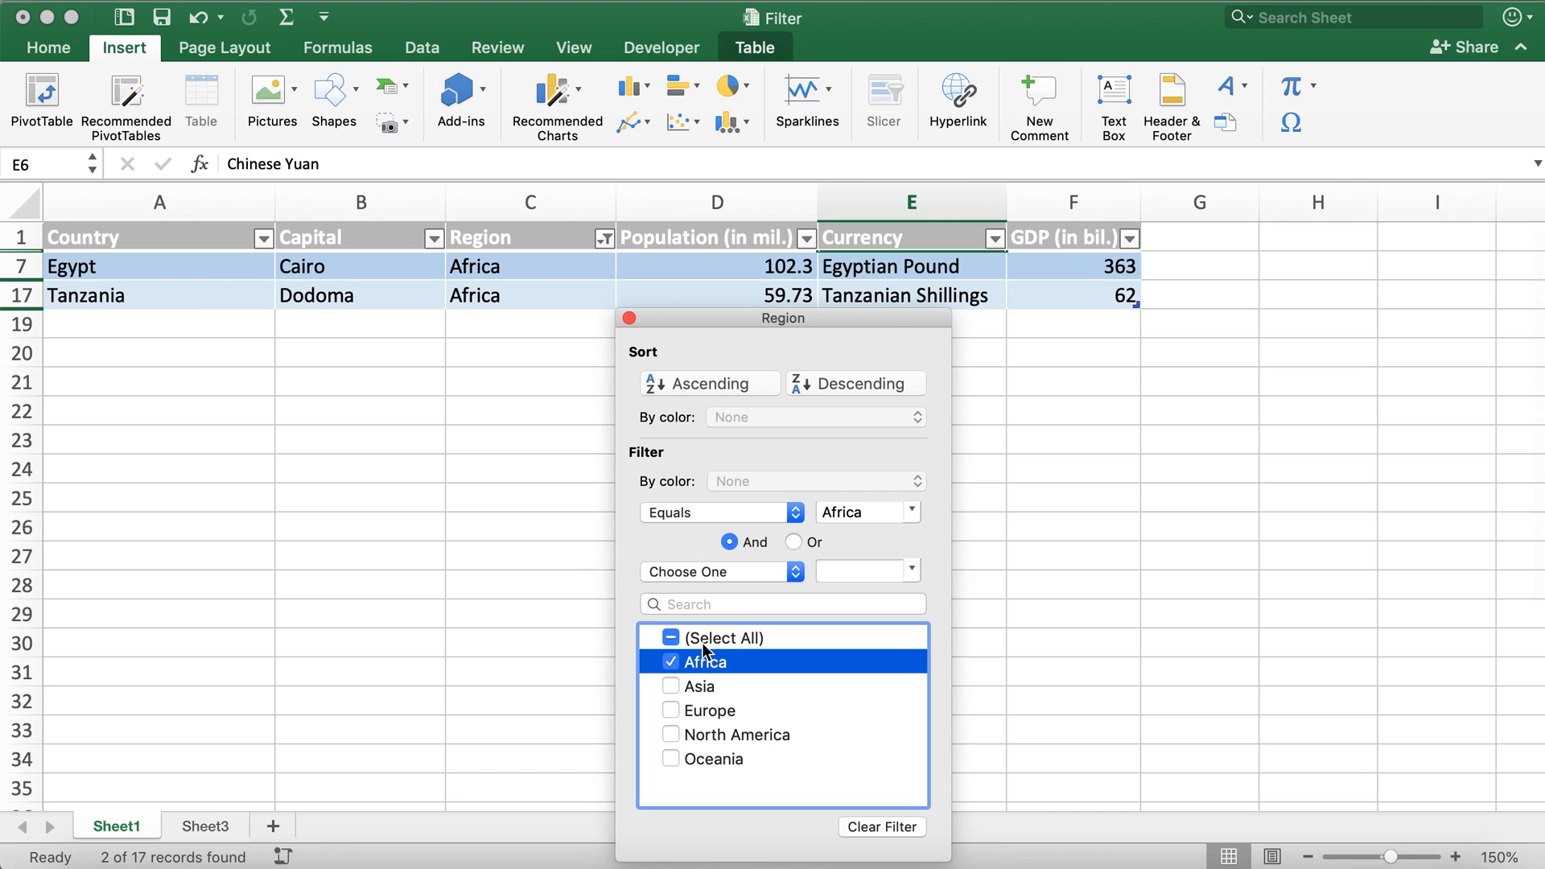
left_click(671, 710)
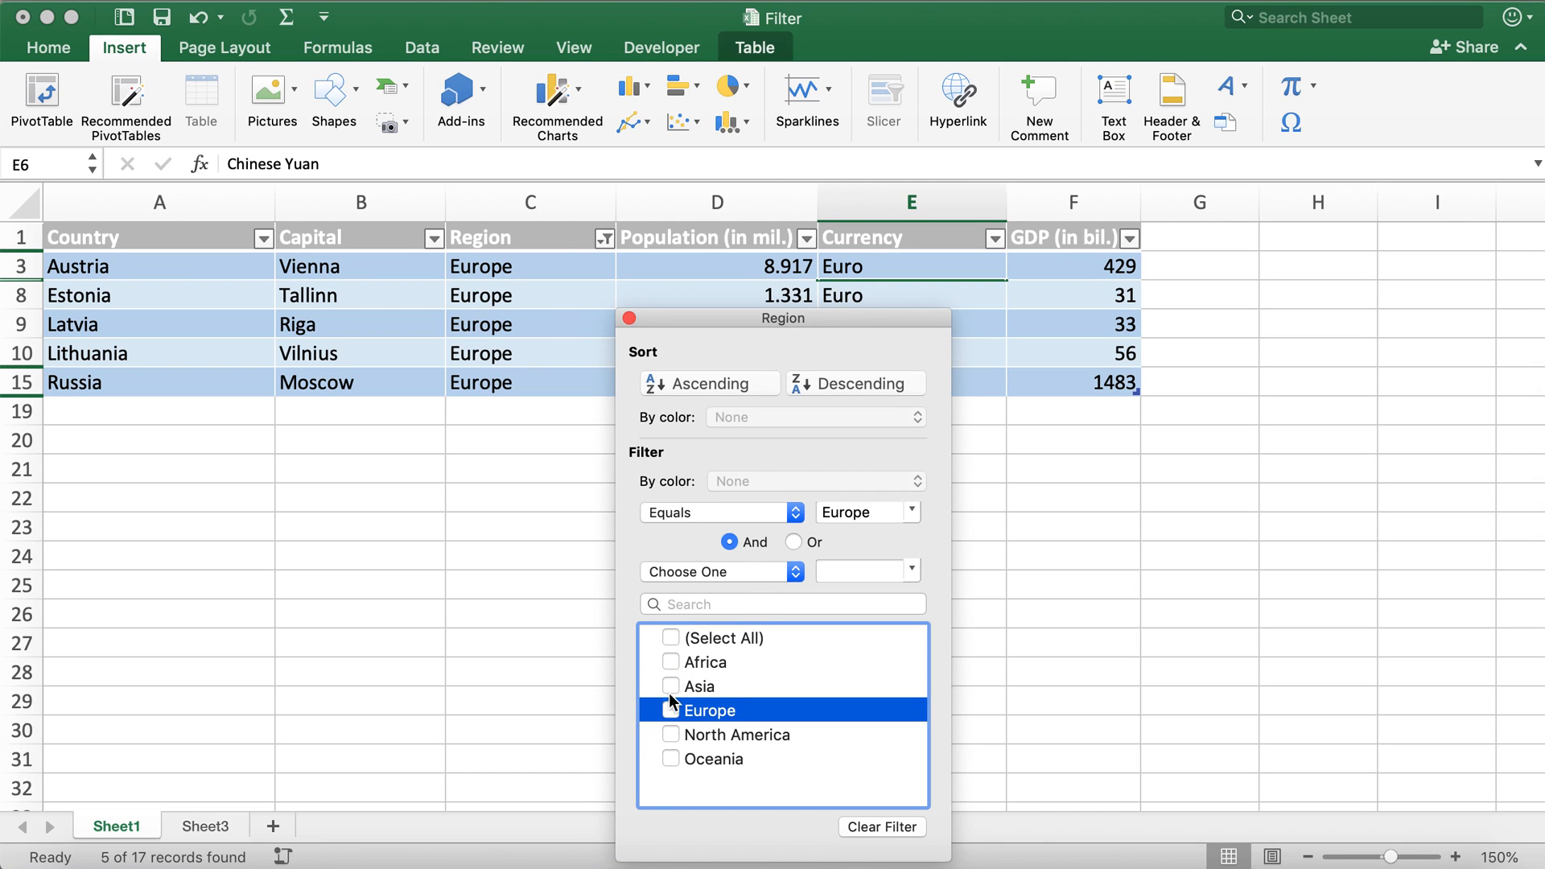
left_click(671, 734)
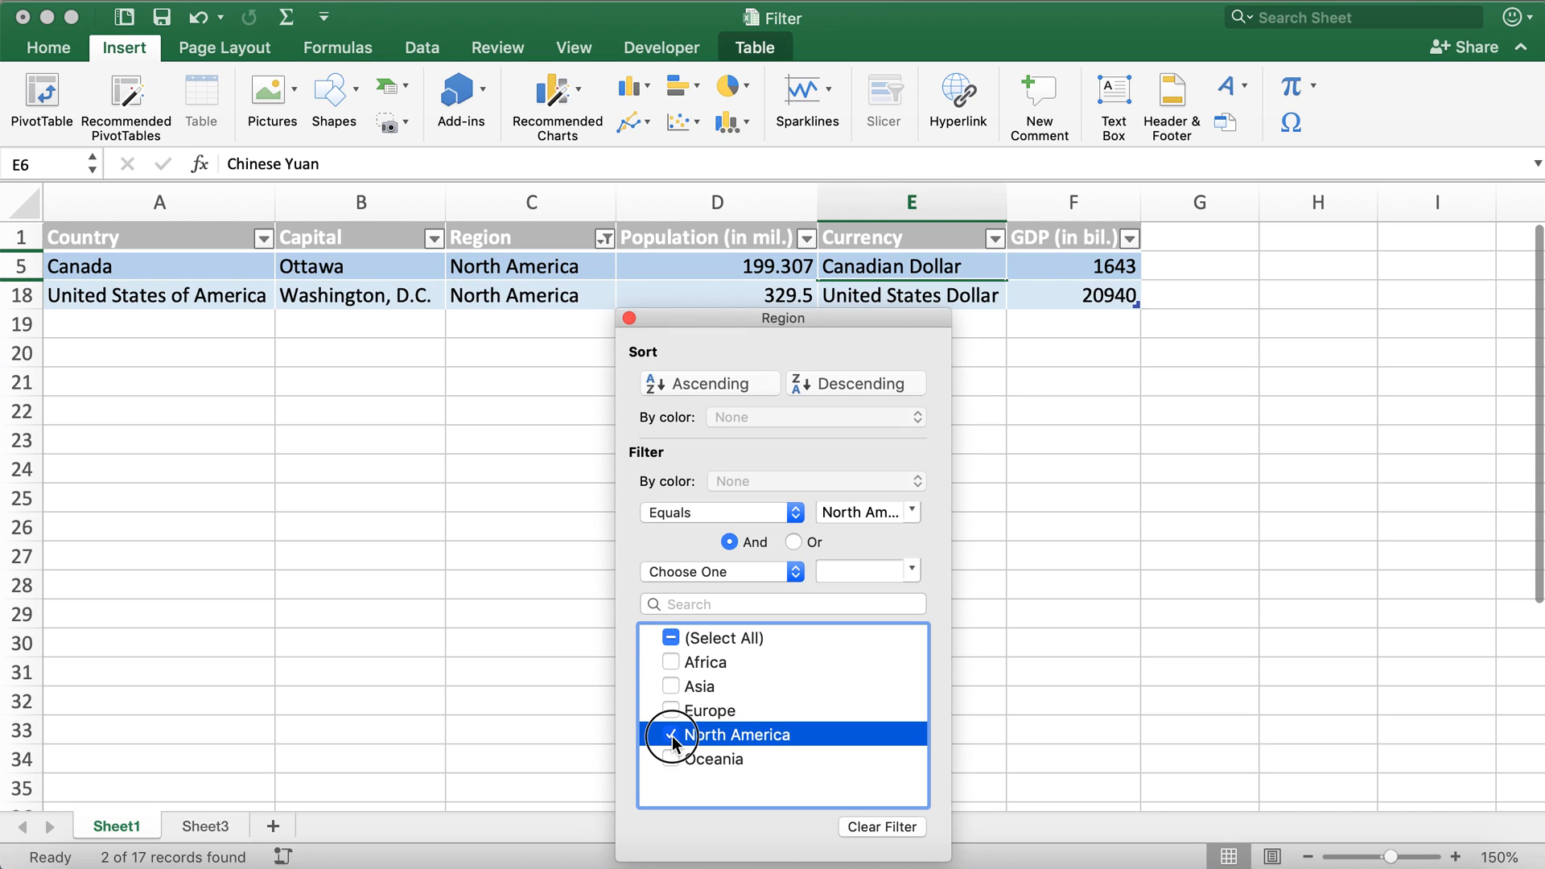
left_click(709, 758)
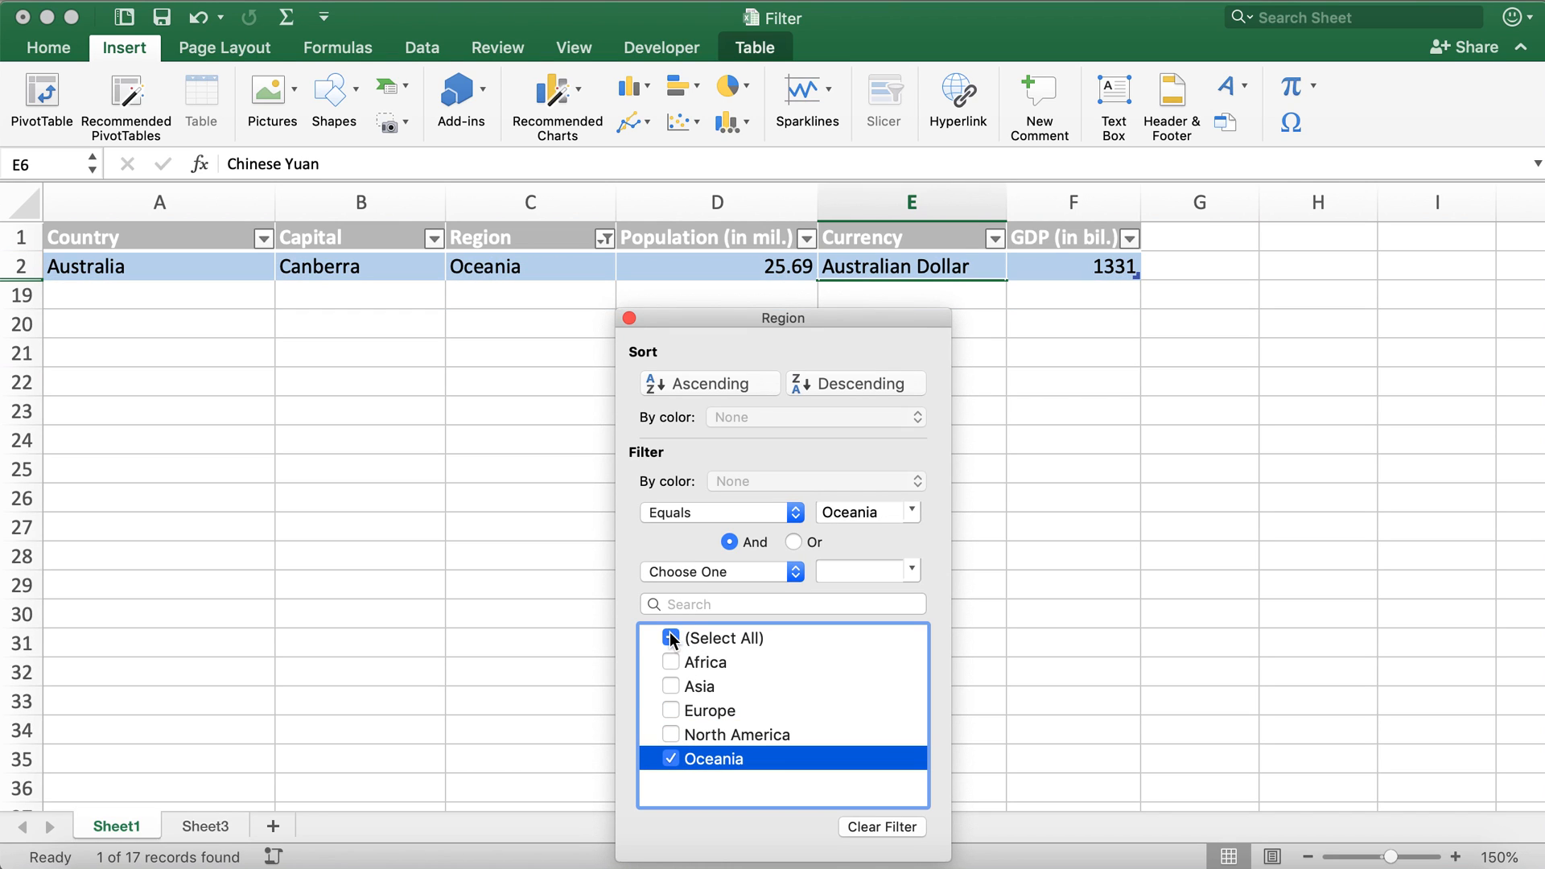
left_click(670, 638)
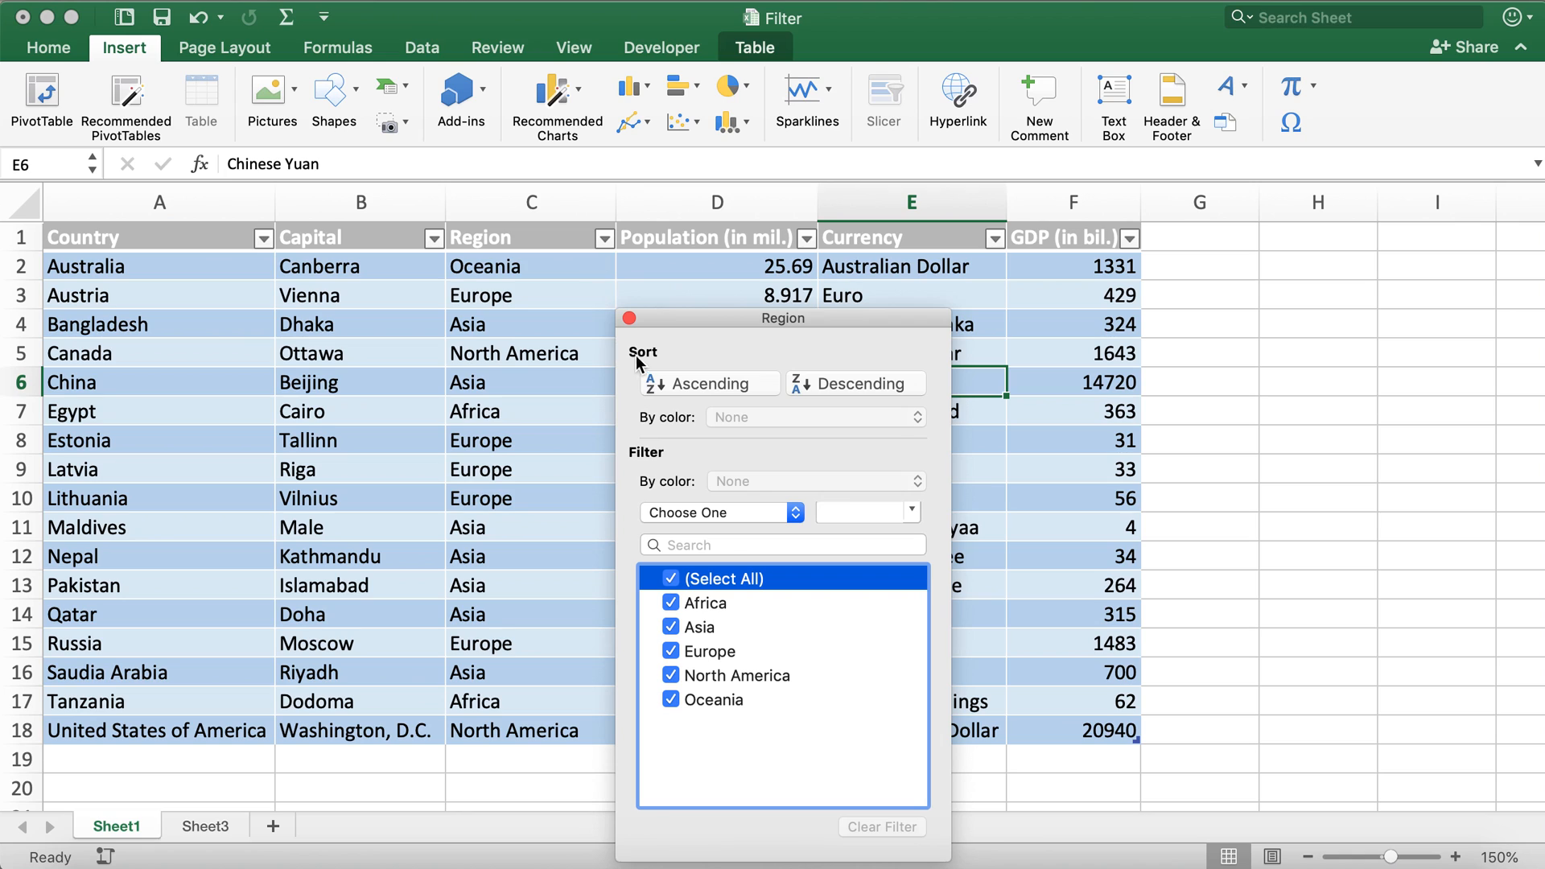